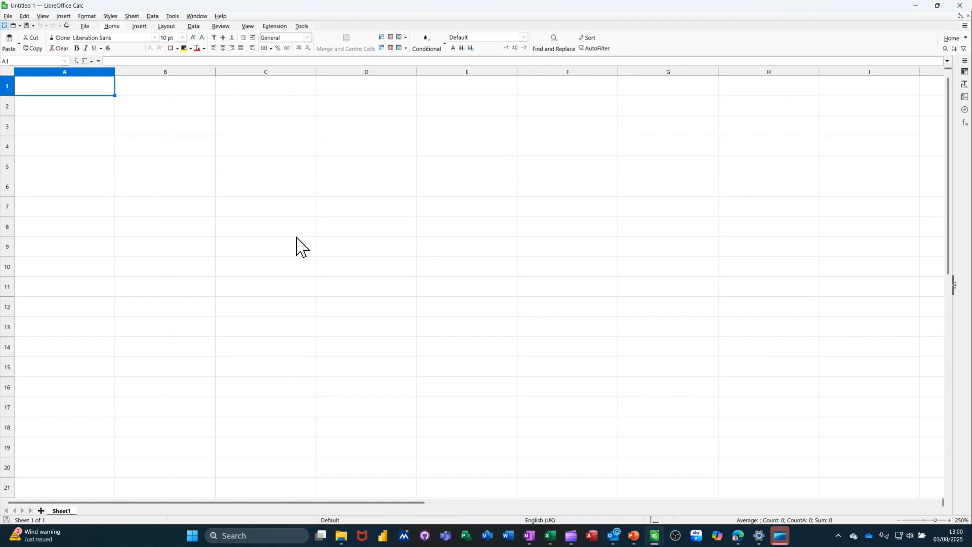
Step: Enter the heading 'Date' in A1 and give cell A2 a yellow background
text(Date)
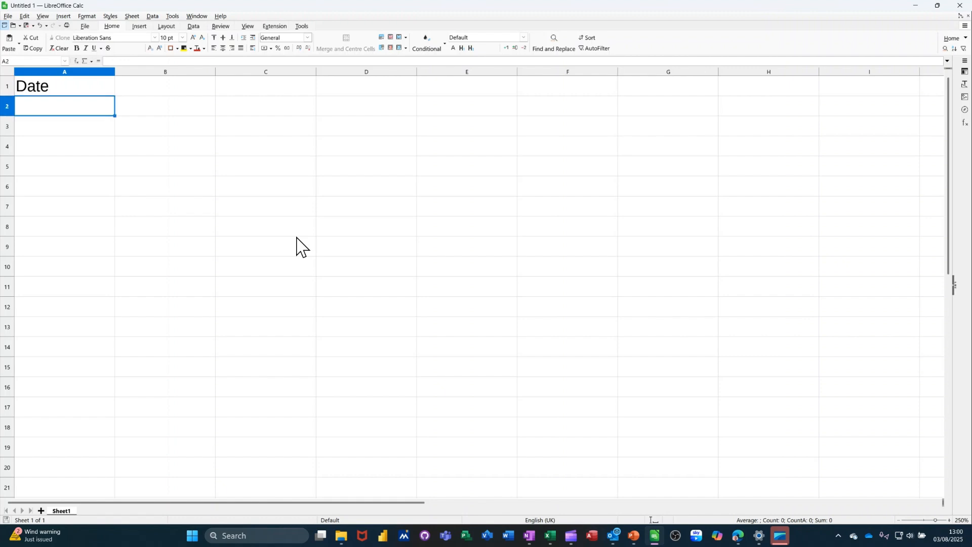
mouse_move(261, 232)
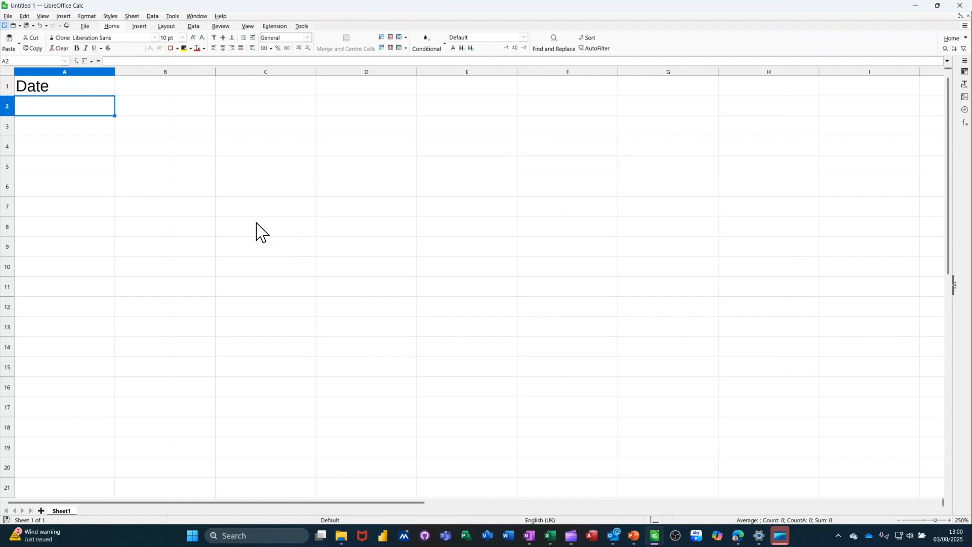
mouse_move(86, 510)
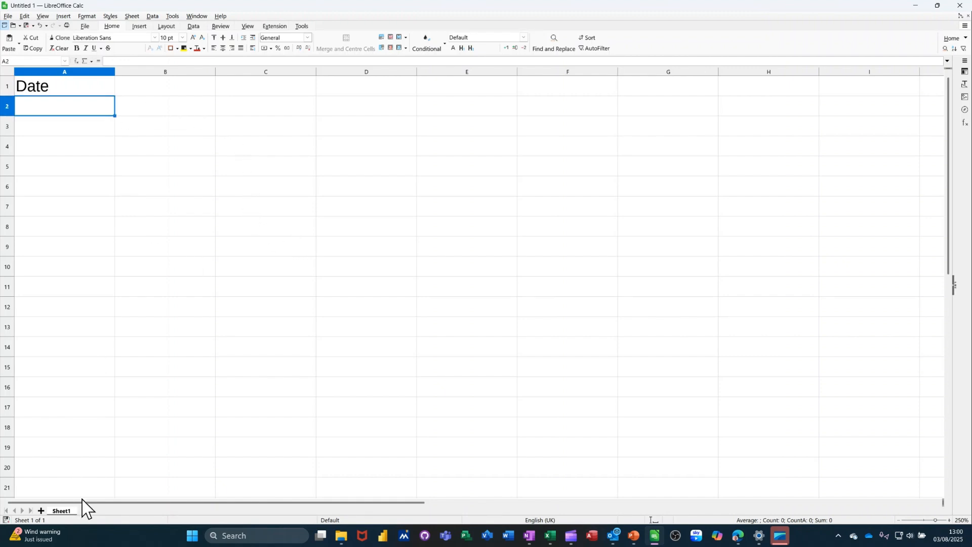
mouse_move(146, 141)
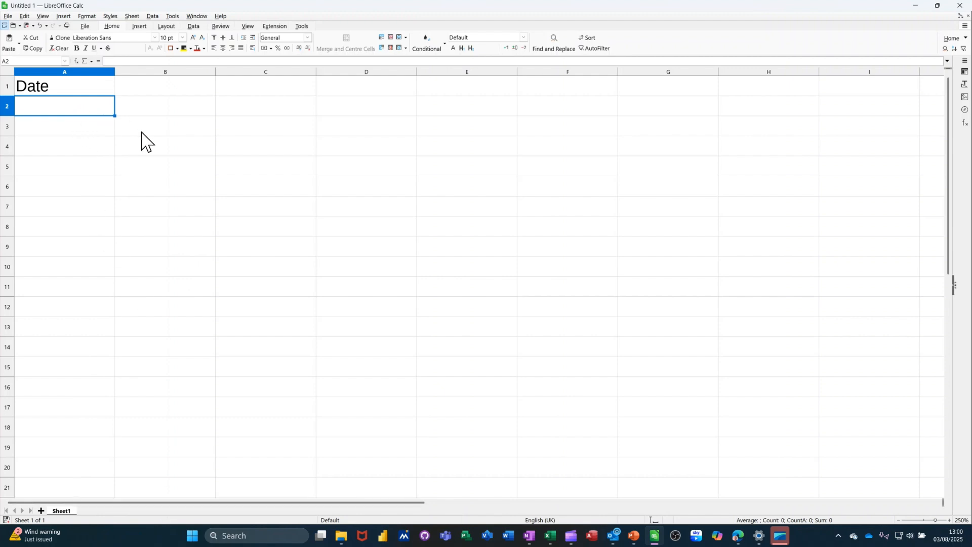
mouse_move(353, 227)
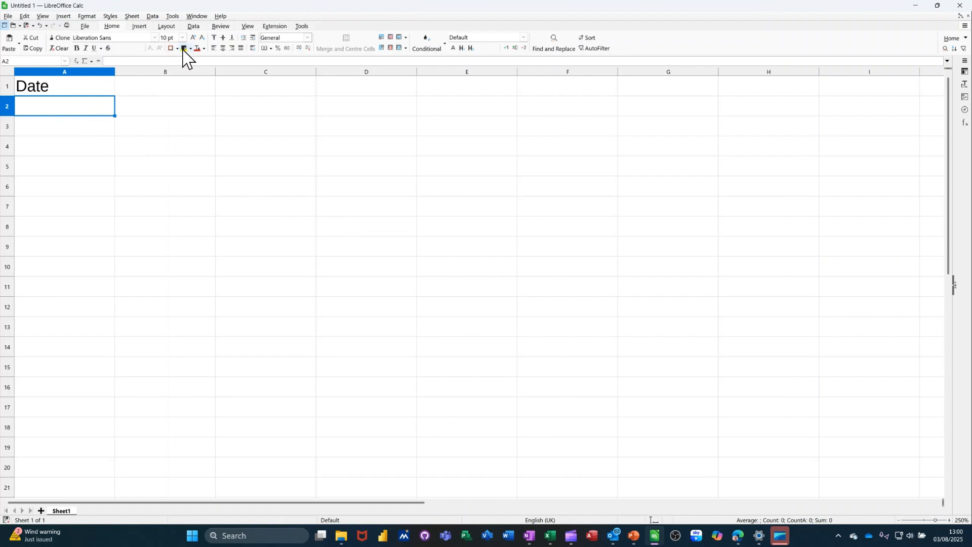
click(183, 48)
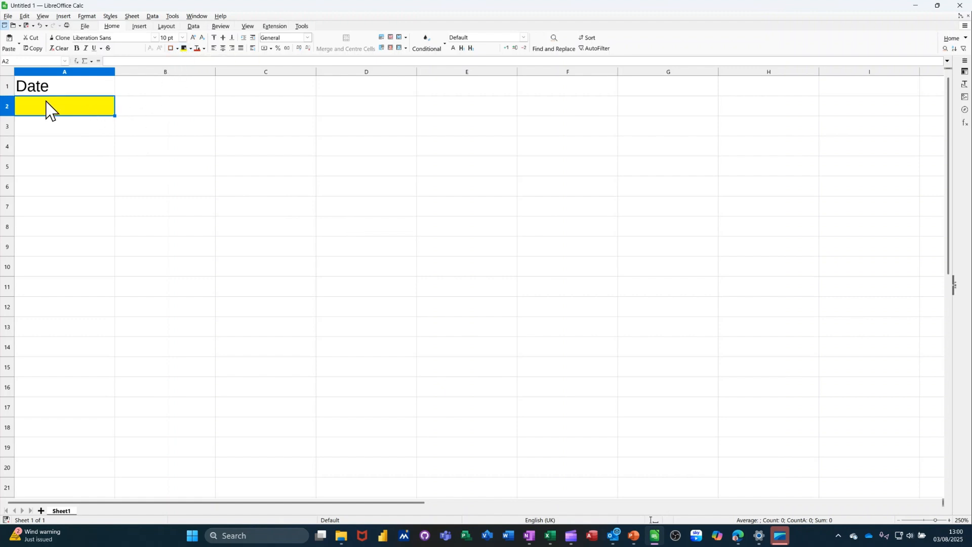
mouse_move(61, 118)
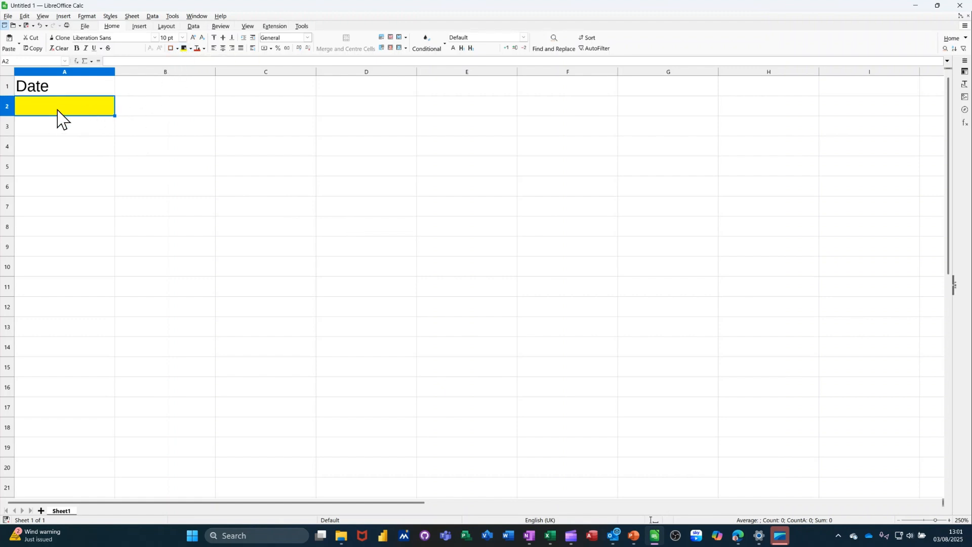
mouse_move(125, 122)
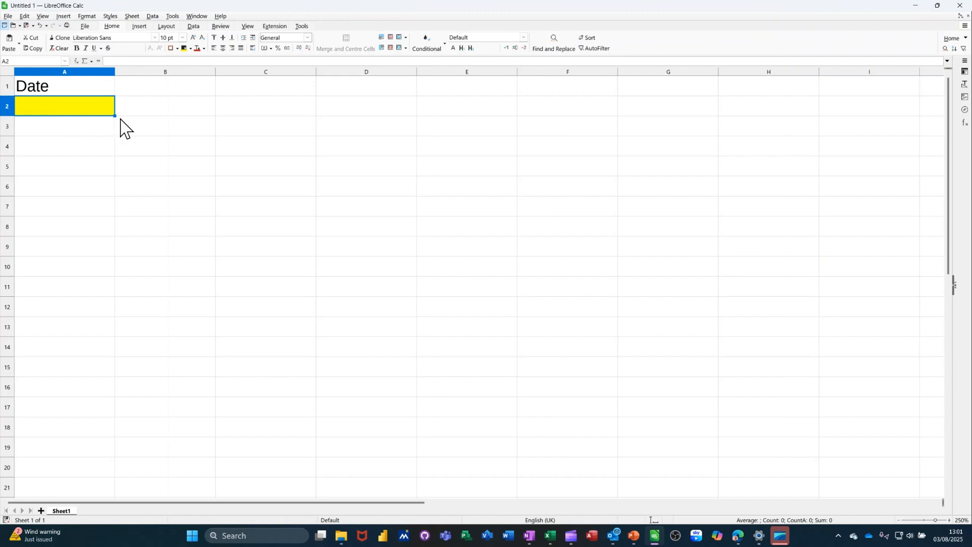
click(165, 105)
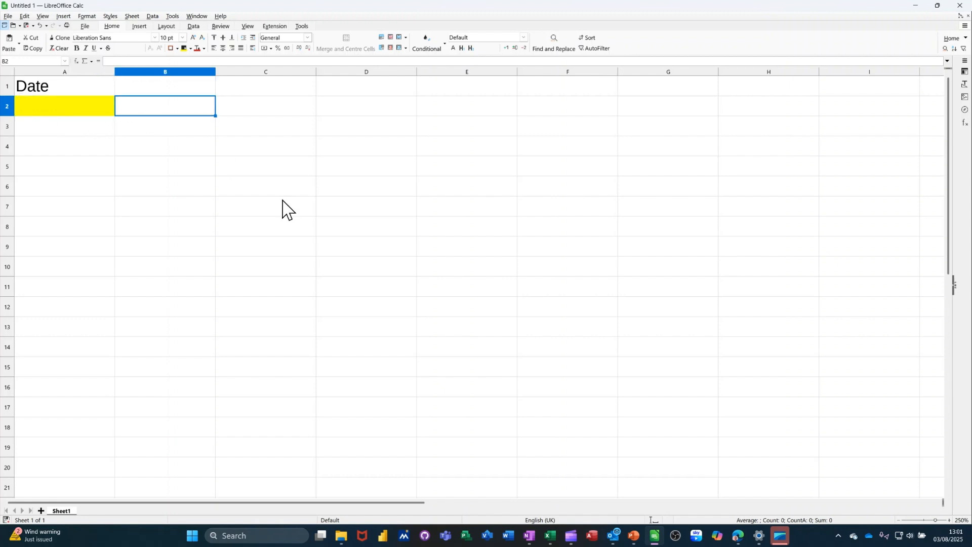
Step: Enter headers Trainer, Course, Room, Booked, Space, Capacity, % Filled, Delegates, Revenue across B2:J2
text(Trainer)
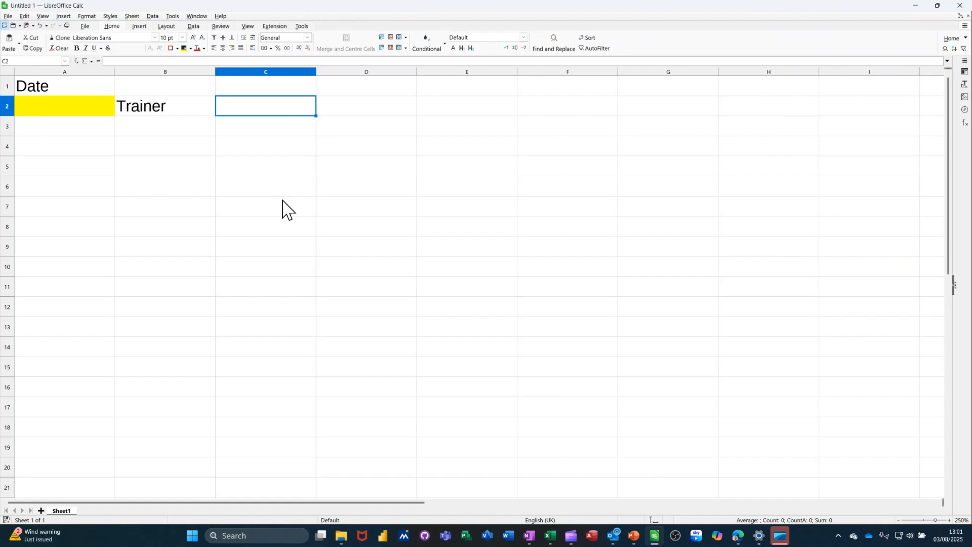
text(Course)
click(366, 105)
text(Room)
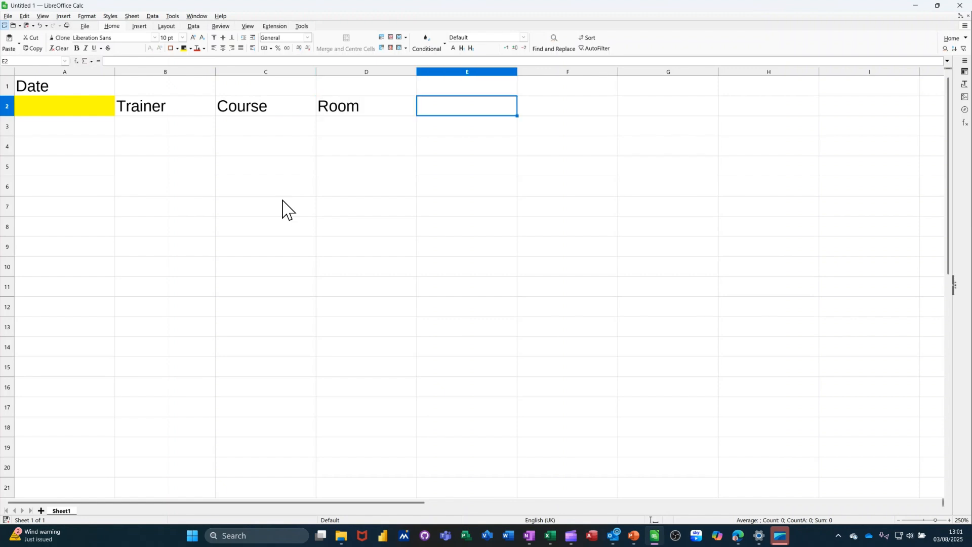
text(Booked)
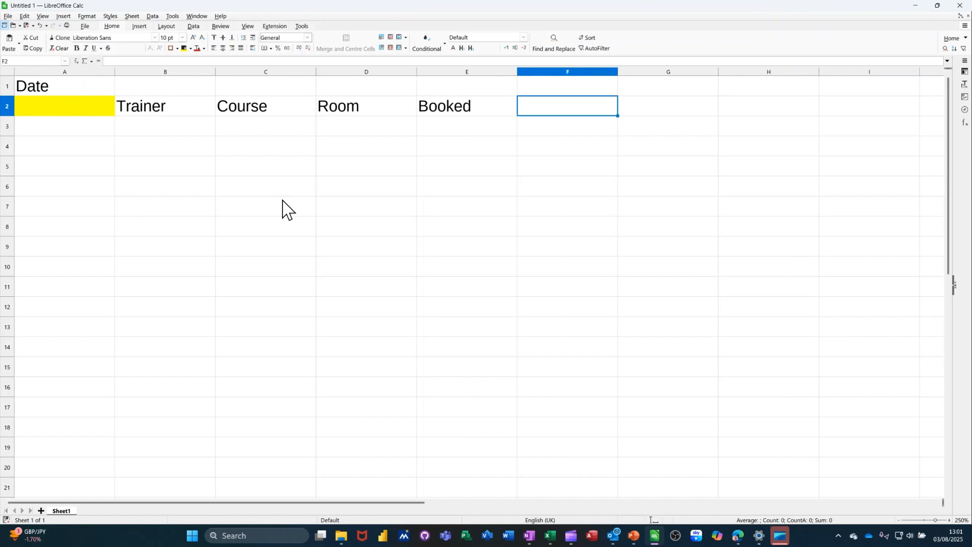
text(Space)
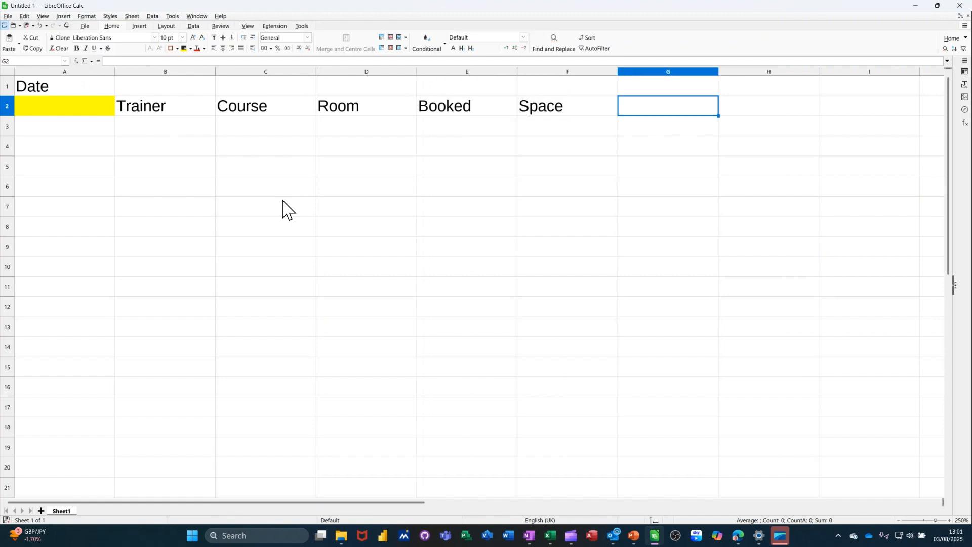
text(Capacit)
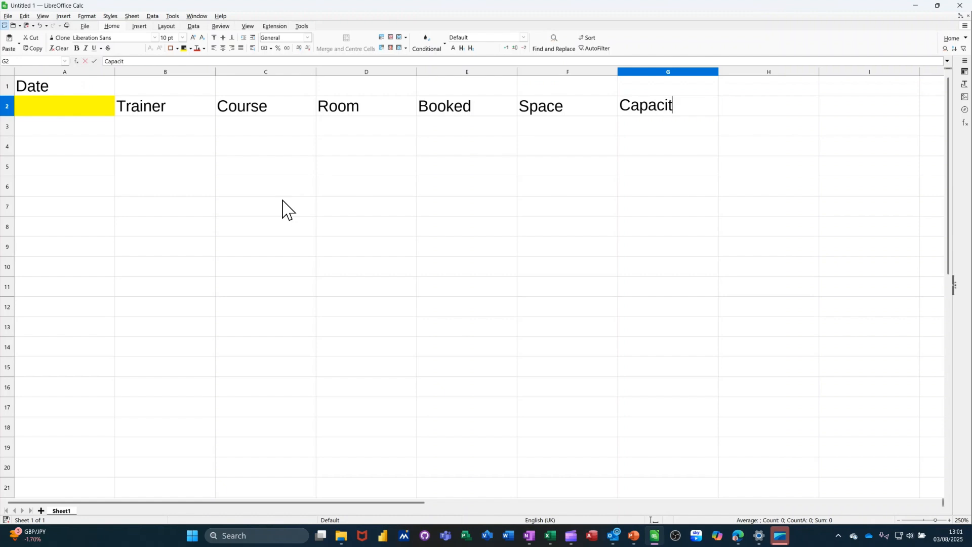
text(y)
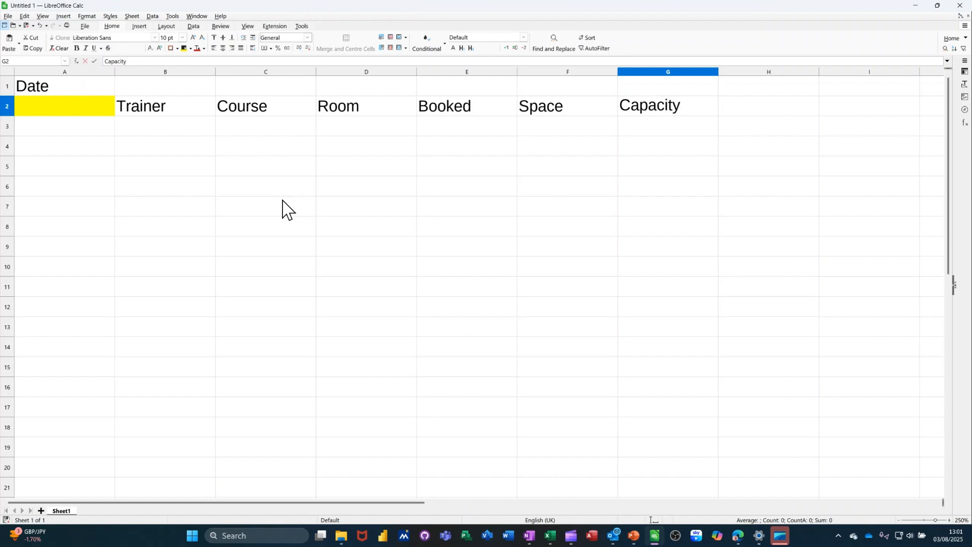
text(% Filled)
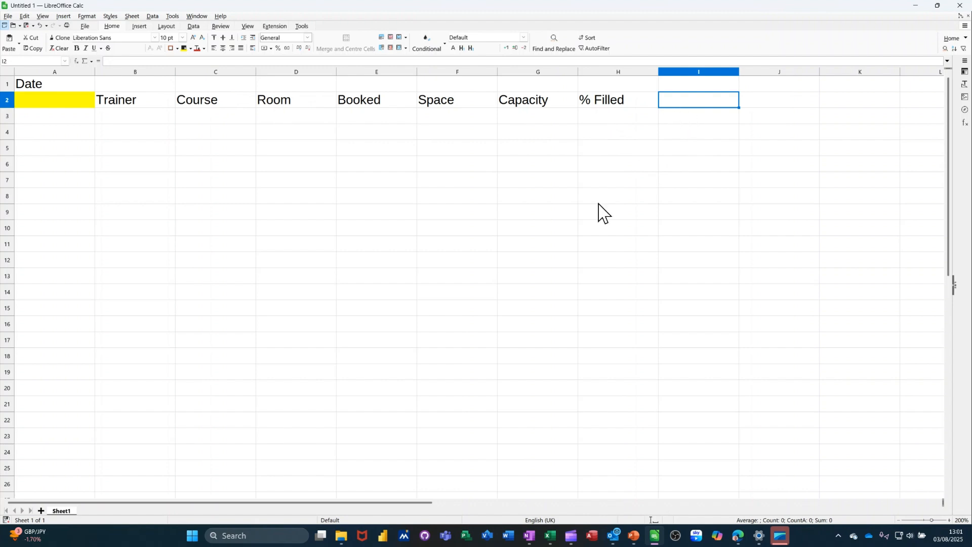
text(Delegates)
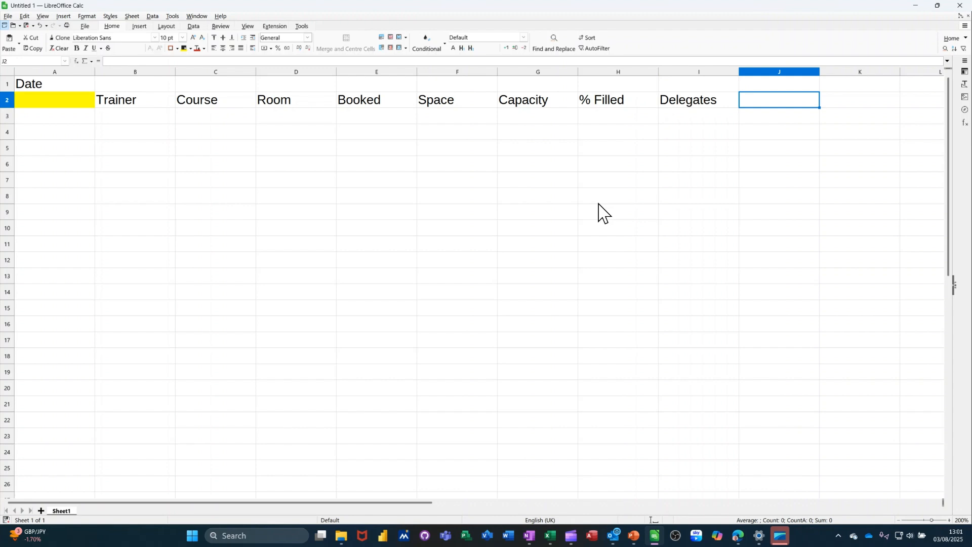
text(Reven)
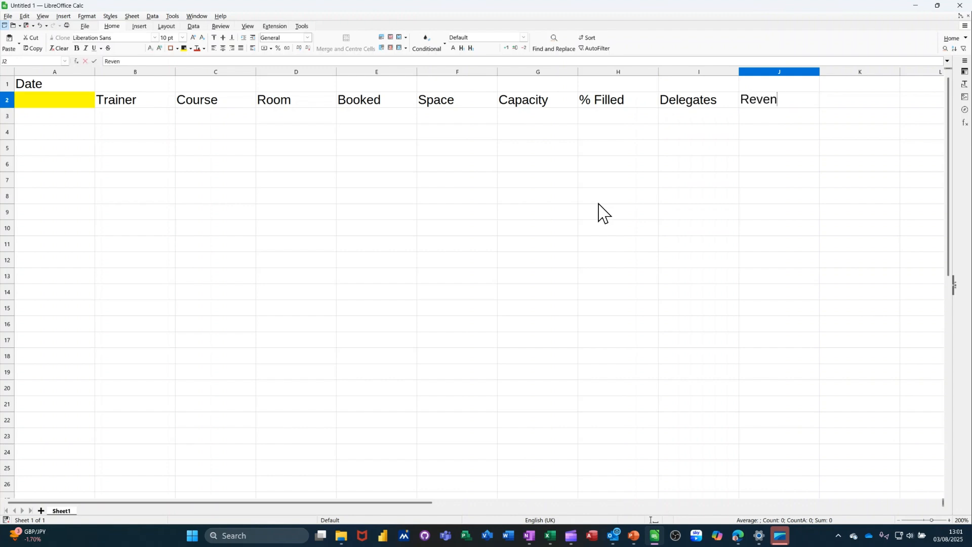
text(ue)
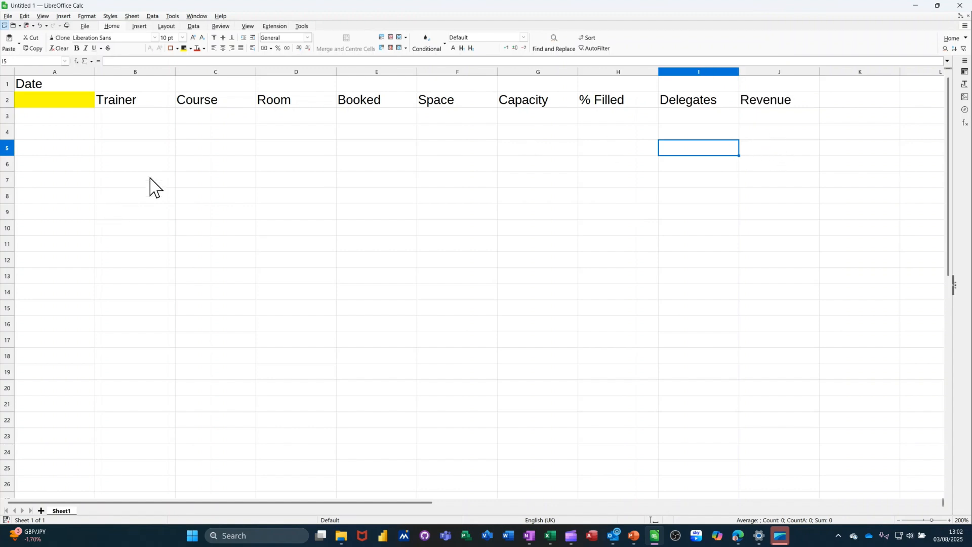
Step: Enter 1 and 2 in I3:I4 and fill the series down to 12 in I14
click(55, 115)
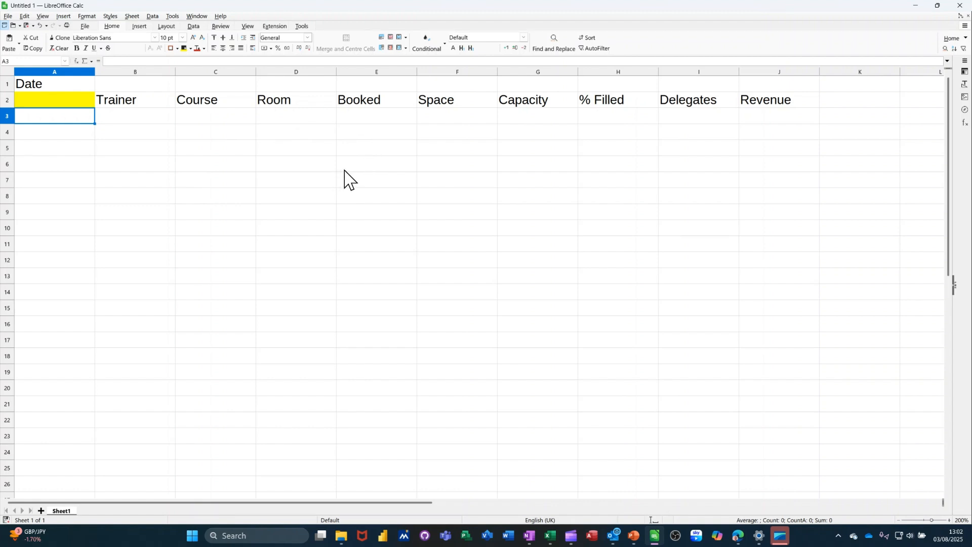
click(698, 115)
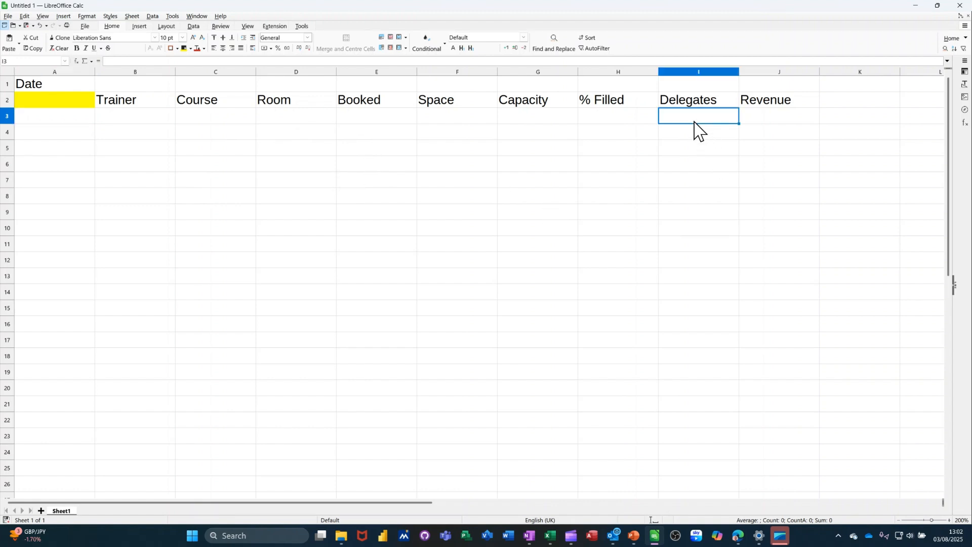
text(1)
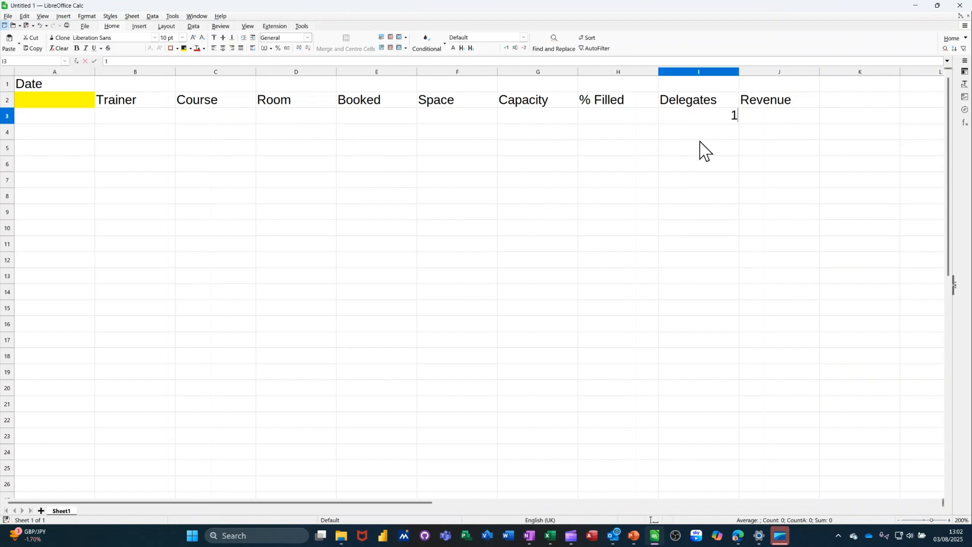
text(2)
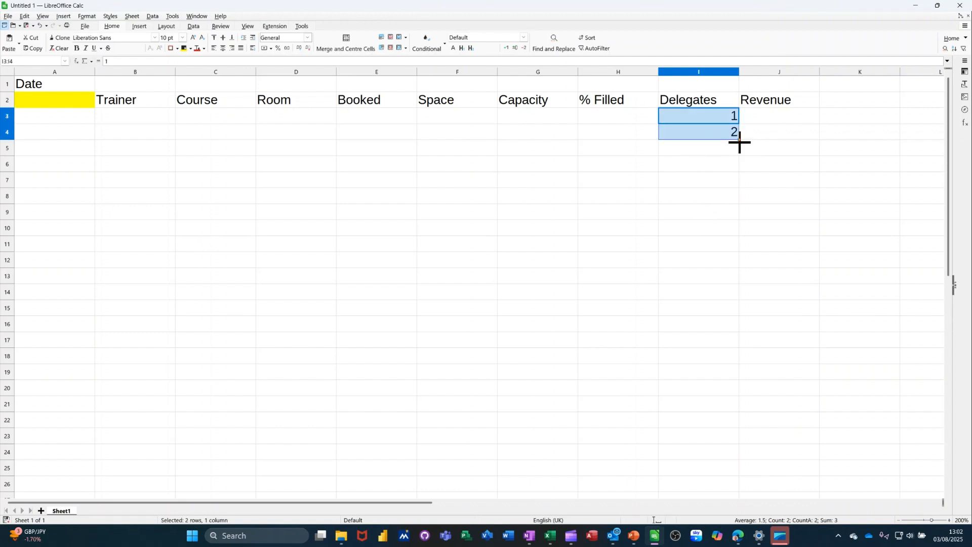
drag(738, 140, 735, 272)
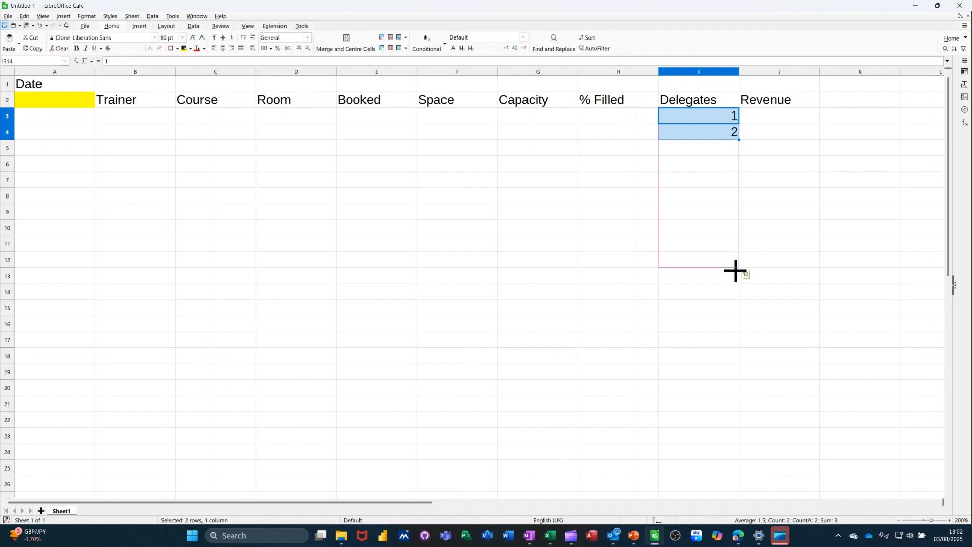
drag(736, 131, 735, 292)
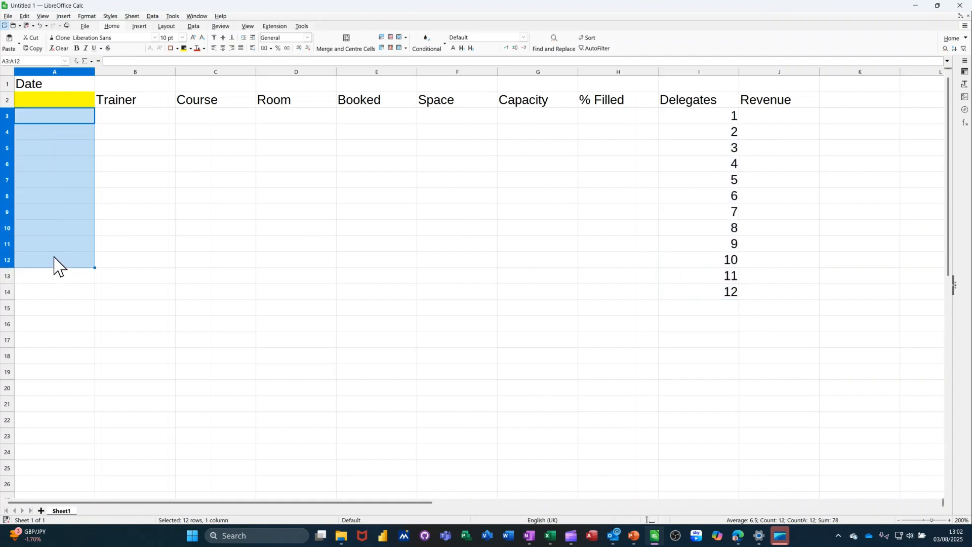
Step: Enter 03/08/2025 in the merged A3:A14 date block and centre it vertically
drag(56, 261, 59, 292)
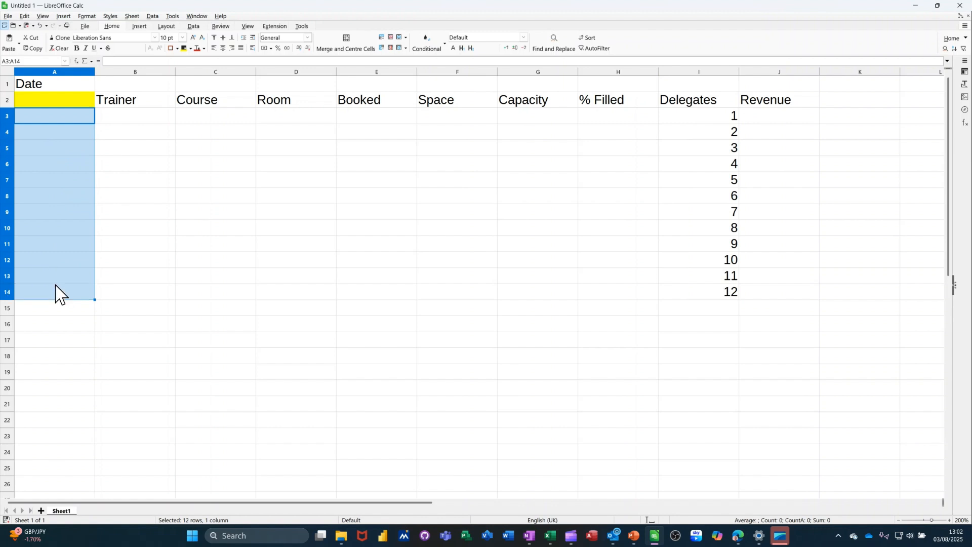
mouse_move(117, 220)
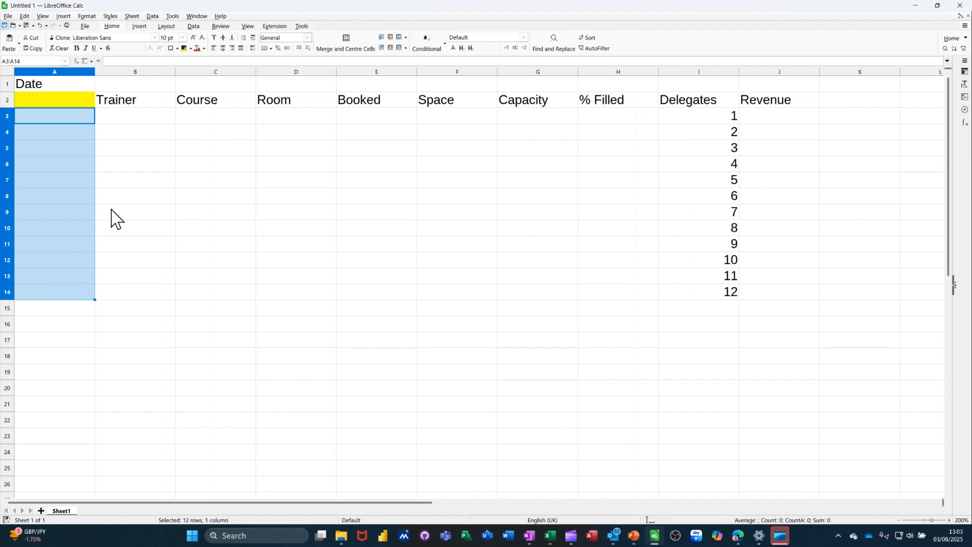
mouse_move(376, 87)
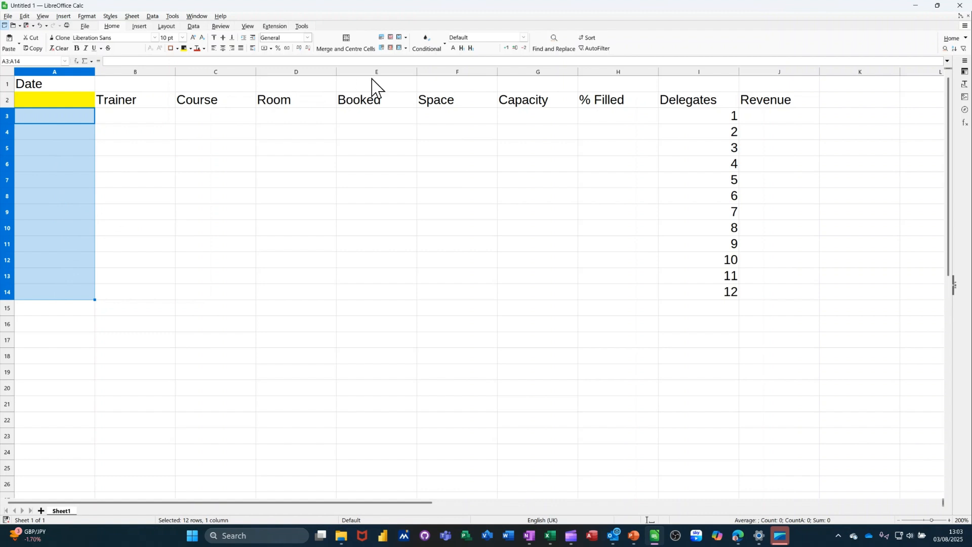
mouse_move(392, 81)
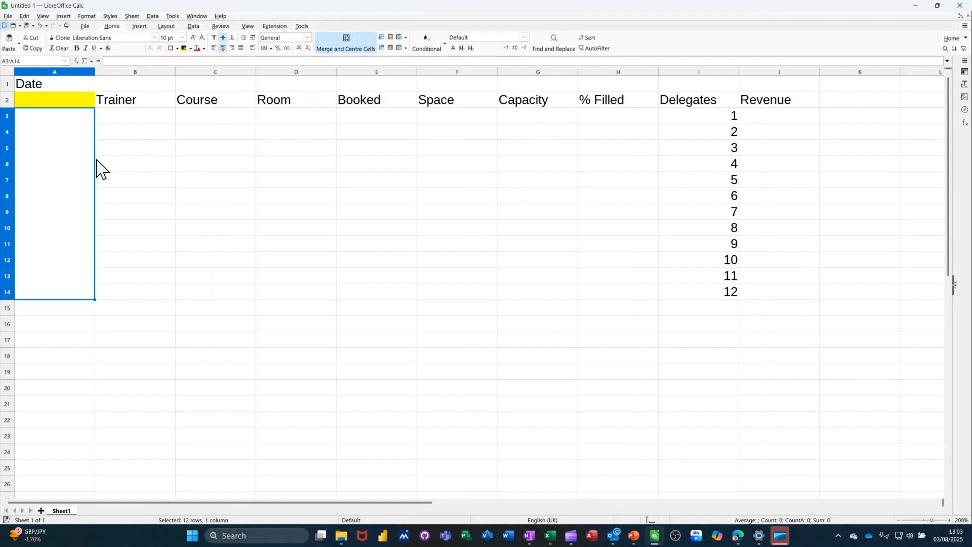
mouse_move(62, 167)
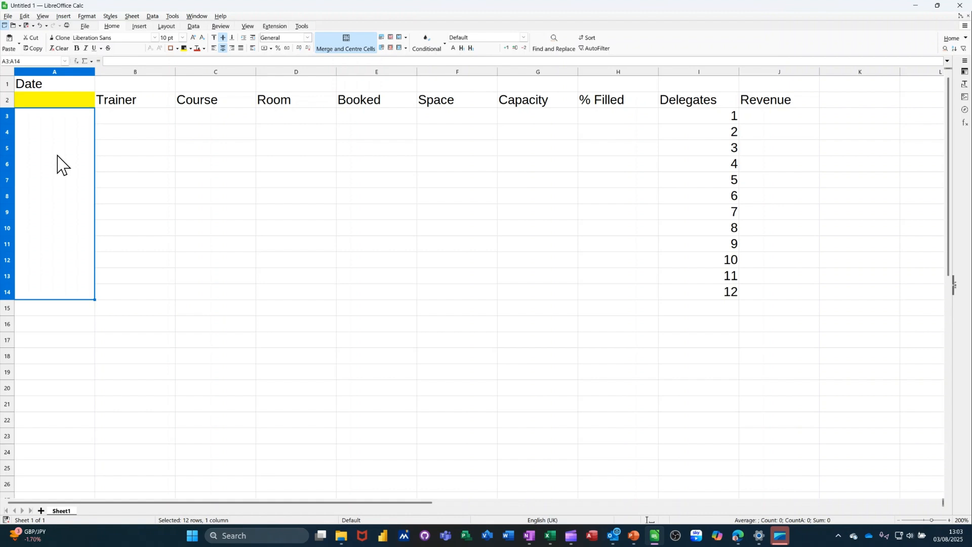
mouse_move(223, 49)
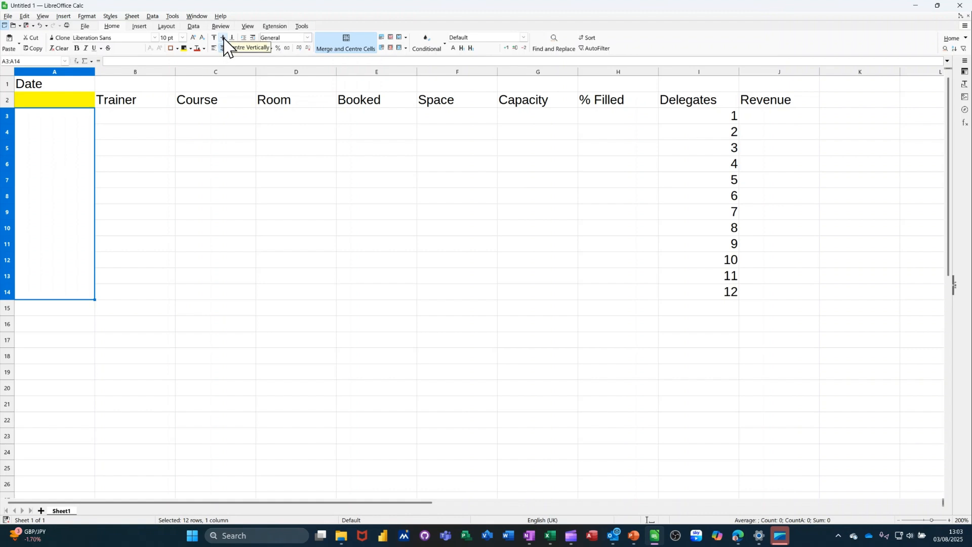
mouse_move(55, 214)
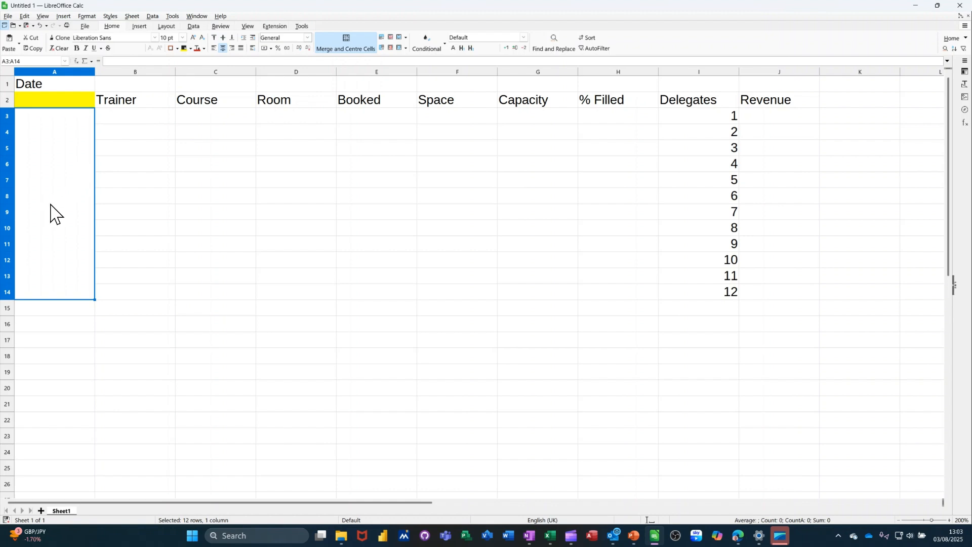
text(03/08/2025)
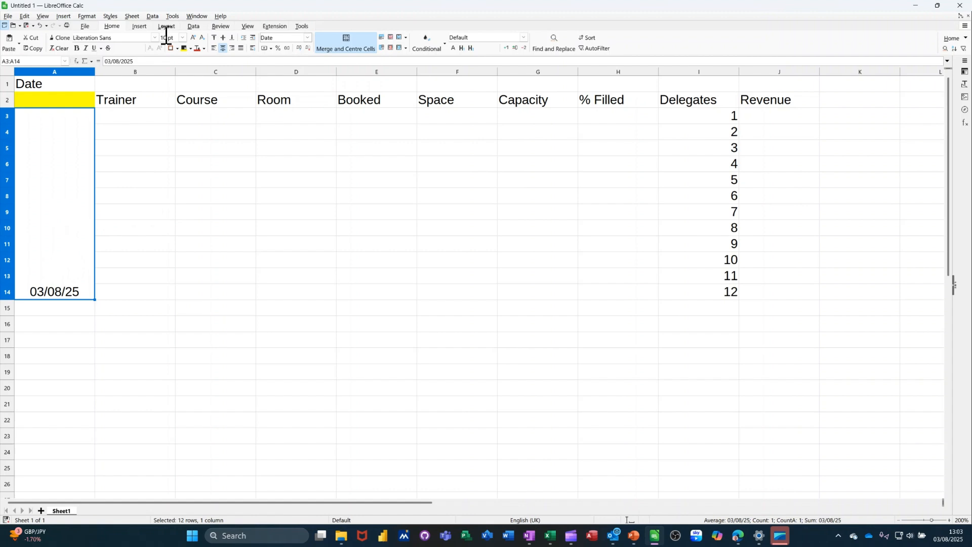
click(224, 38)
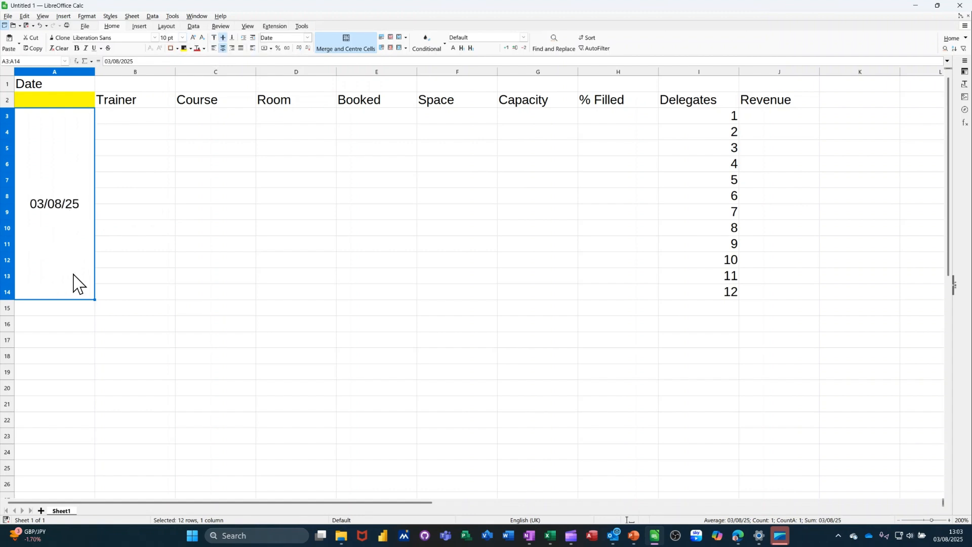
mouse_move(136, 164)
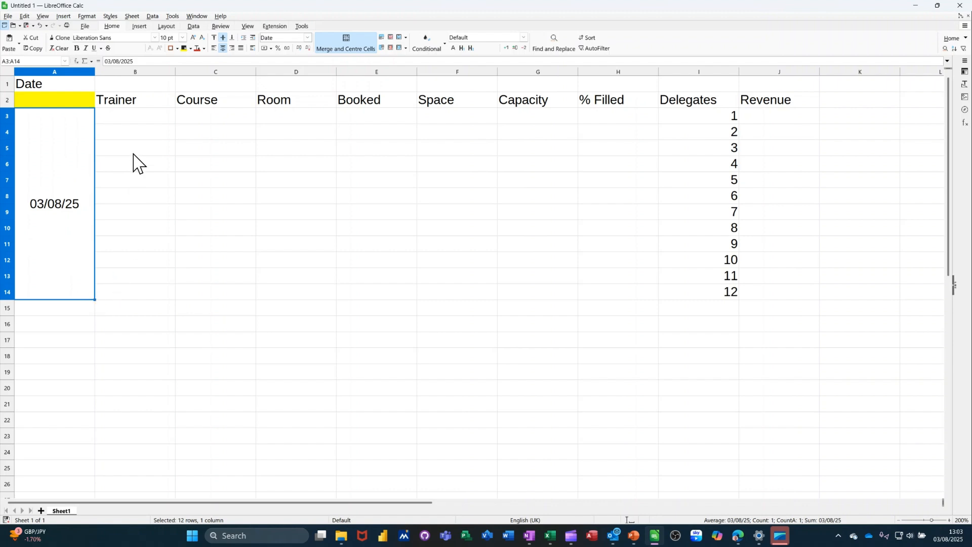
Step: Merge the Trainer cells B3:B14 into one block, then select the table A2:J15
drag(135, 115, 135, 282)
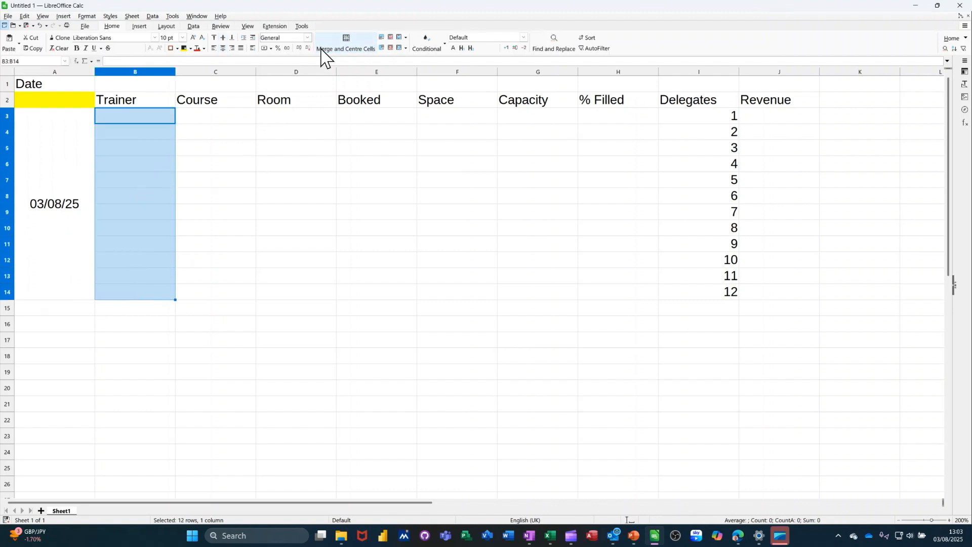
click(346, 39)
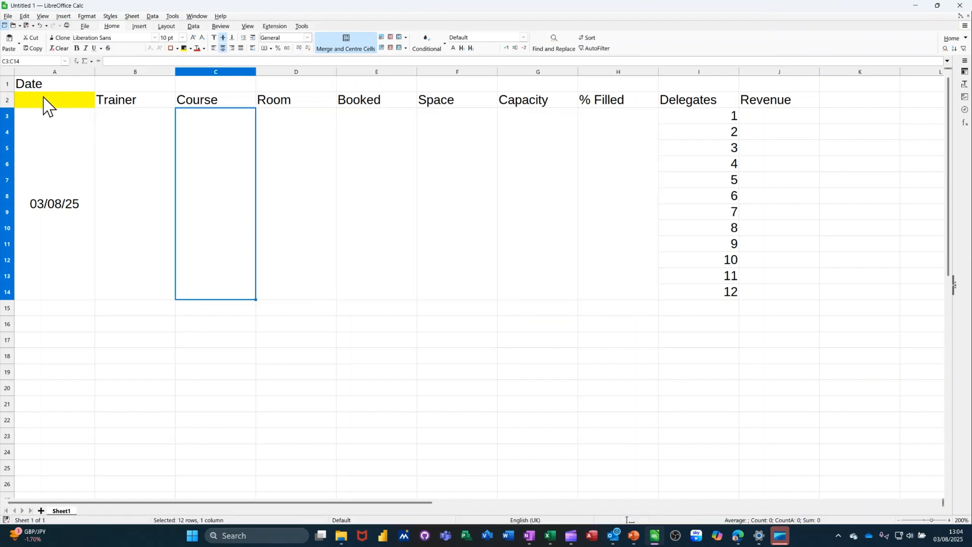
drag(54, 99, 779, 292)
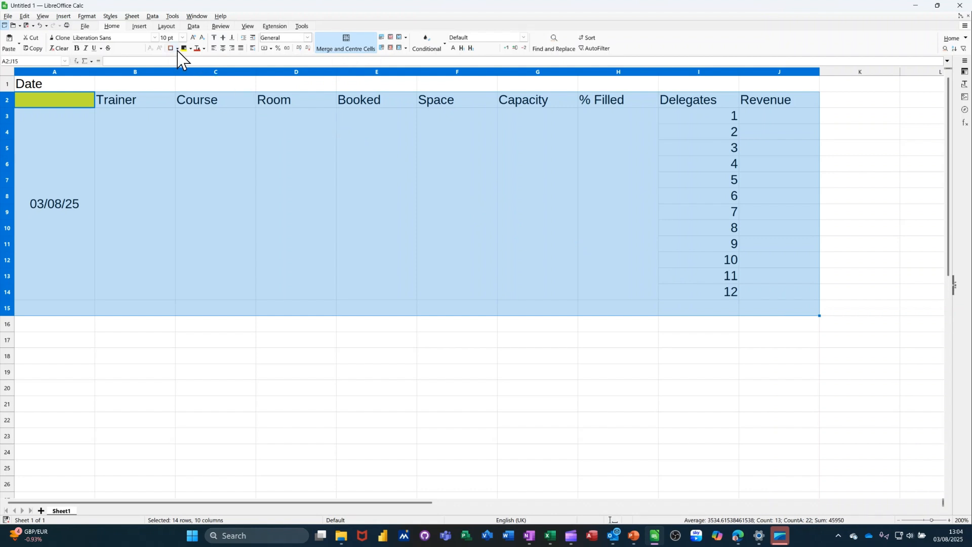
Step: Apply all borders to A2:J15 and clear the numbers 1–12 from Delegates
click(177, 48)
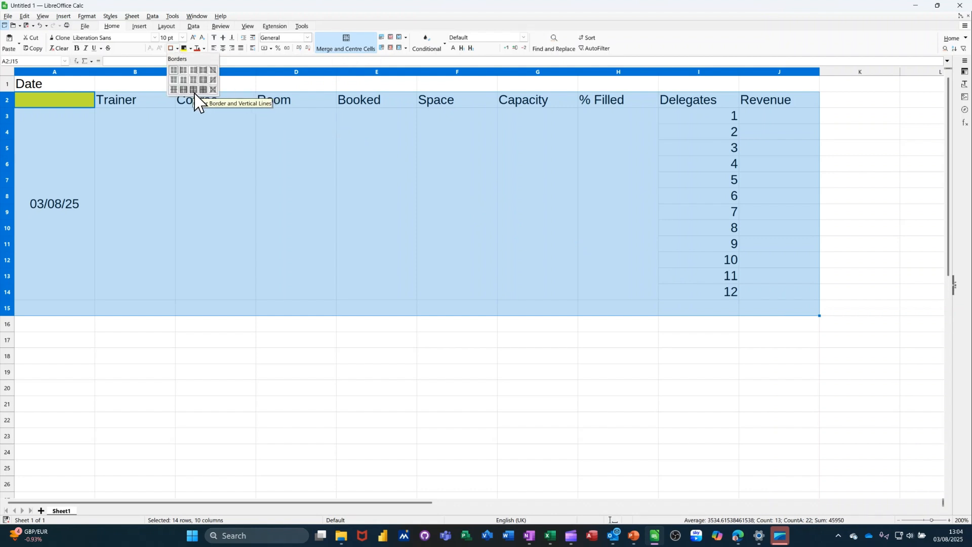
click(193, 89)
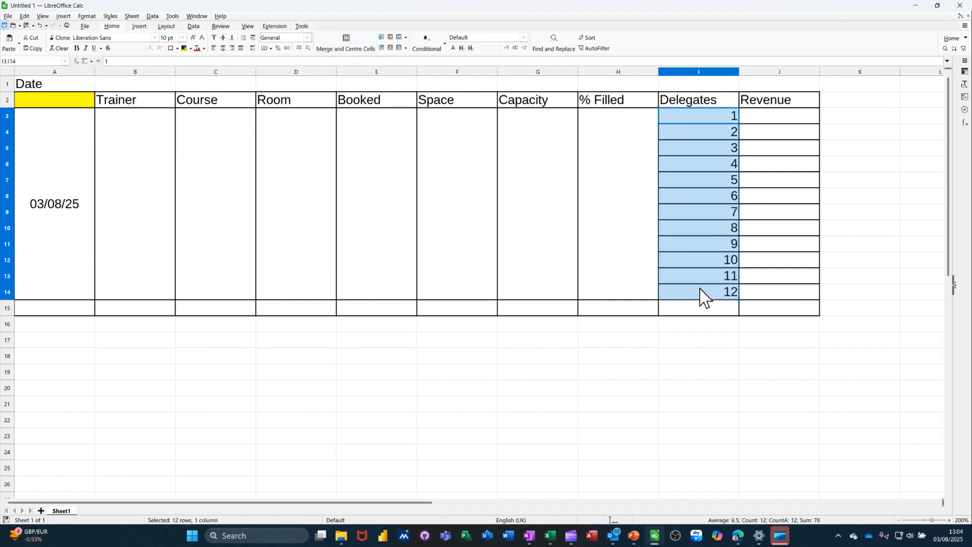
key(Delete)
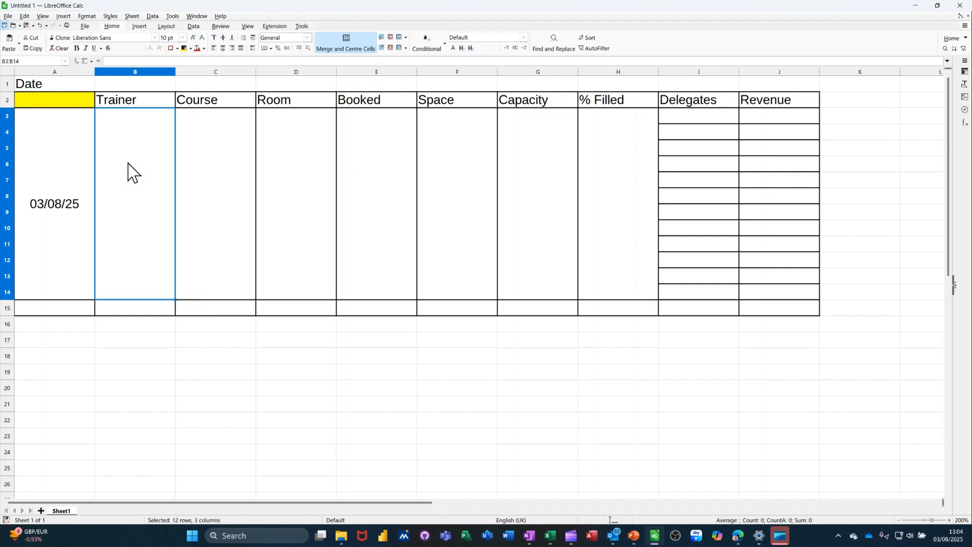
Step: Add a validity list of Steve and Dave to the Trainer block and choose Steve
click(151, 16)
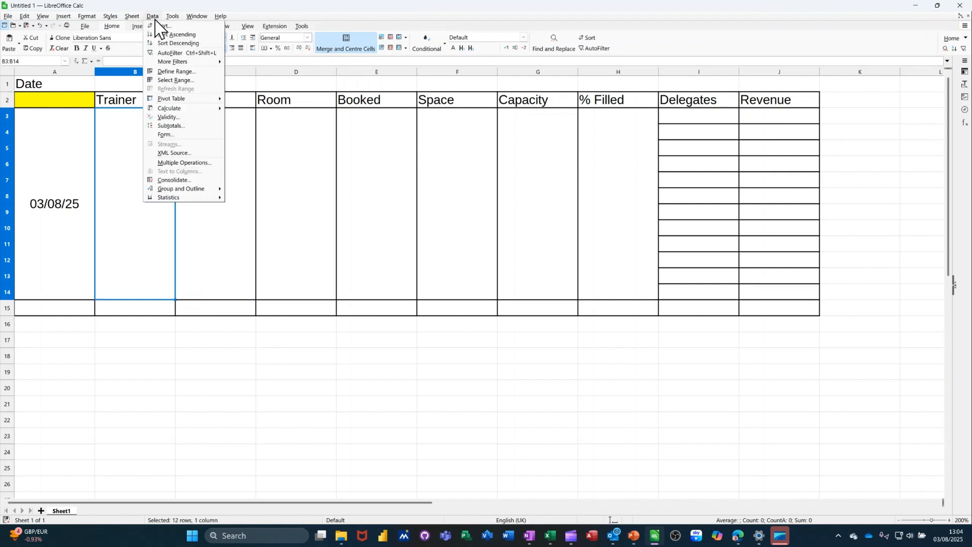
mouse_move(164, 26)
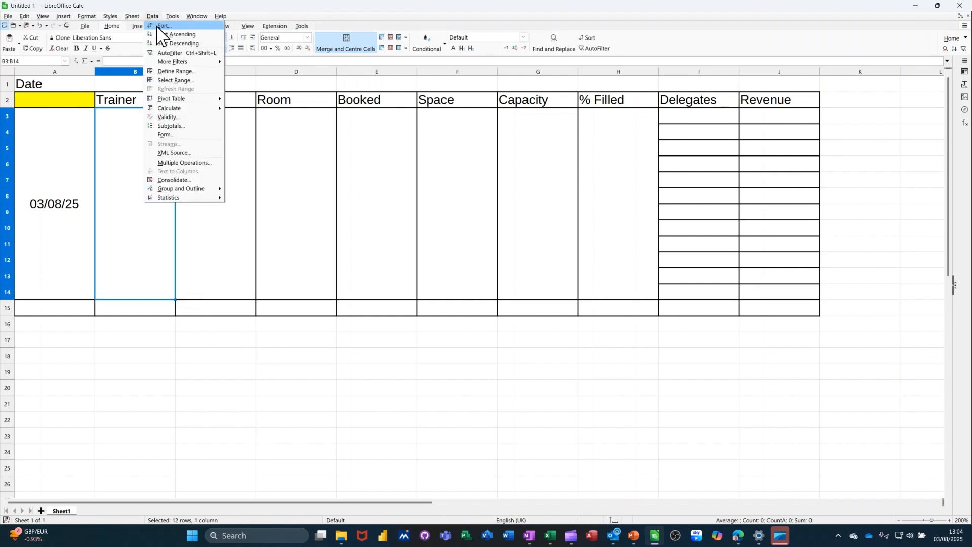
mouse_move(185, 118)
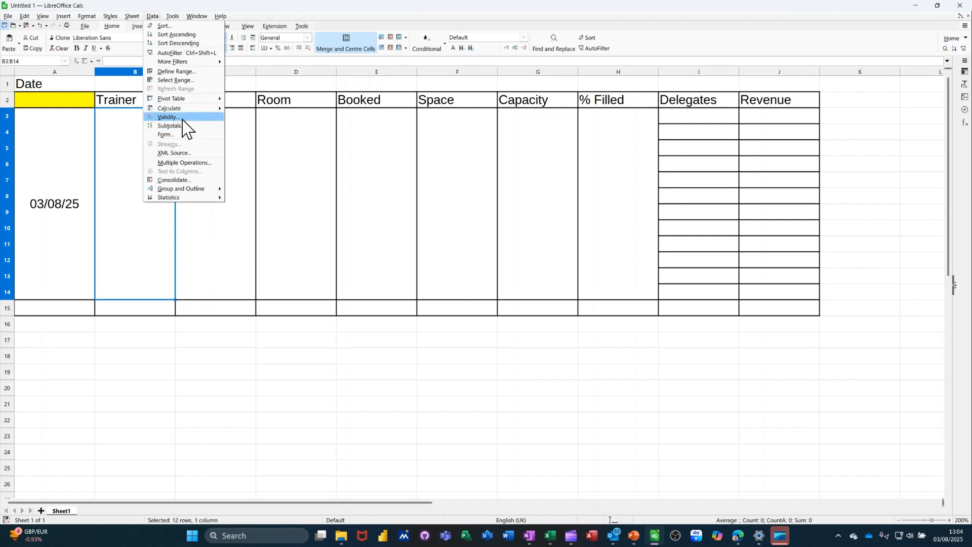
click(169, 117)
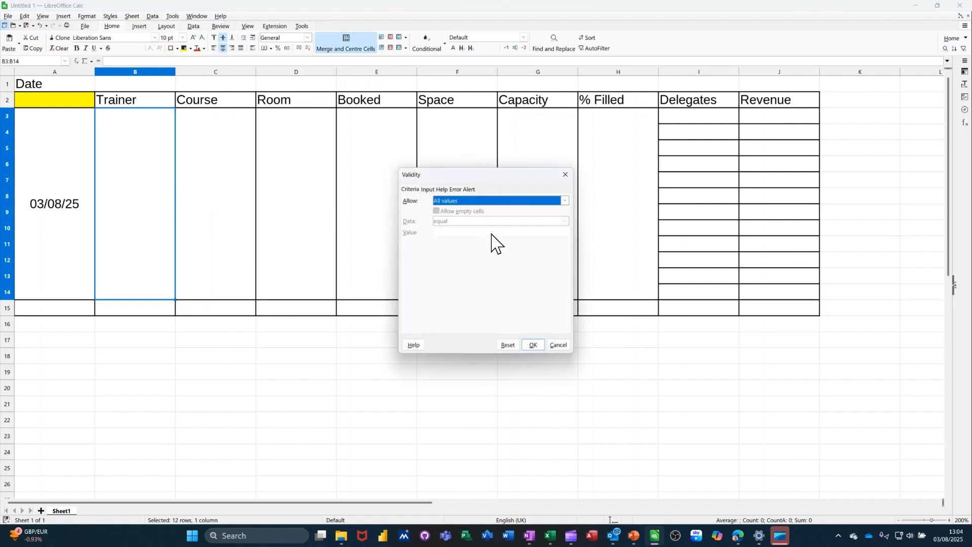
click(563, 201)
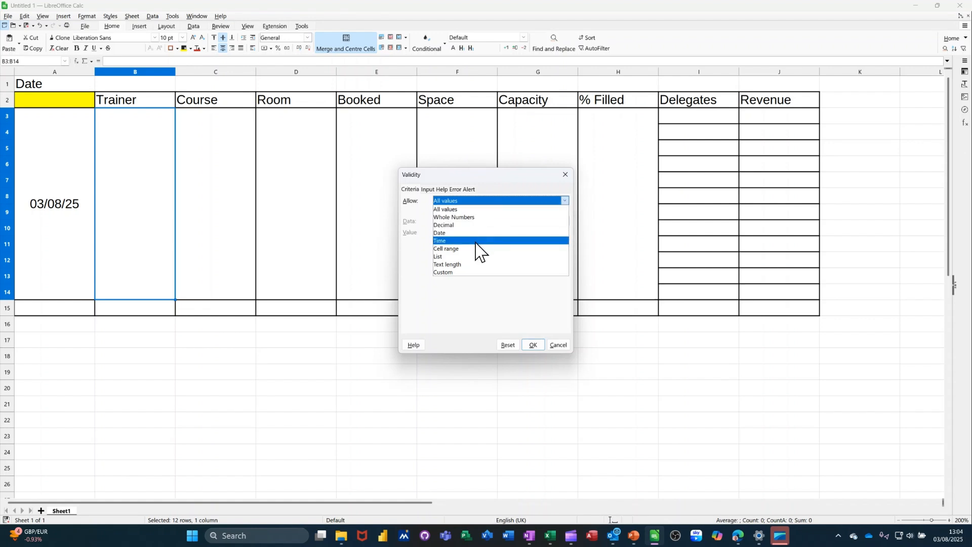
click(437, 257)
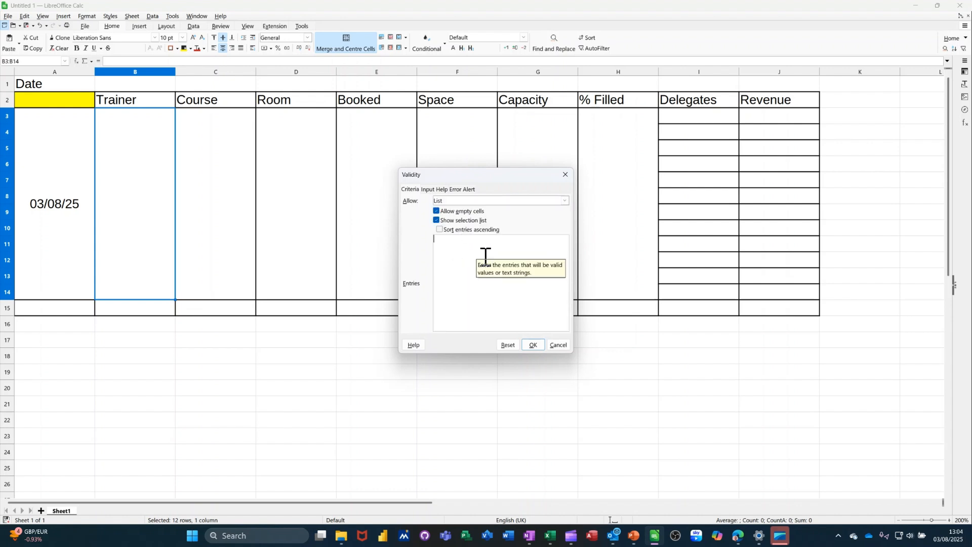
text(Steve)
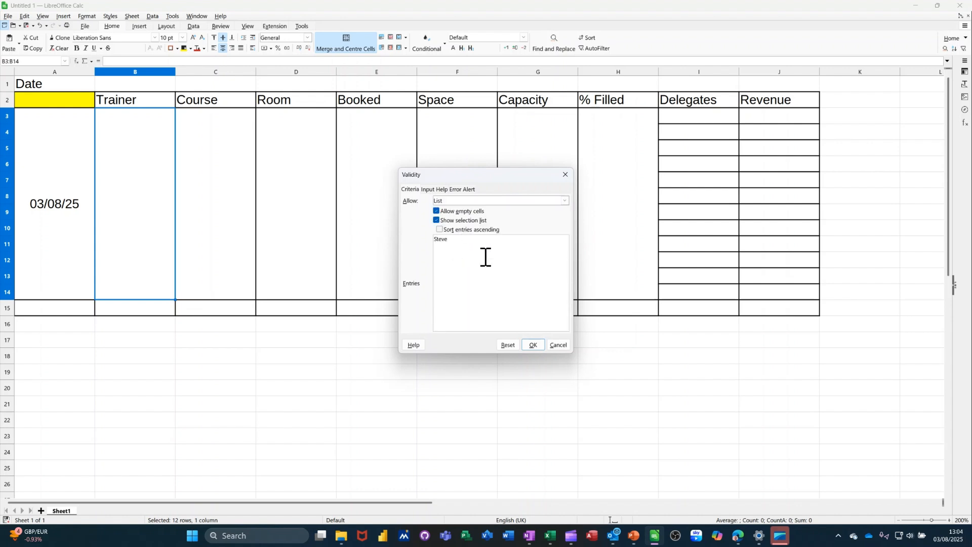
text(Dave)
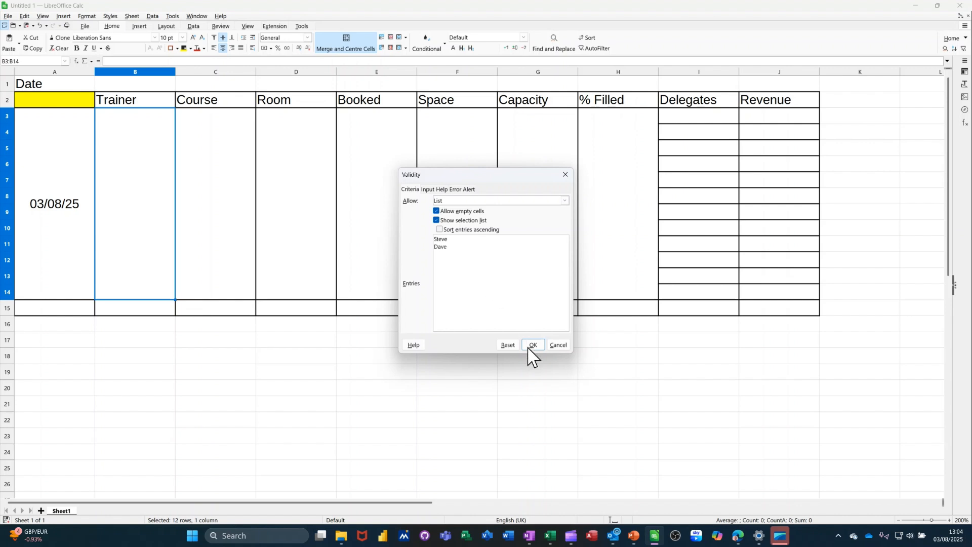
click(532, 345)
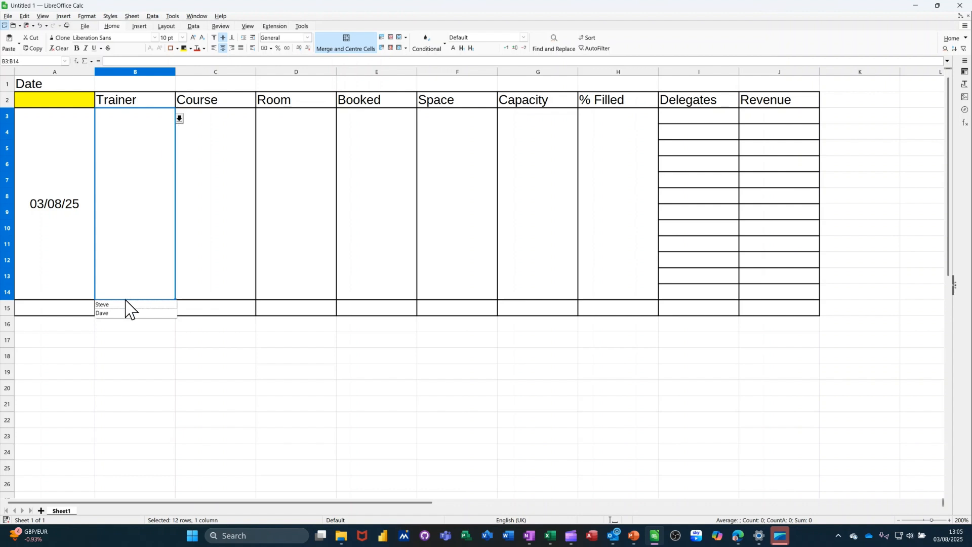
click(102, 304)
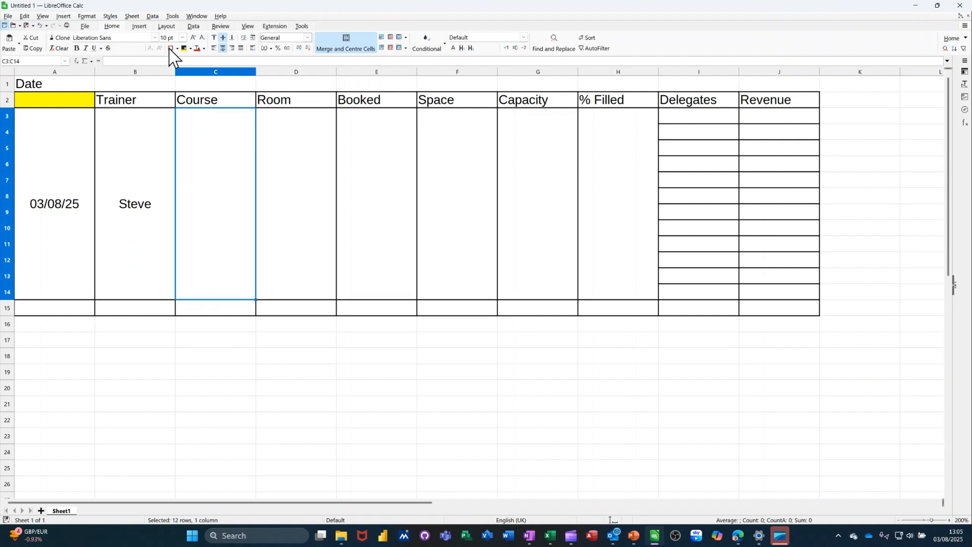
Step: Add a validity list of Excel and Access to the Course block and enter Excel
click(152, 15)
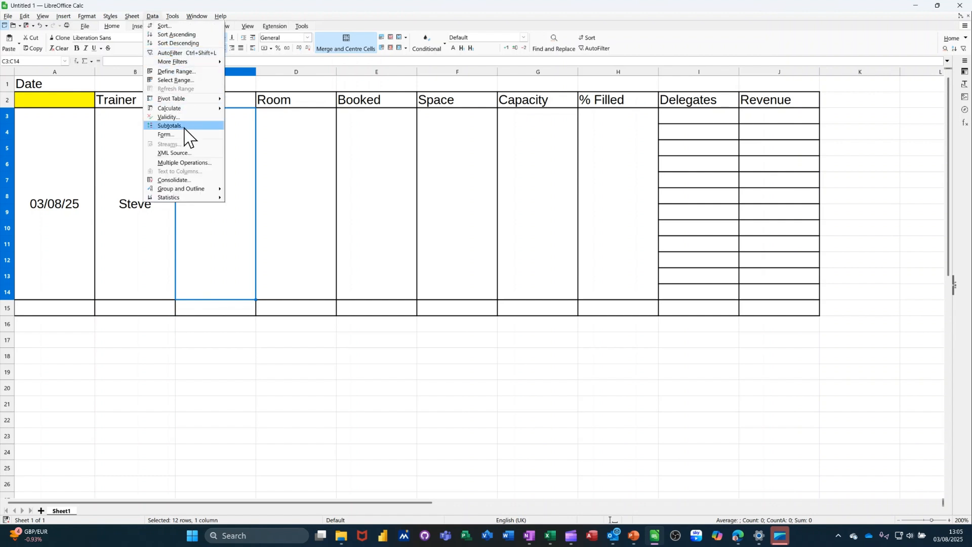
click(167, 117)
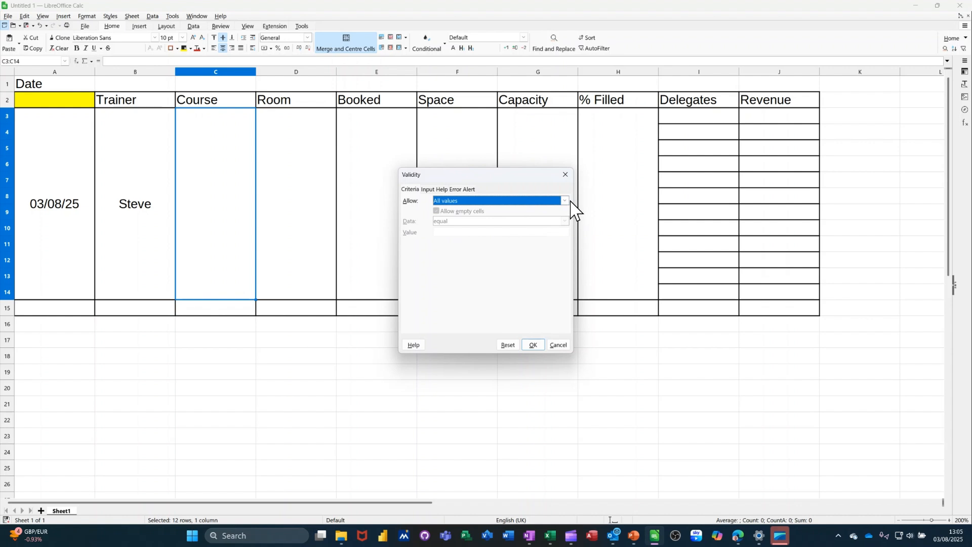
click(563, 200)
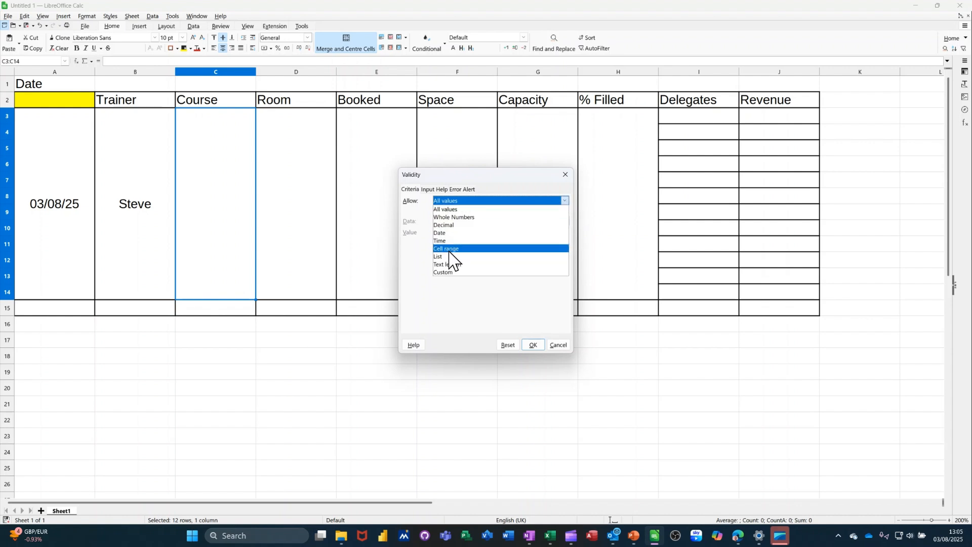
click(438, 256)
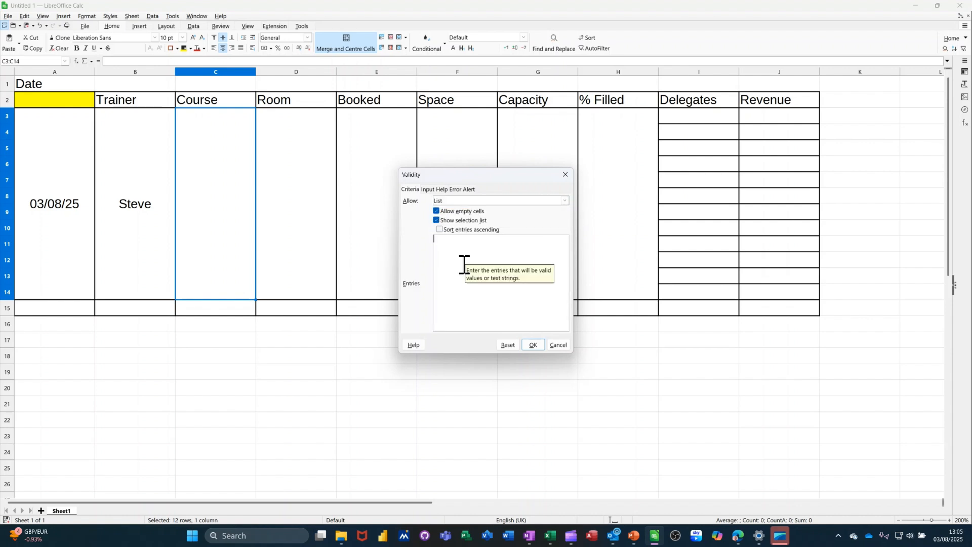
text(C)
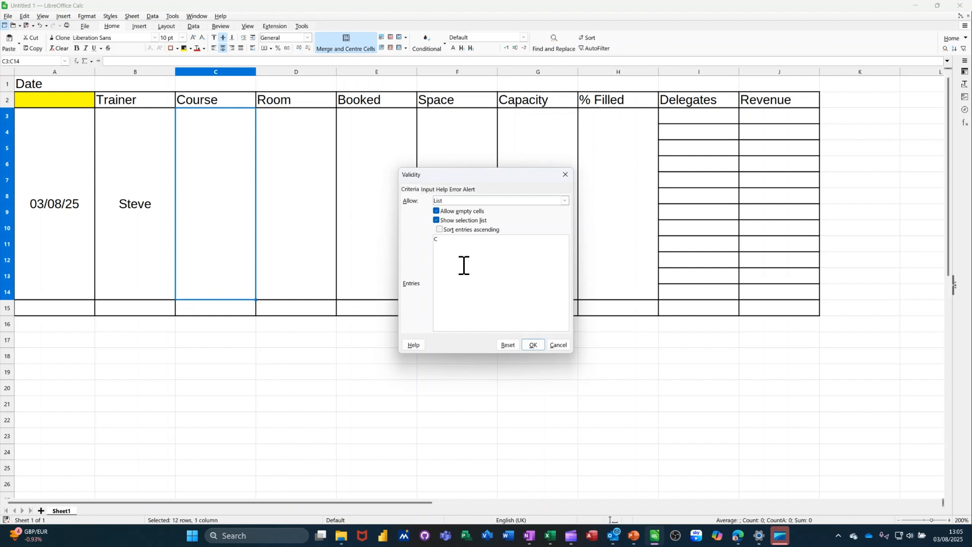
key(Backspace)
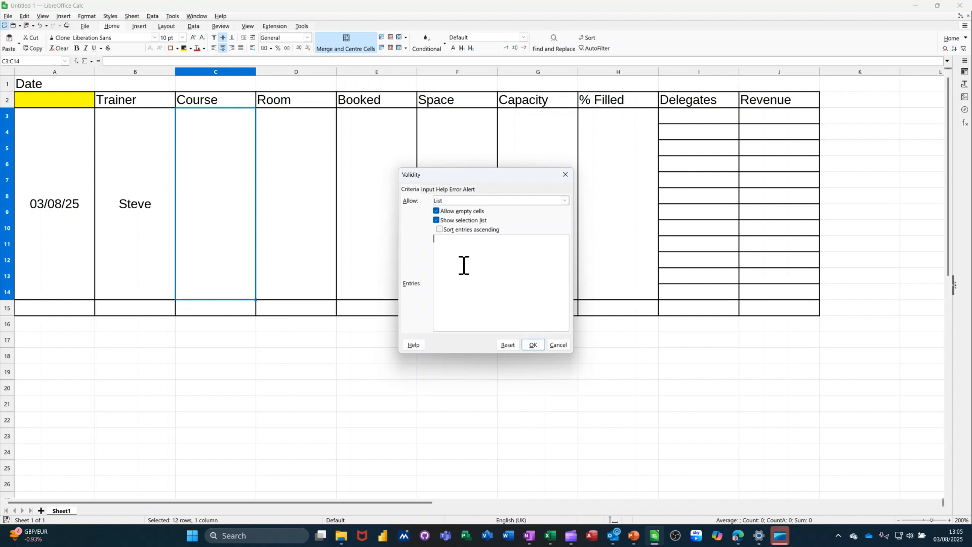
text(Excel)
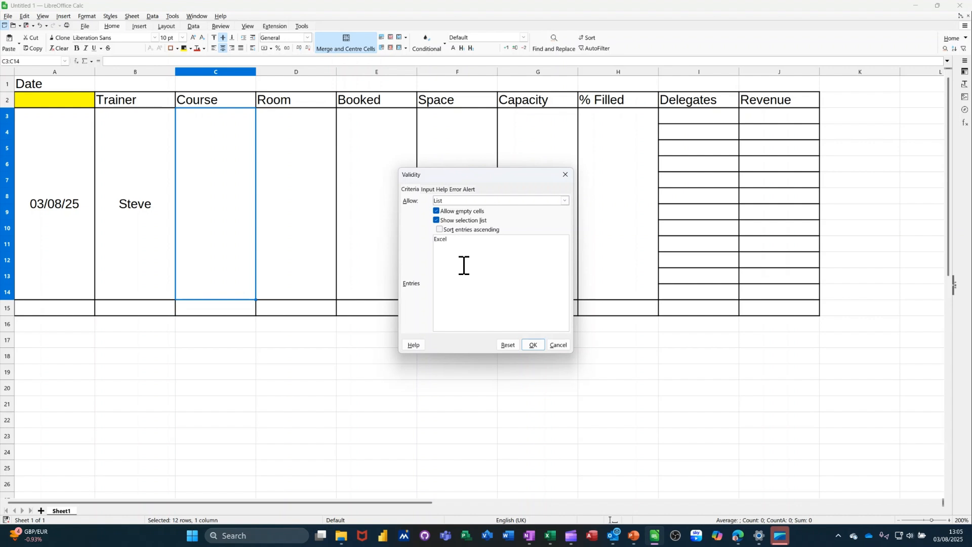
text(Access)
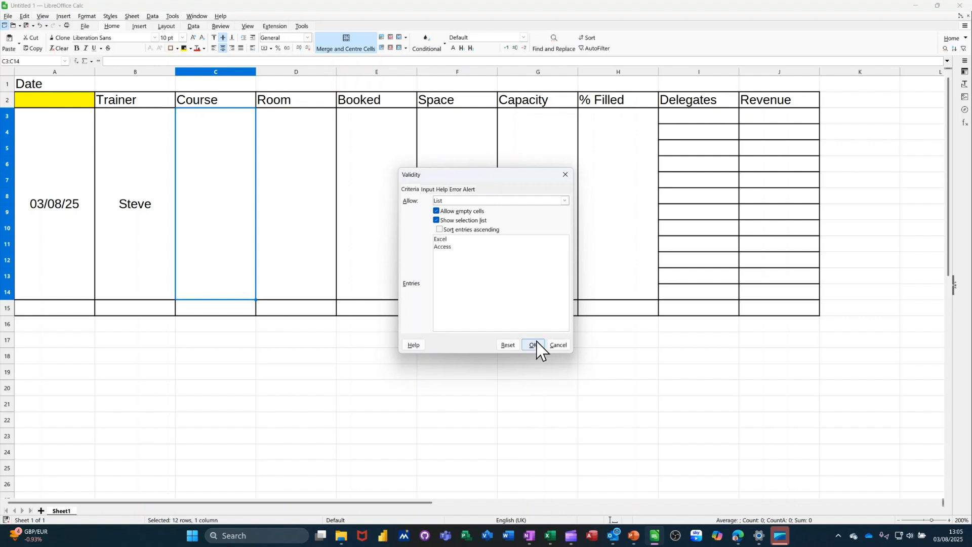
click(533, 345)
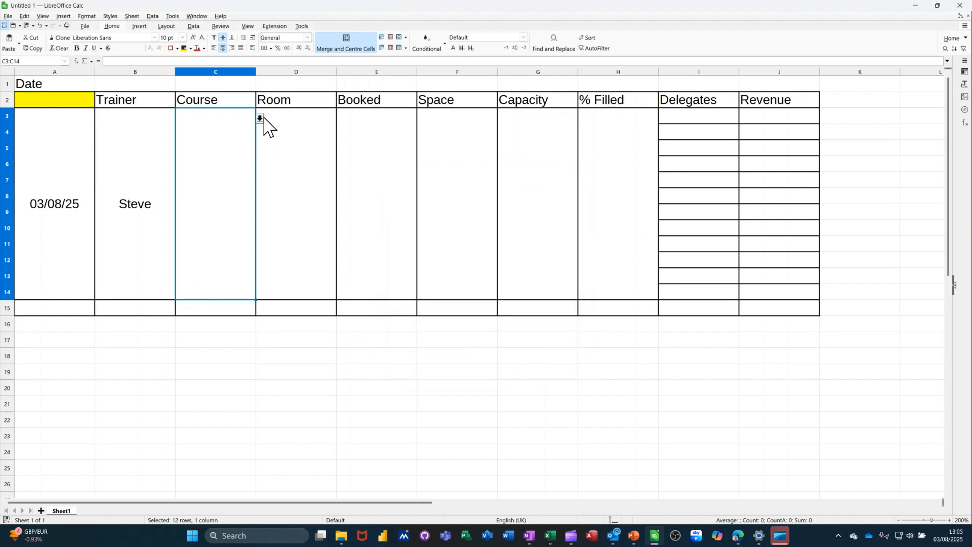
text(Excel)
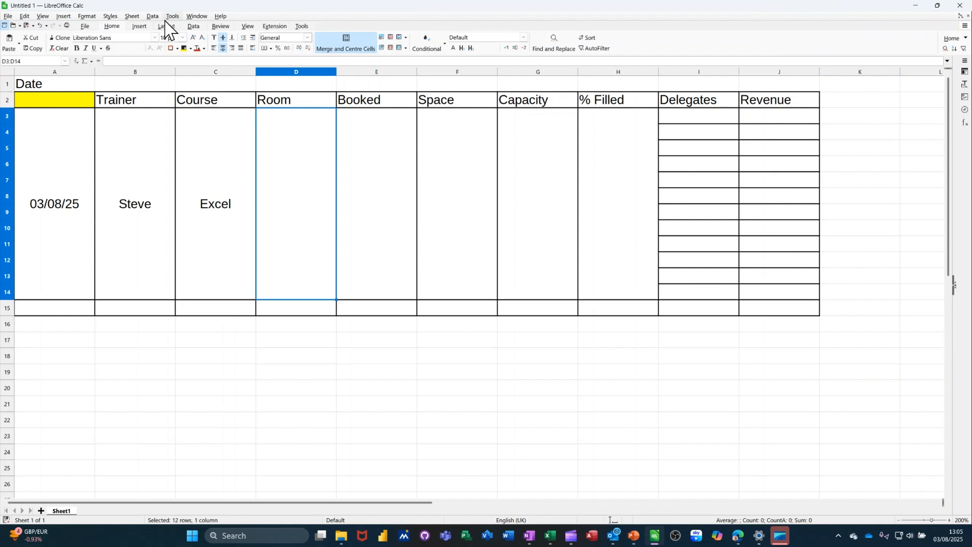
Step: Add a validity list of 1, 2, 3 to the Room block and choose room 1
click(152, 15)
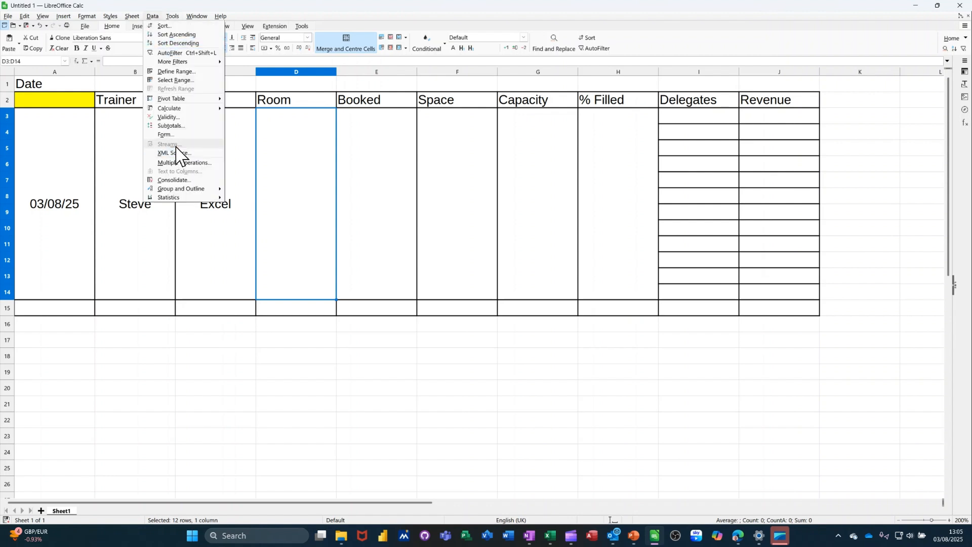
click(168, 117)
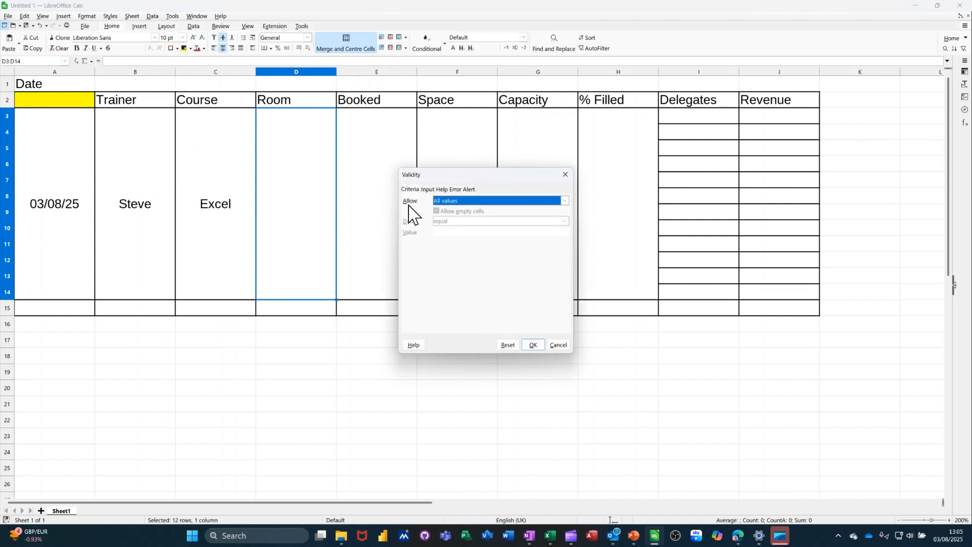
click(563, 201)
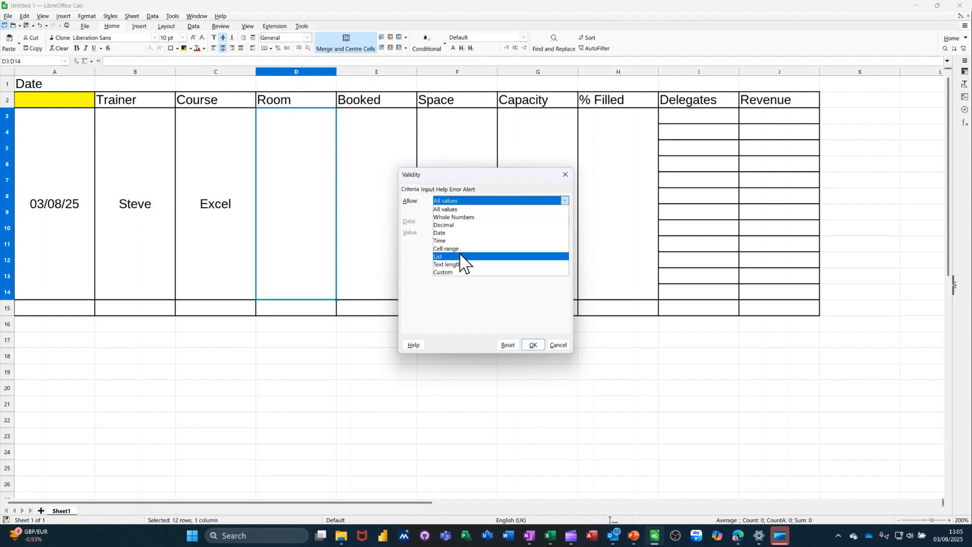
click(437, 257)
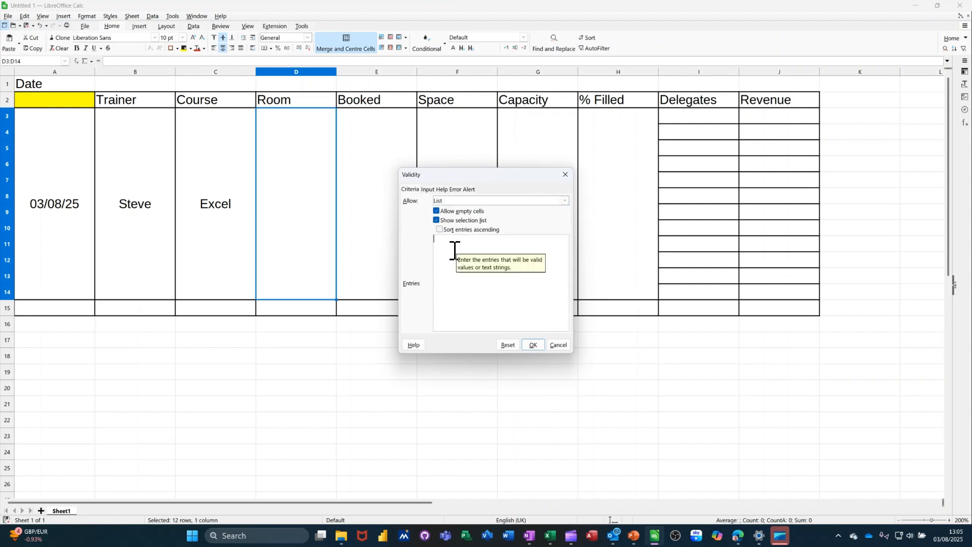
text(1)
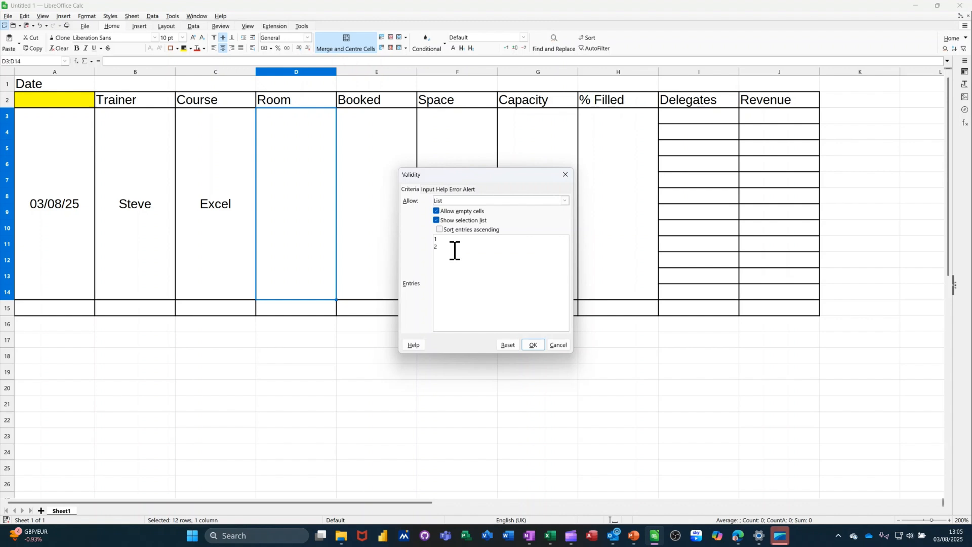
text(3)
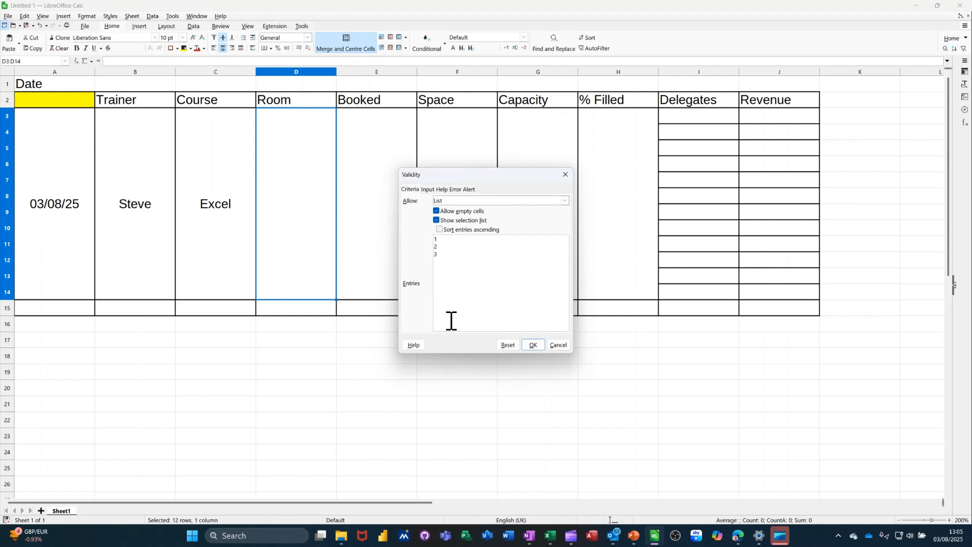
click(531, 345)
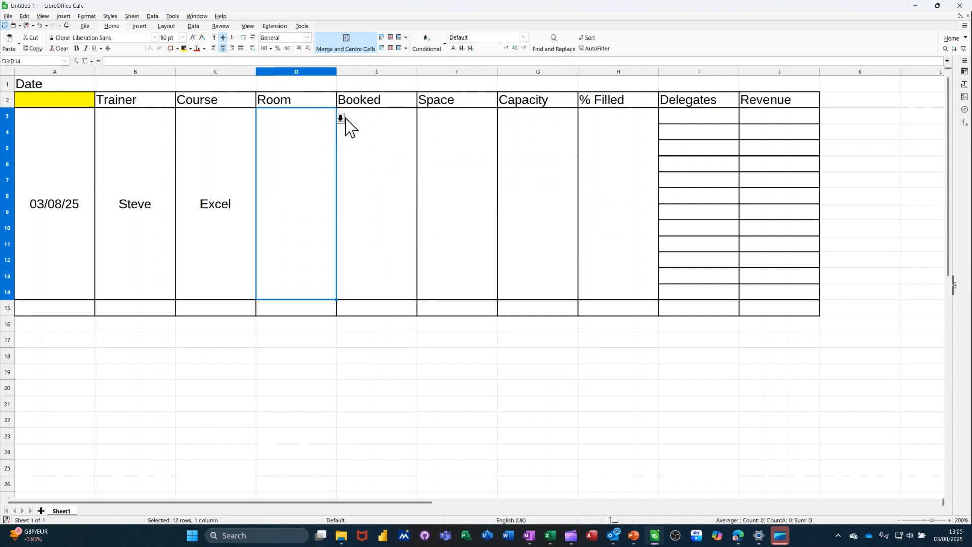
click(340, 118)
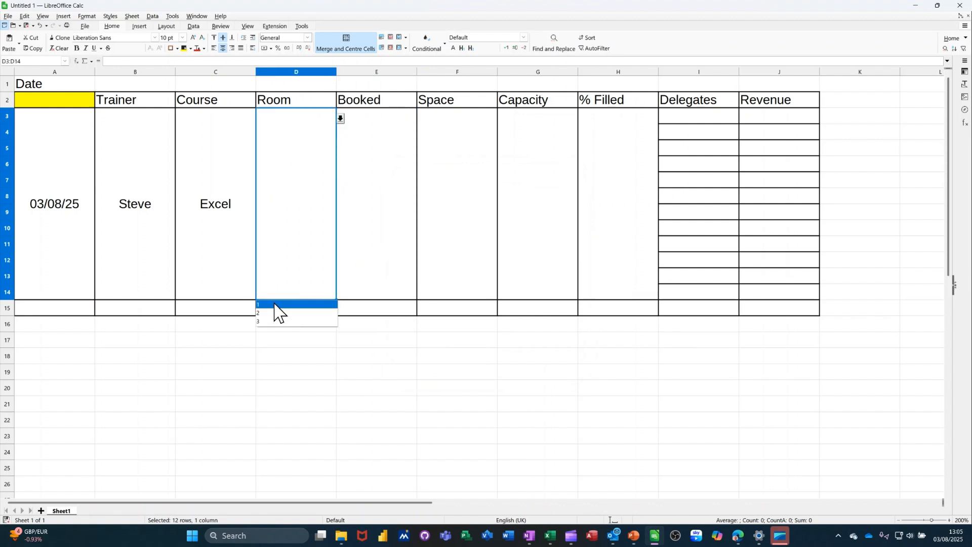
click(258, 305)
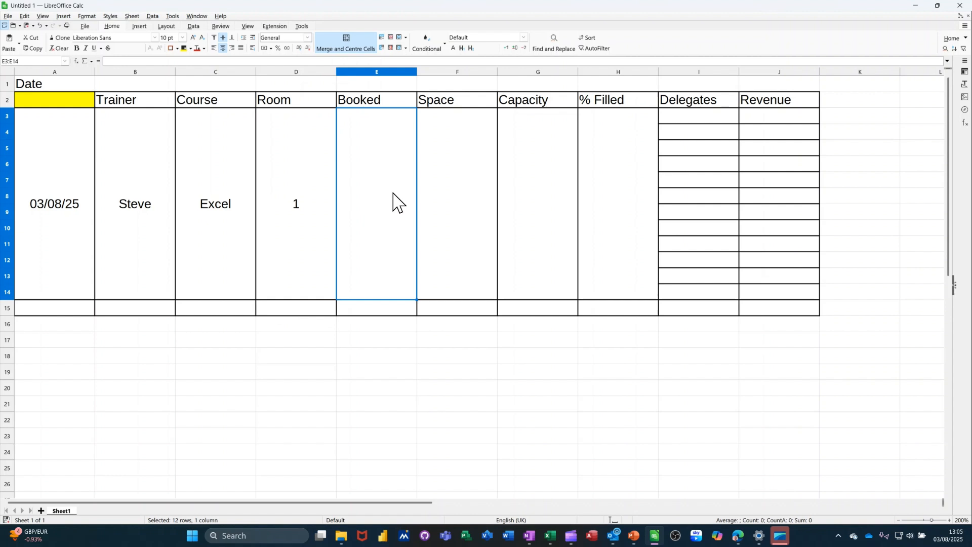
mouse_move(368, 135)
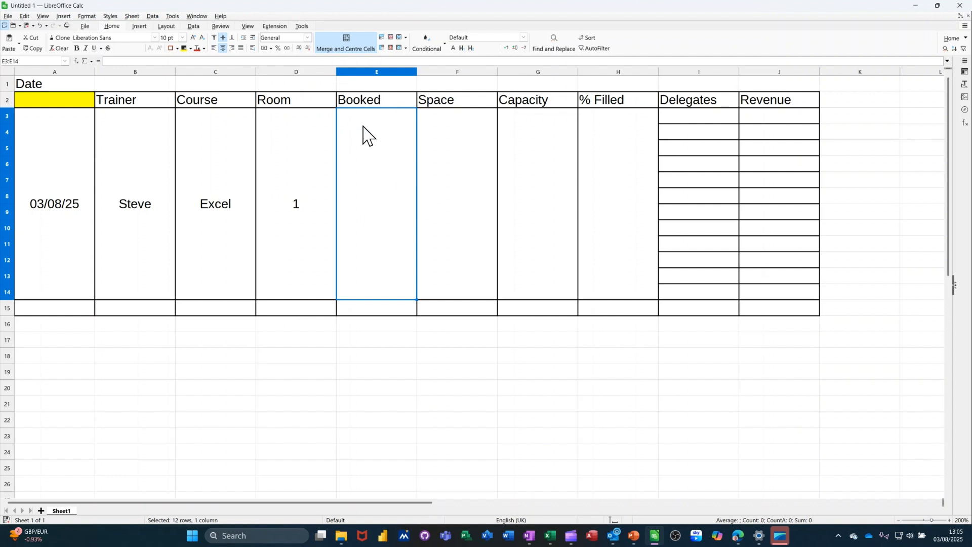
mouse_move(693, 128)
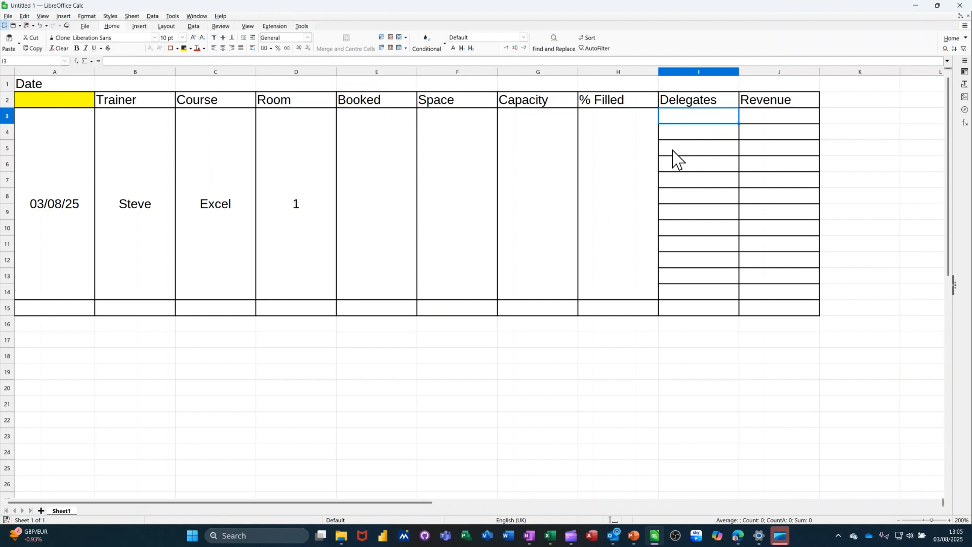
Step: Enter delegate names Bill in I3 and Ben in I4
text(Bill)
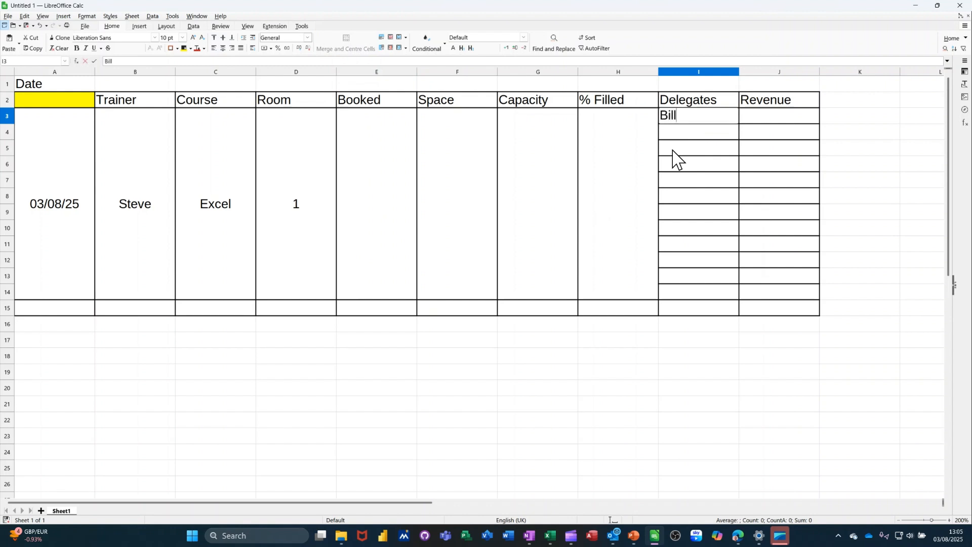
text(Ben)
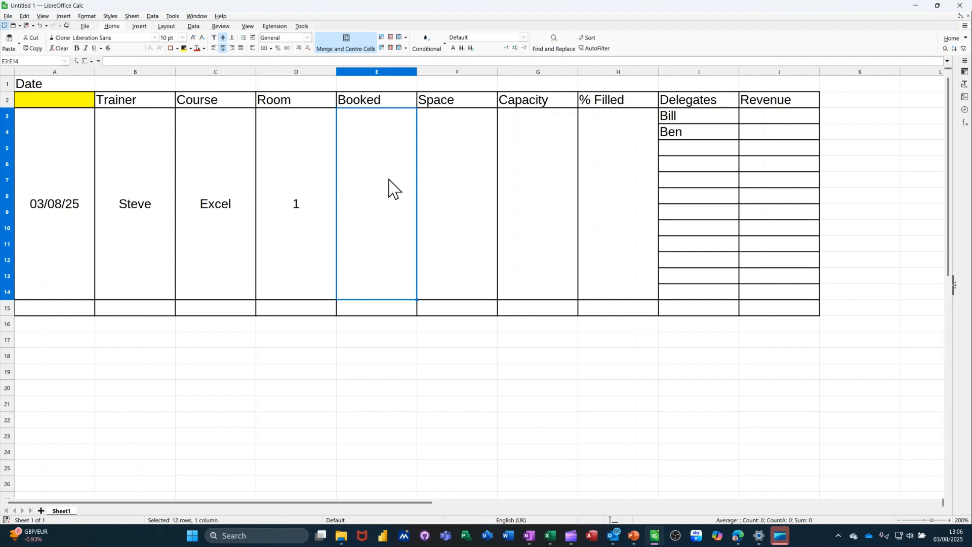
Step: Enter =COUNTA(I3:I14) in Booked cell E3 to count the delegate names, showing 2
text(=co)
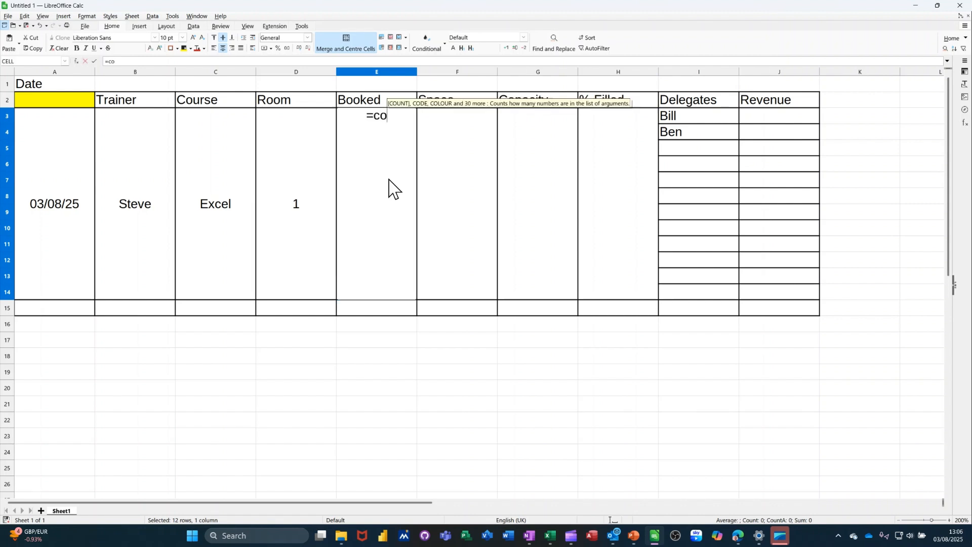
text(unta)
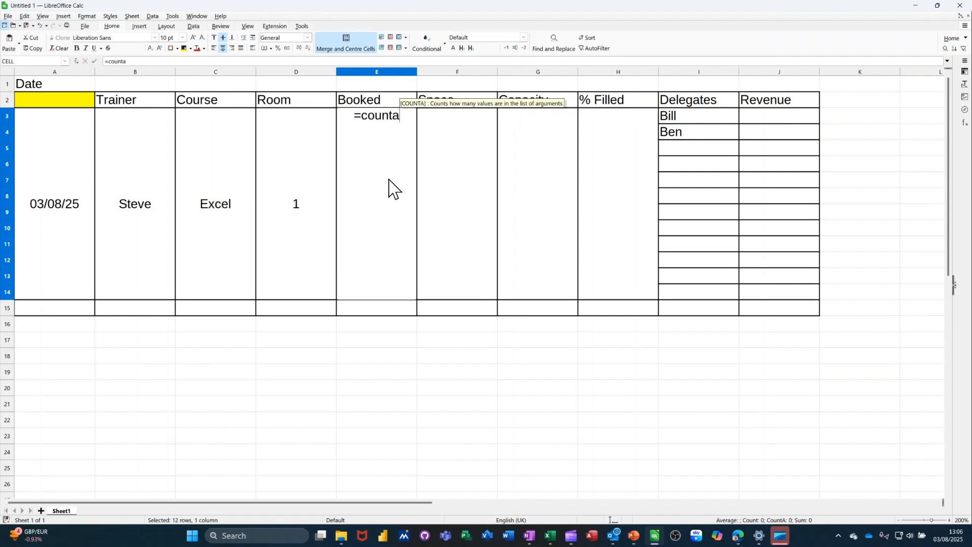
text(()
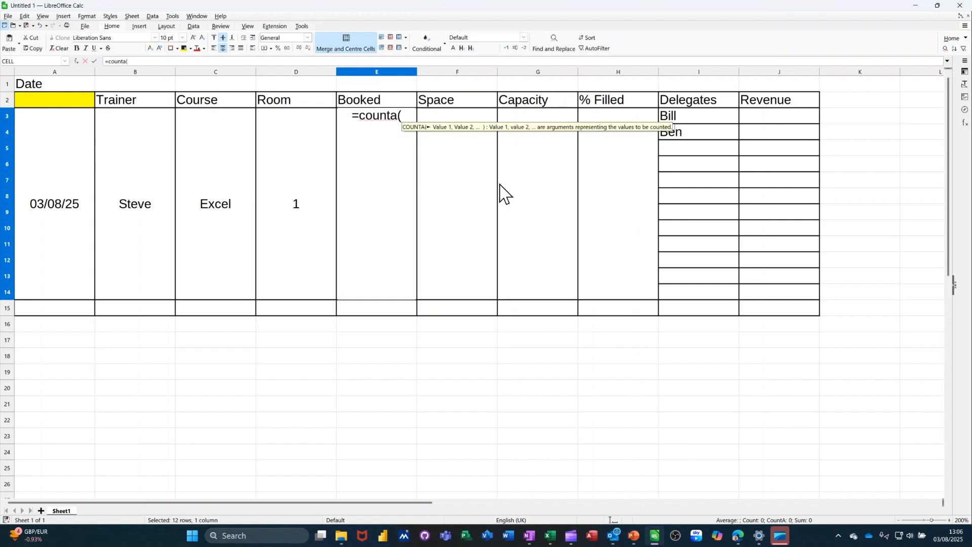
drag(698, 115, 698, 285)
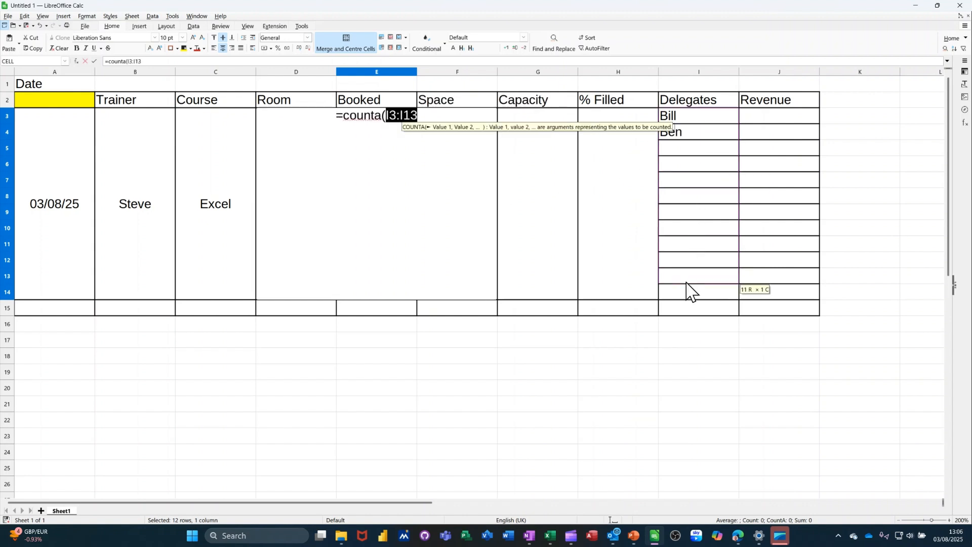
drag(692, 290, 667, 303)
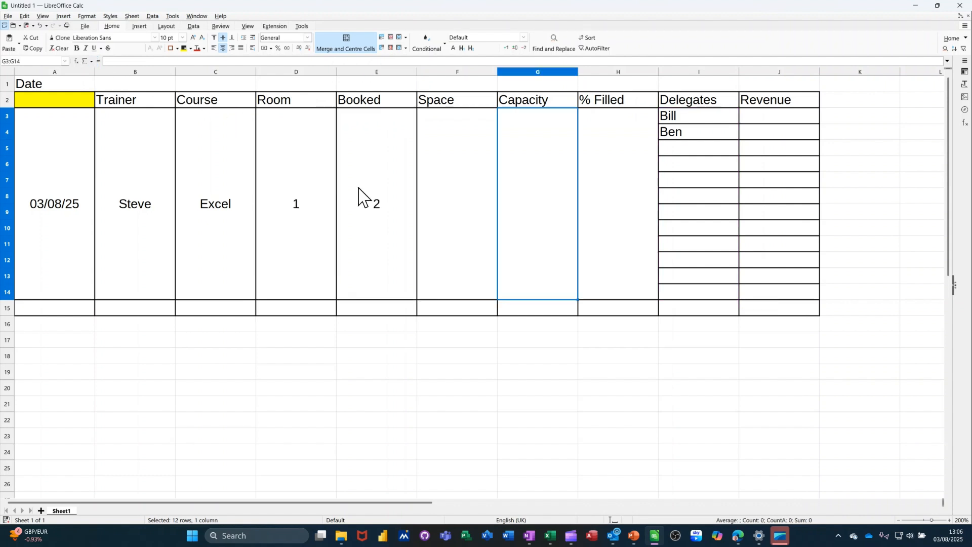
mouse_move(561, 189)
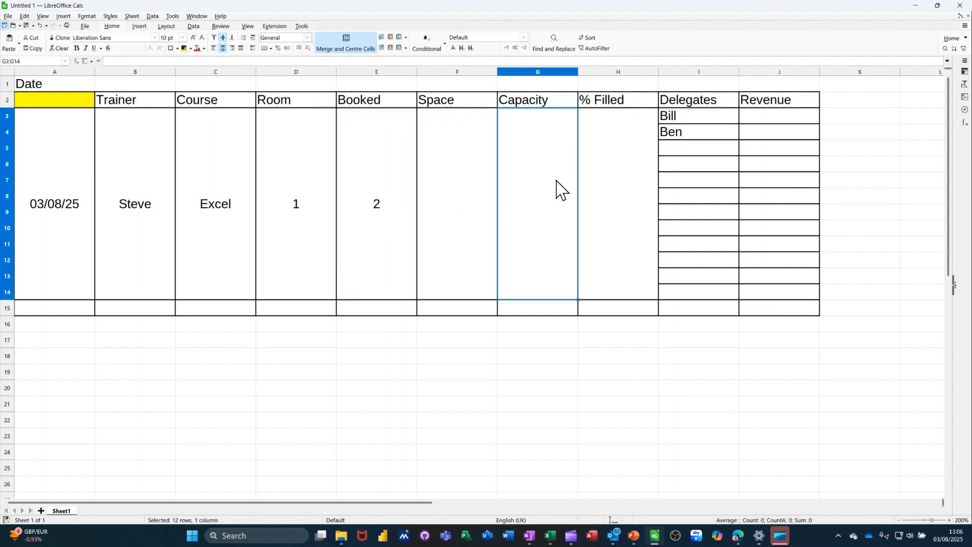
mouse_move(546, 197)
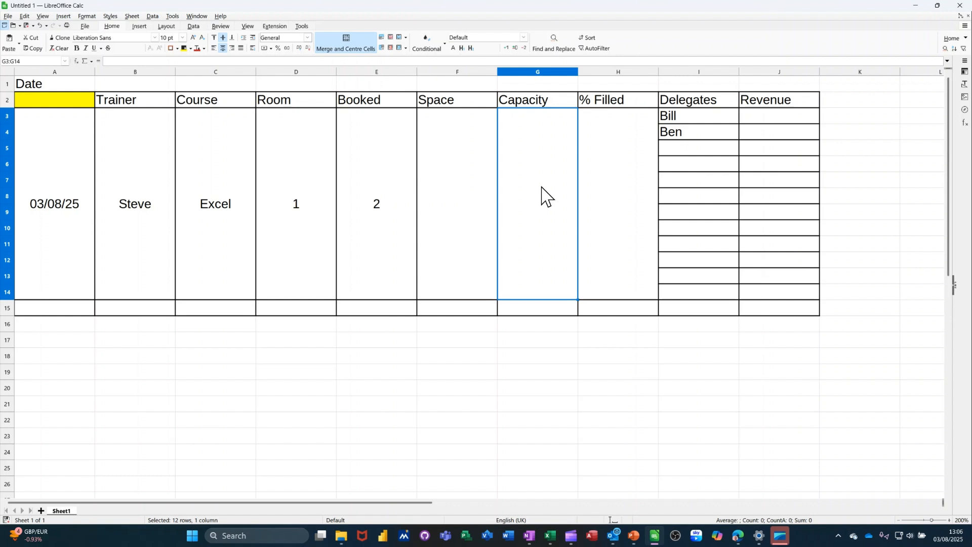
mouse_move(456, 182)
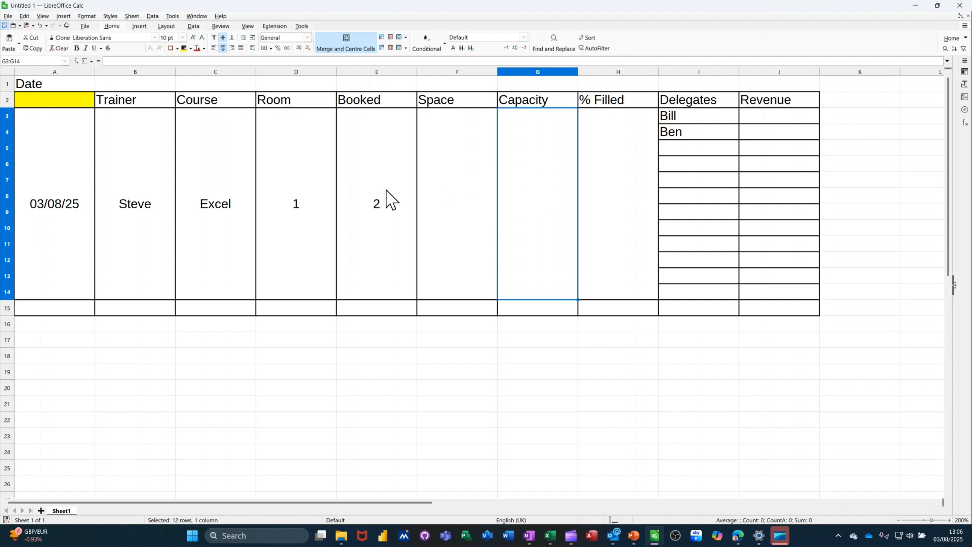
mouse_move(515, 187)
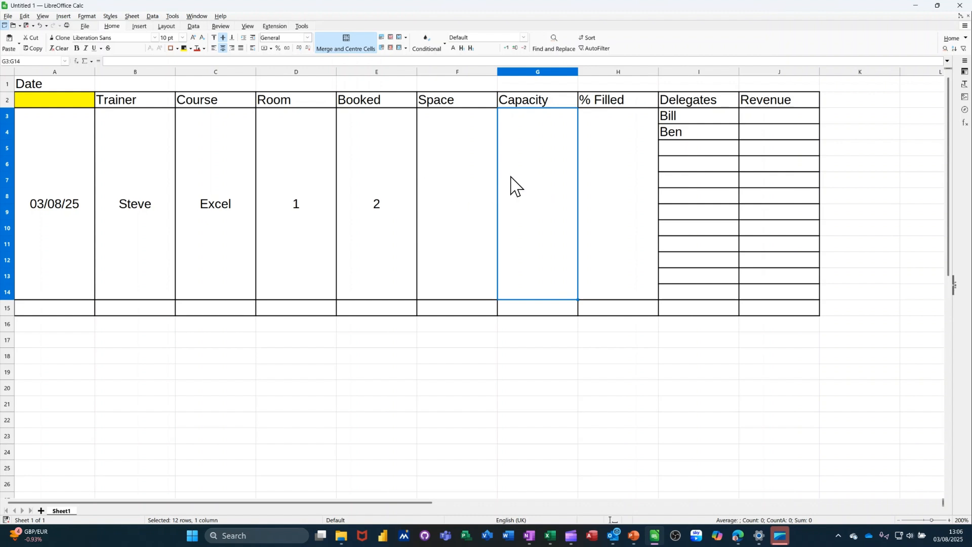
mouse_move(525, 183)
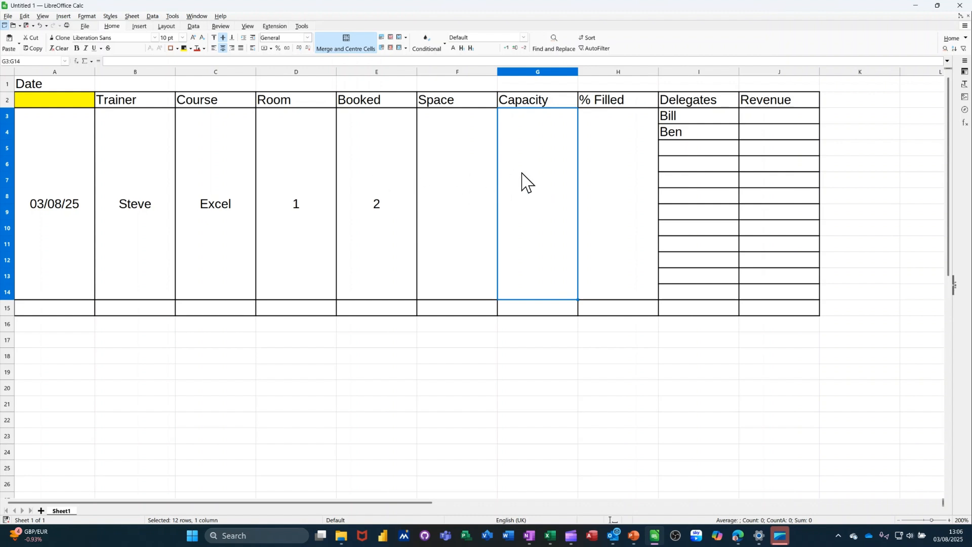
mouse_move(538, 180)
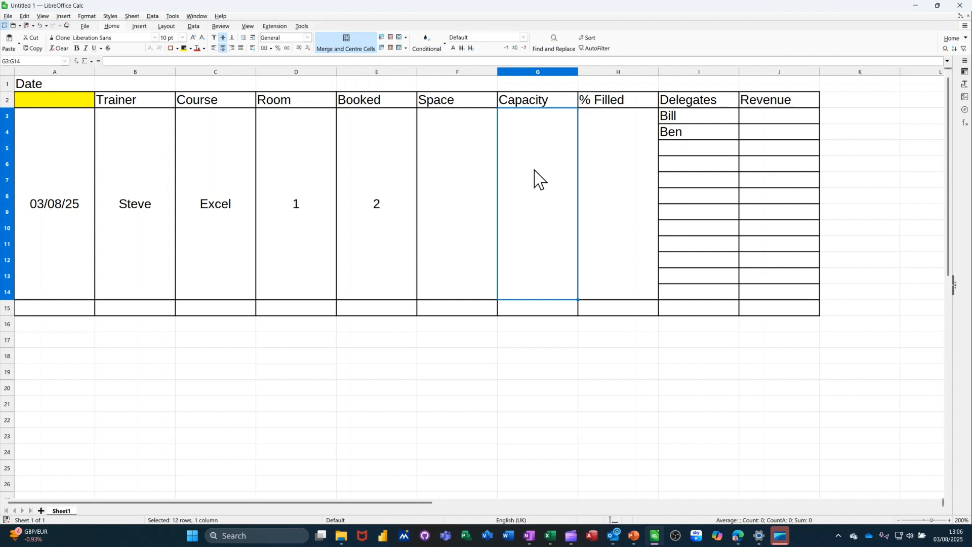
mouse_move(162, 363)
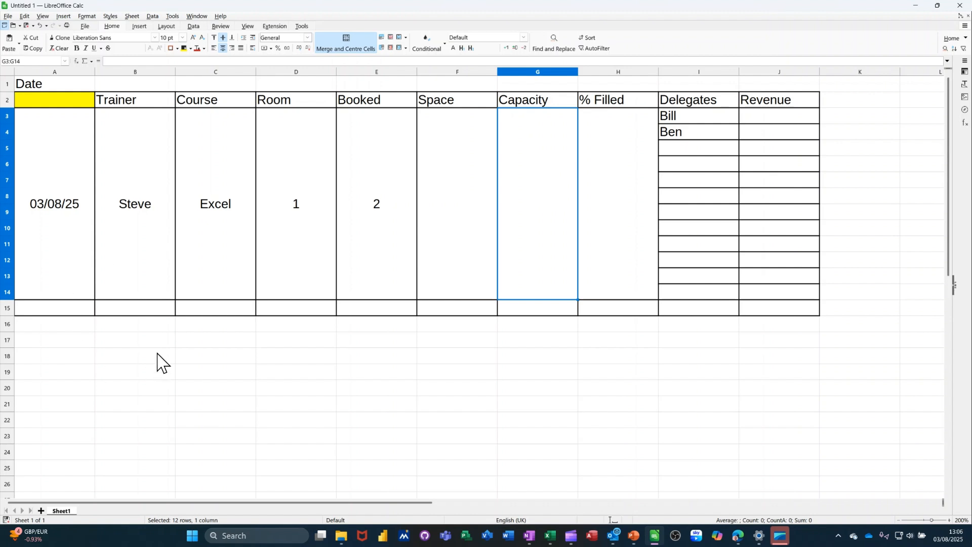
mouse_move(493, 221)
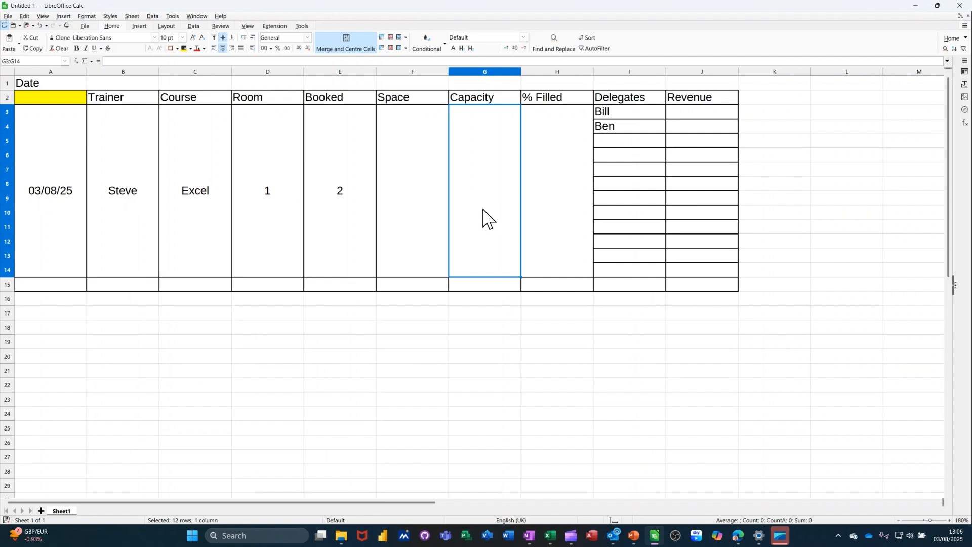
Step: Zoom out, duplicate the booking block into rows 16–27, and set its Booked to =COUNTA(I16:I27)
click(930, 520)
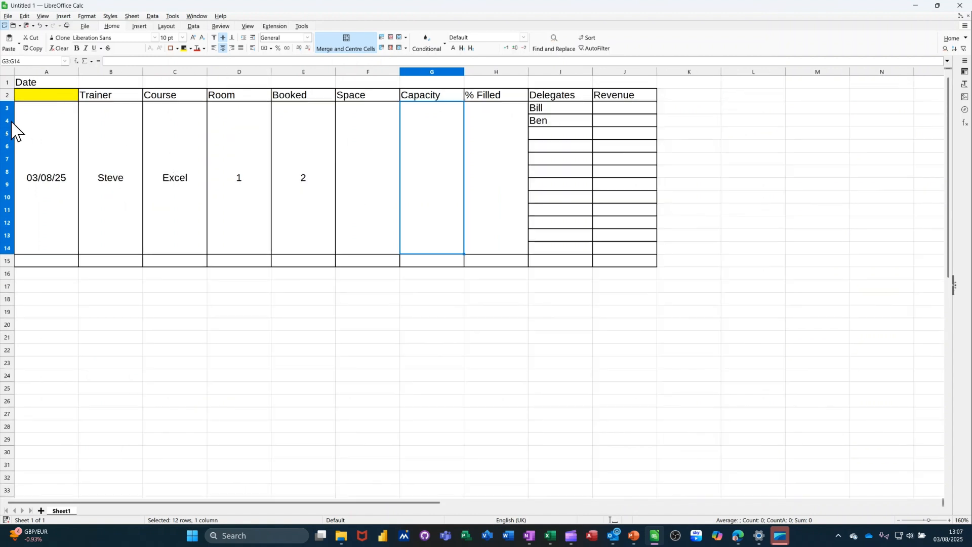
click(7, 108)
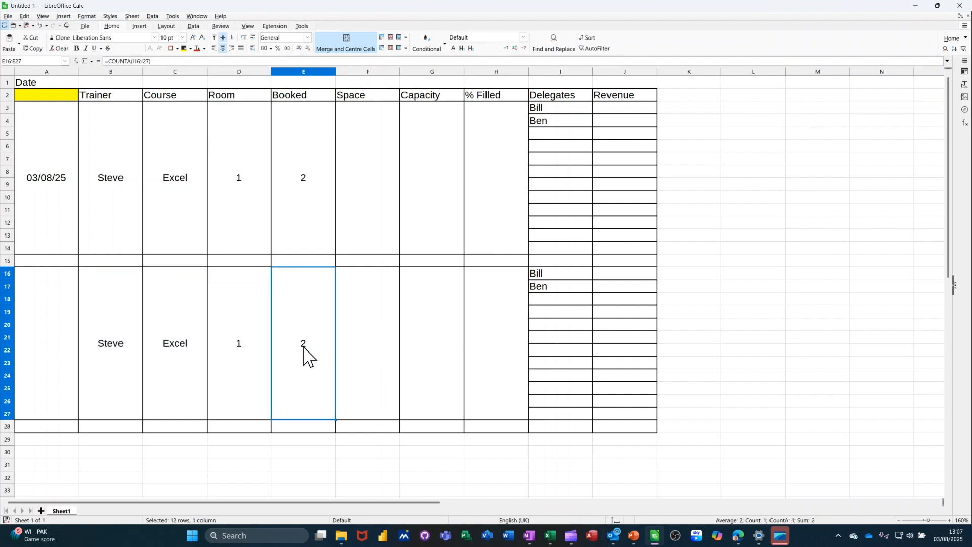
mouse_move(299, 351)
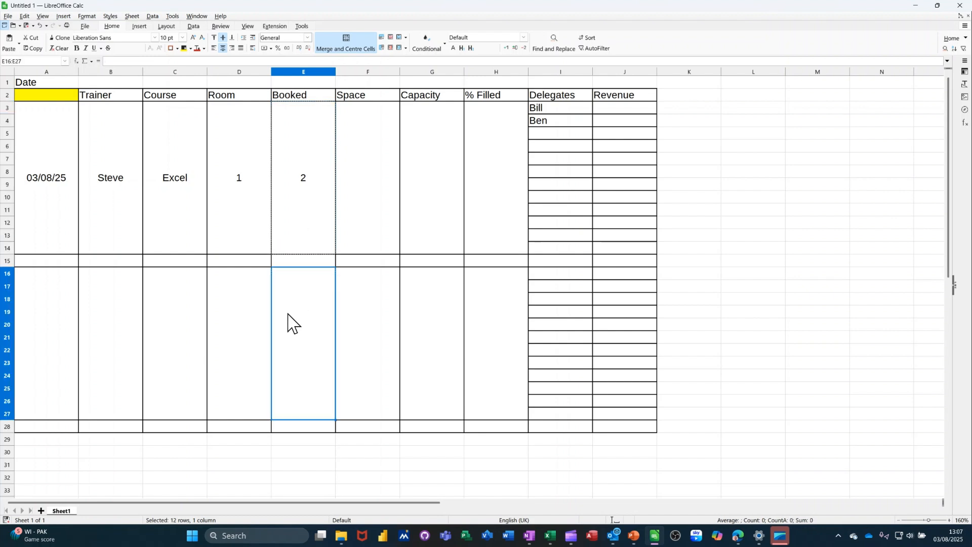
text(=COUNTA(I16:I27))
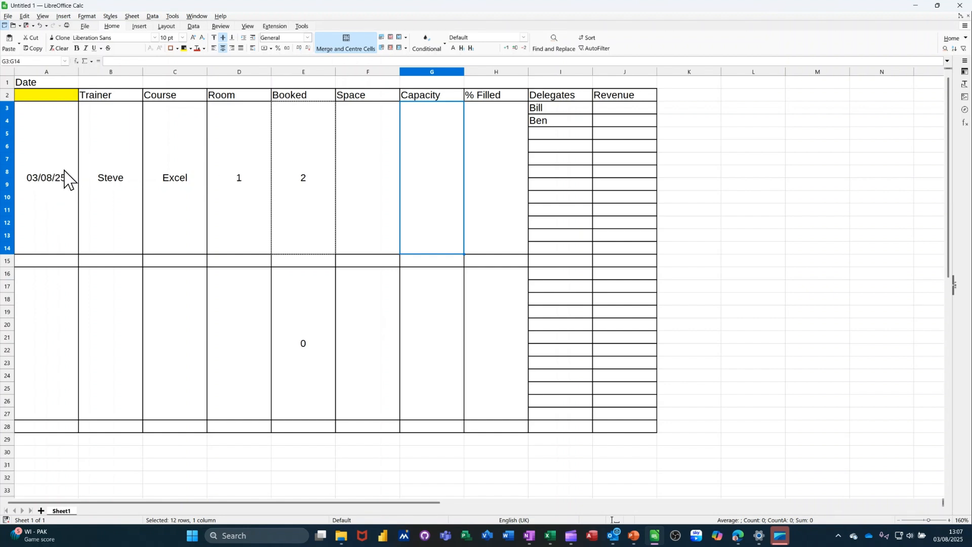
mouse_move(369, 193)
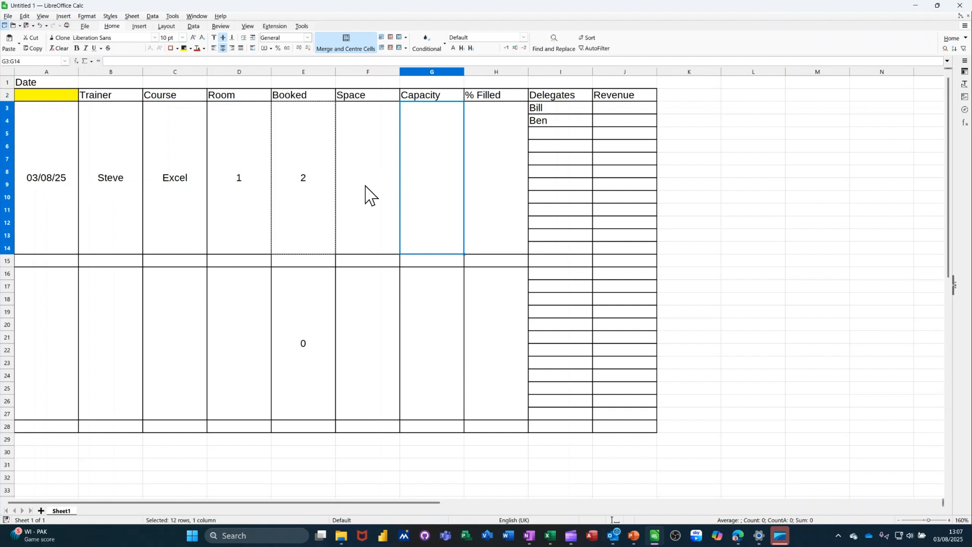
mouse_move(425, 183)
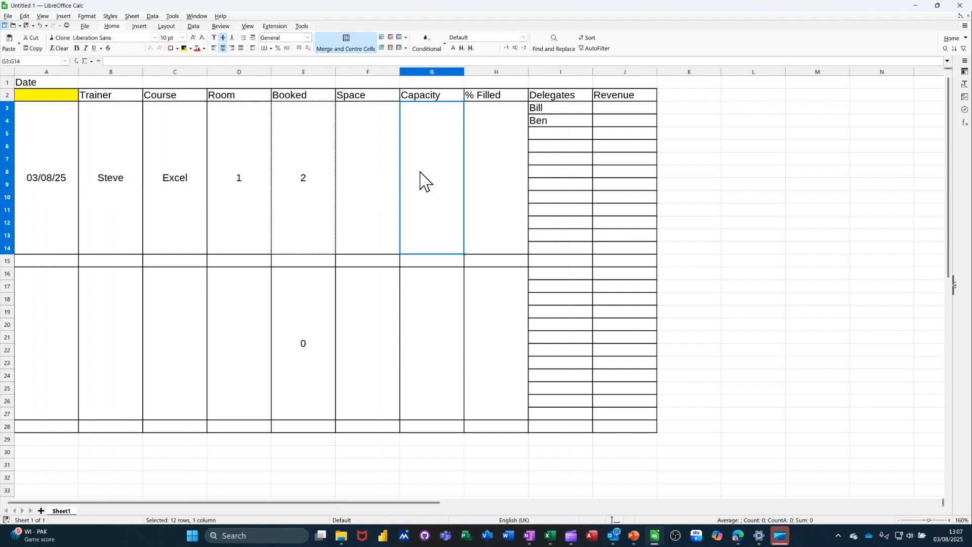
Step: Type =IF(A3=0,0,12) into Capacity cell G3, testing the first course's date
text(=if)
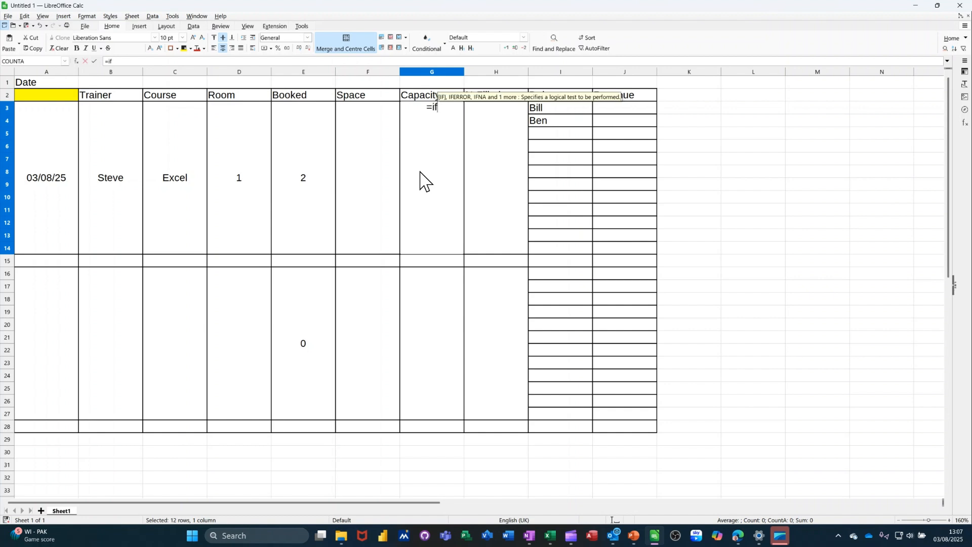
text(()
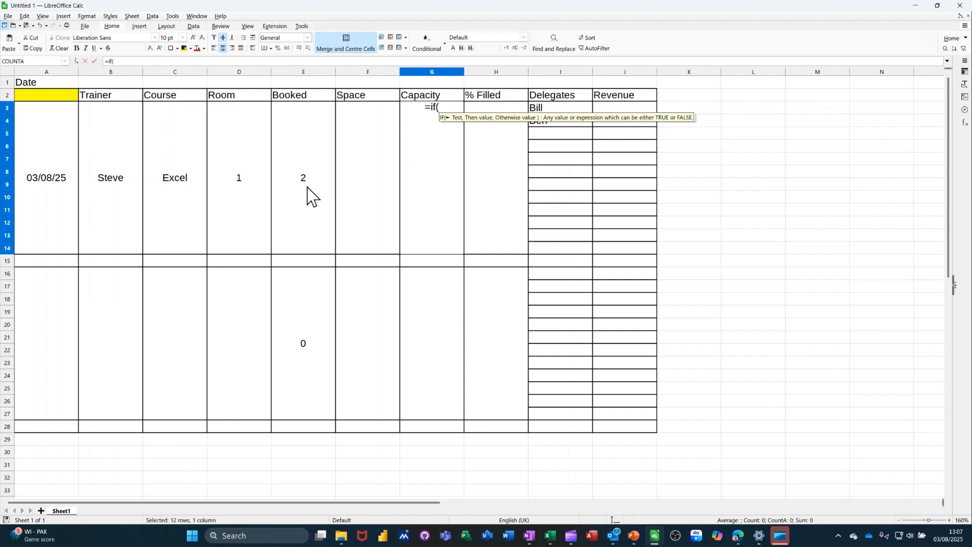
click(46, 177)
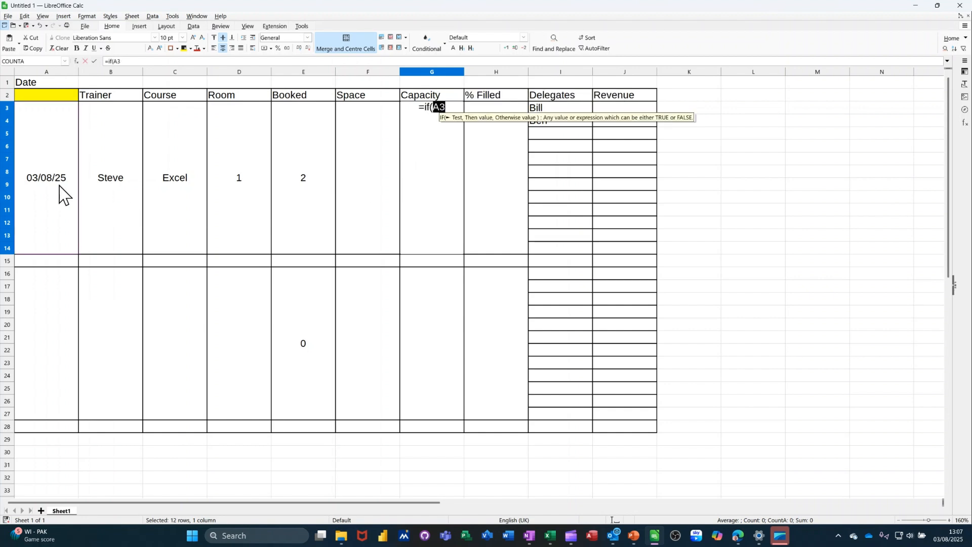
text(=0,)
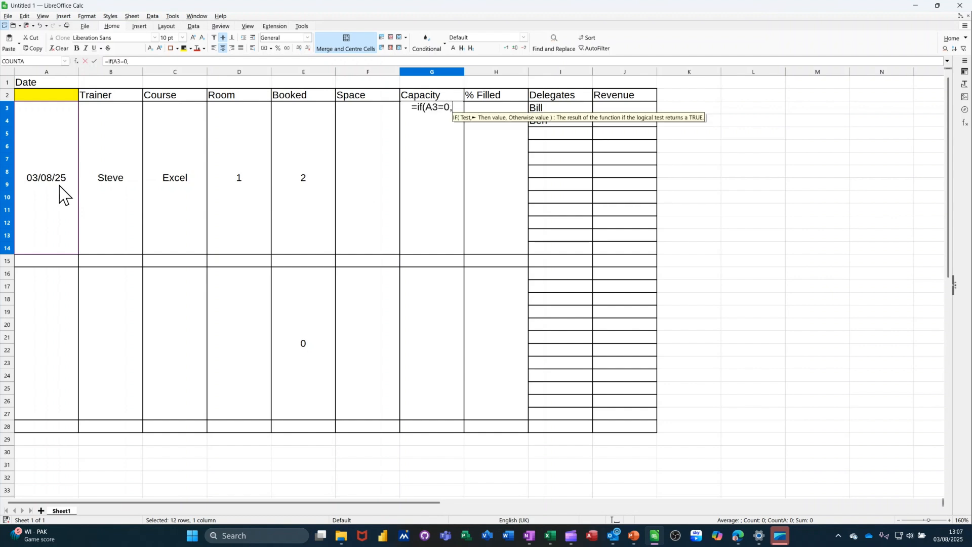
text(0)
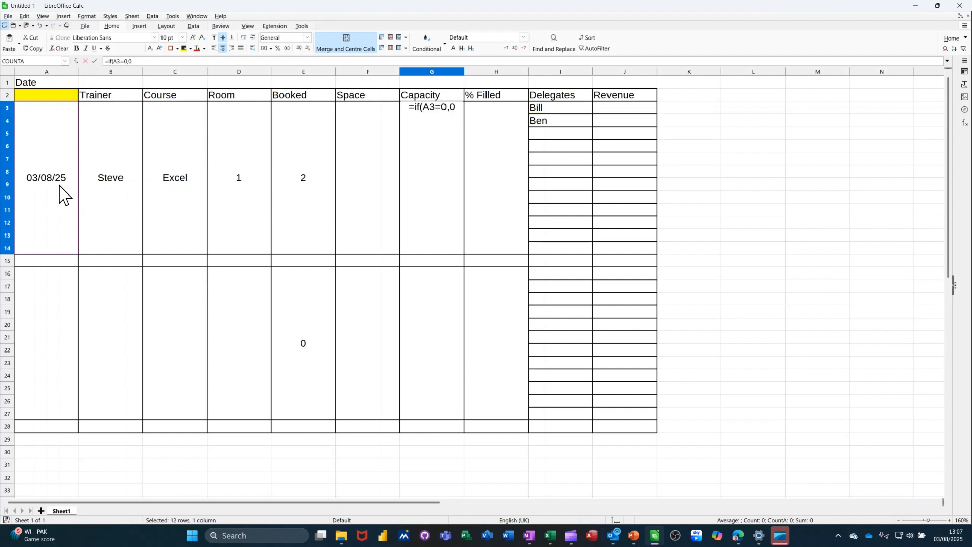
text(,12))
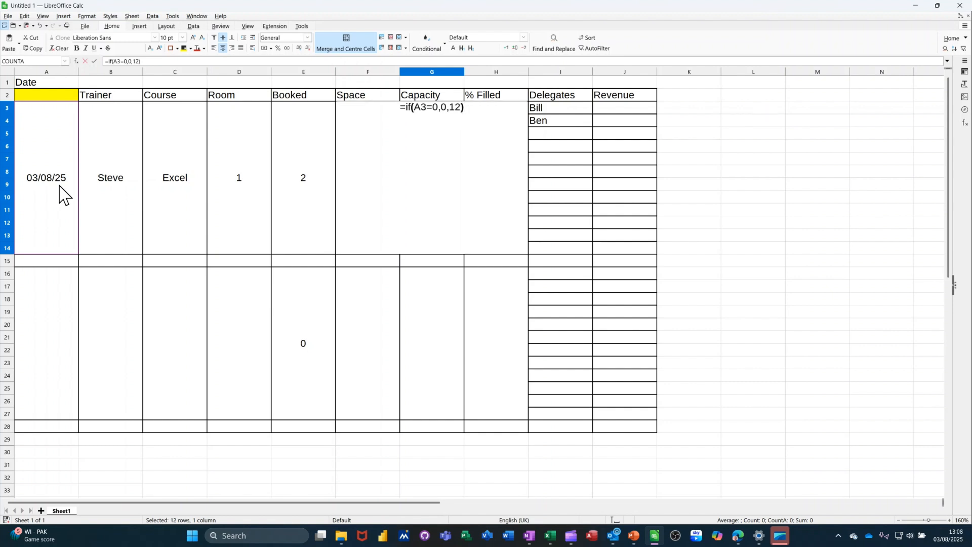
mouse_move(104, 70)
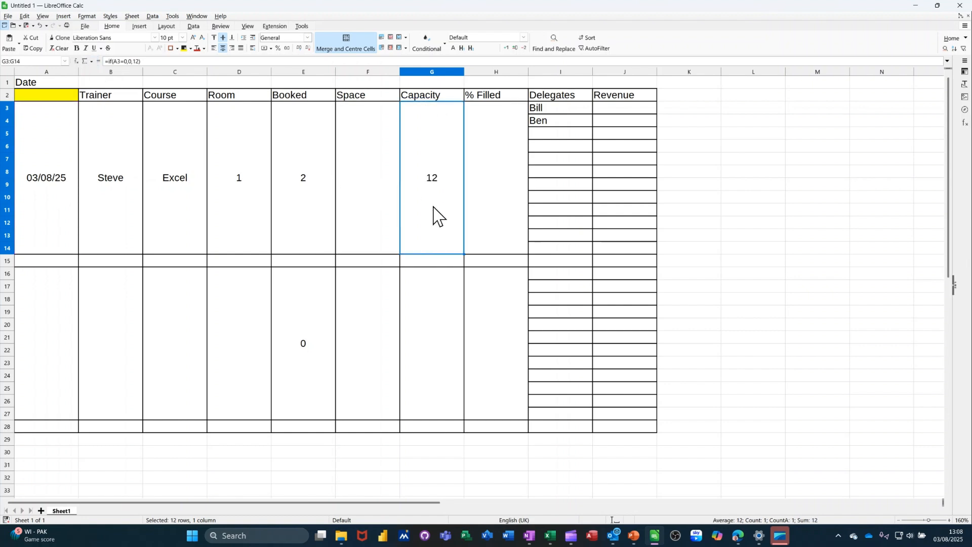
mouse_move(439, 204)
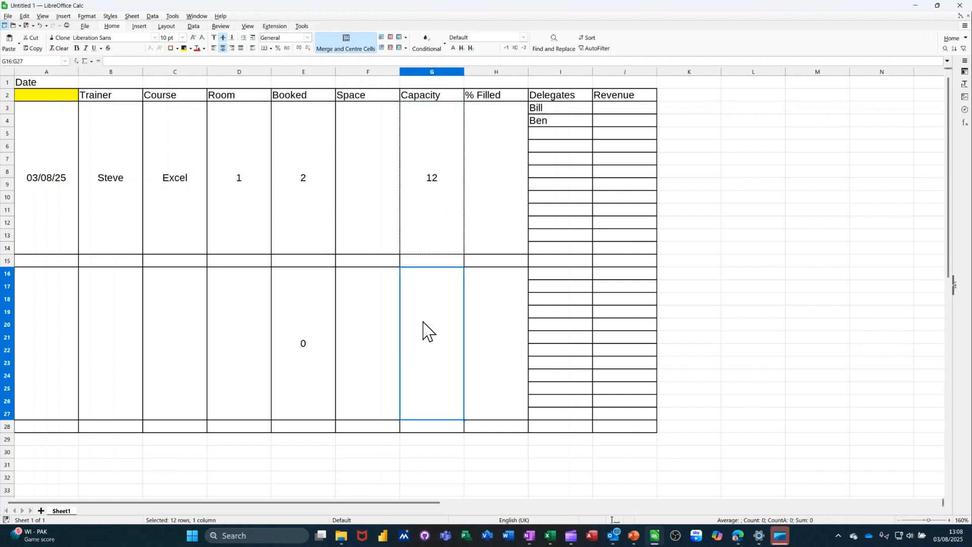
Step: Paste the capacity formula into G16, enter Space =G3-E3, and paste it into F16
click(431, 343)
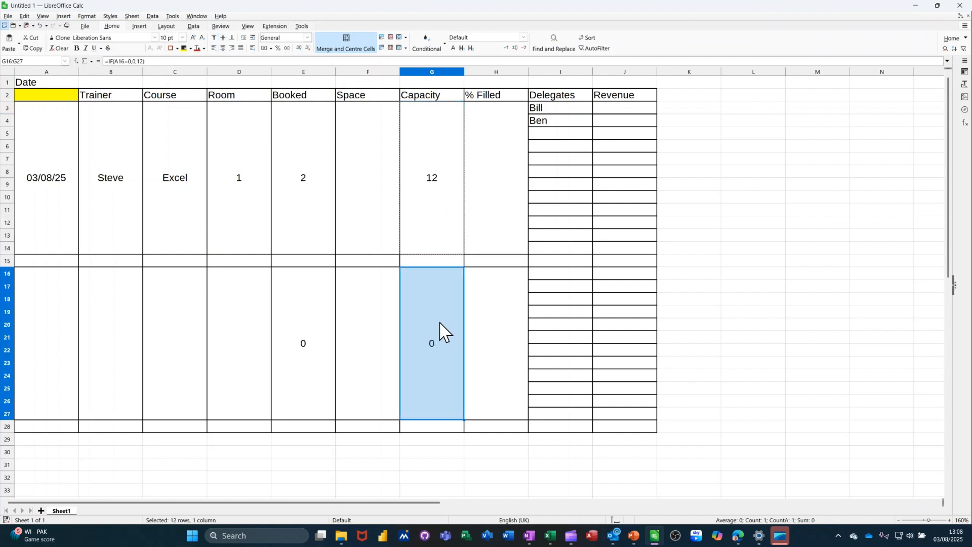
mouse_move(372, 187)
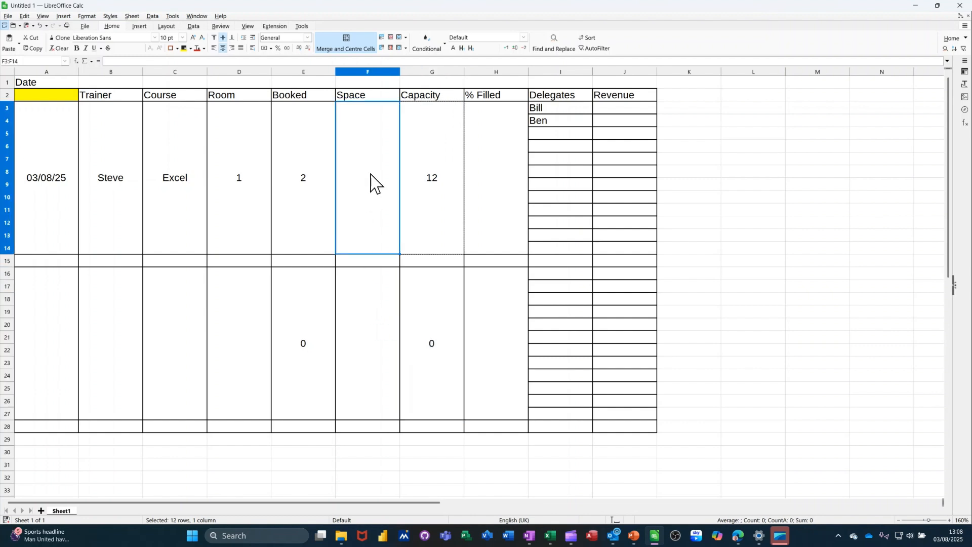
text(=G3-)
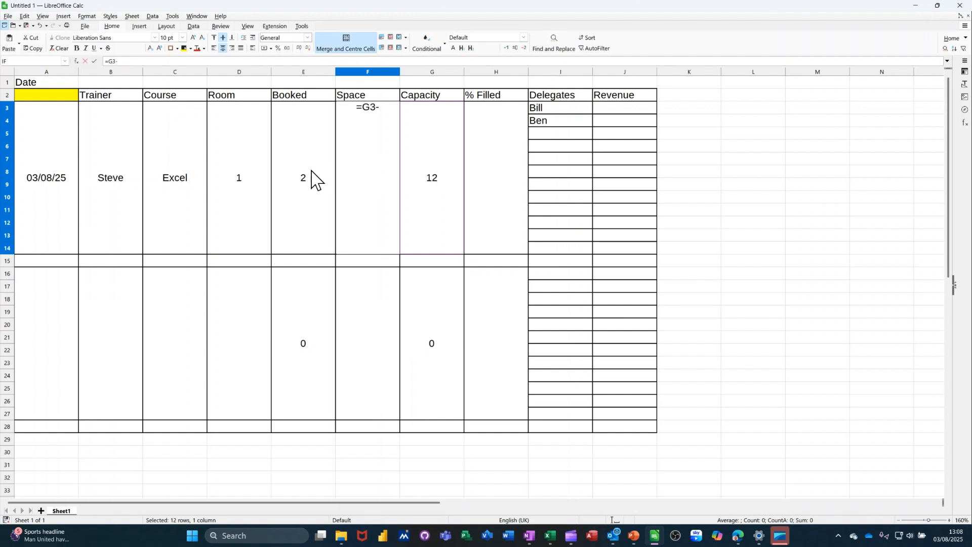
click(304, 178)
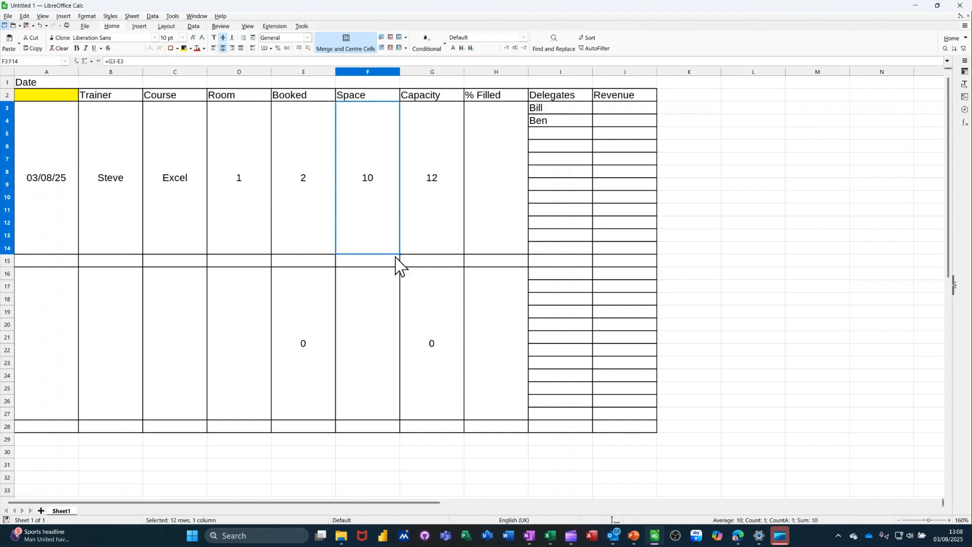
click(367, 343)
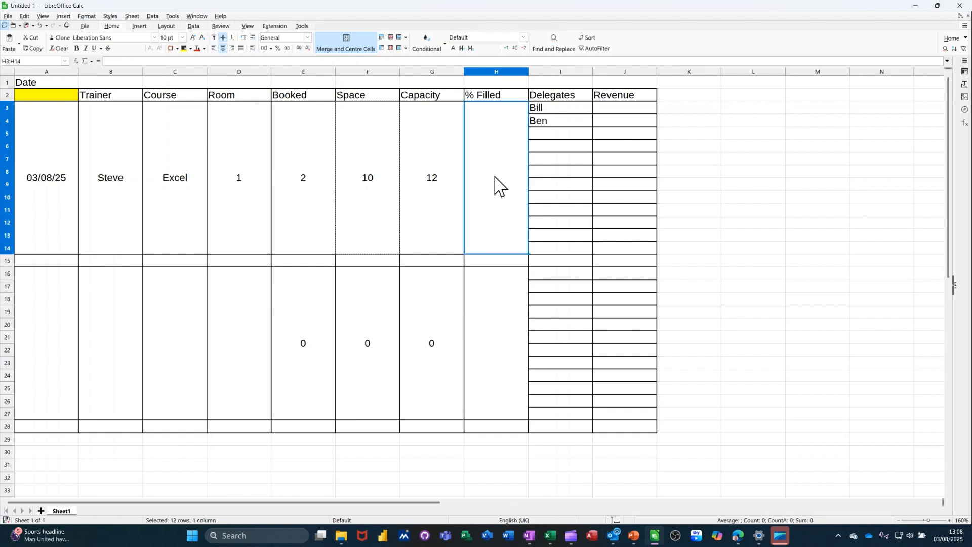
Step: Enter =E3/G3 in % Filled H3 and format it as a whole-number percentage (17%)
text(=)
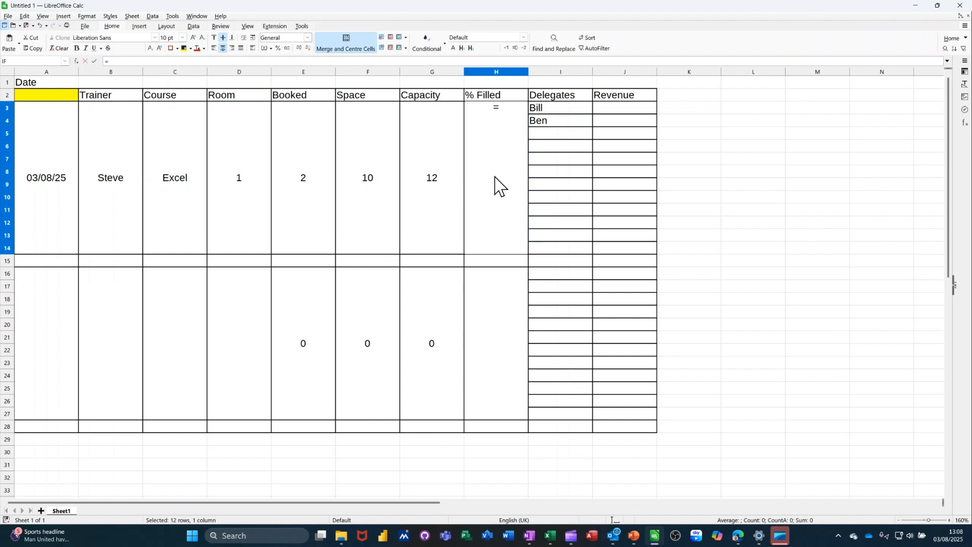
mouse_move(304, 186)
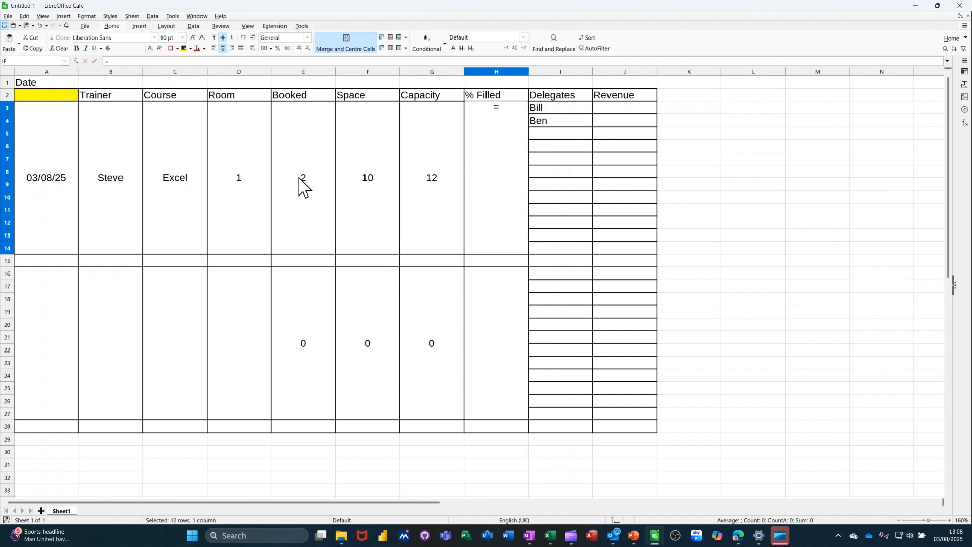
click(304, 107)
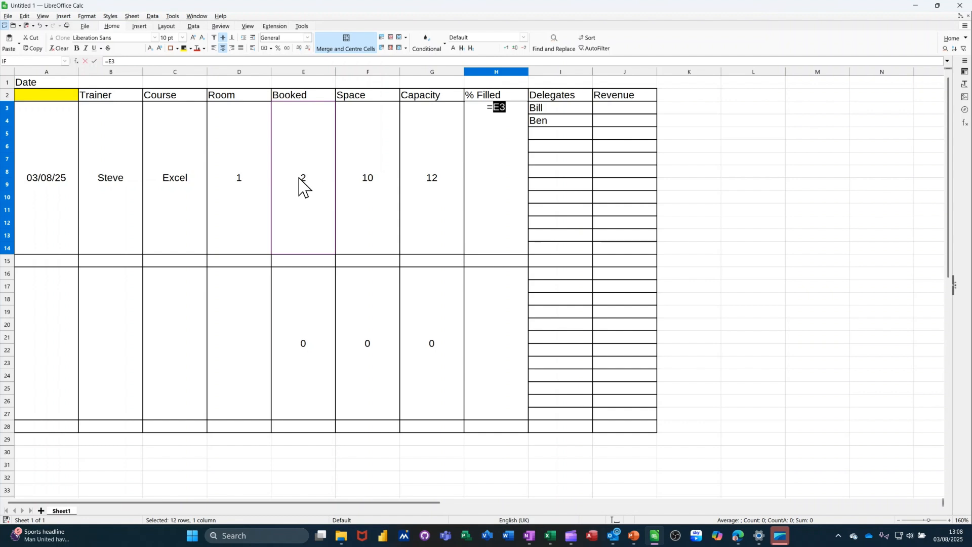
click(431, 178)
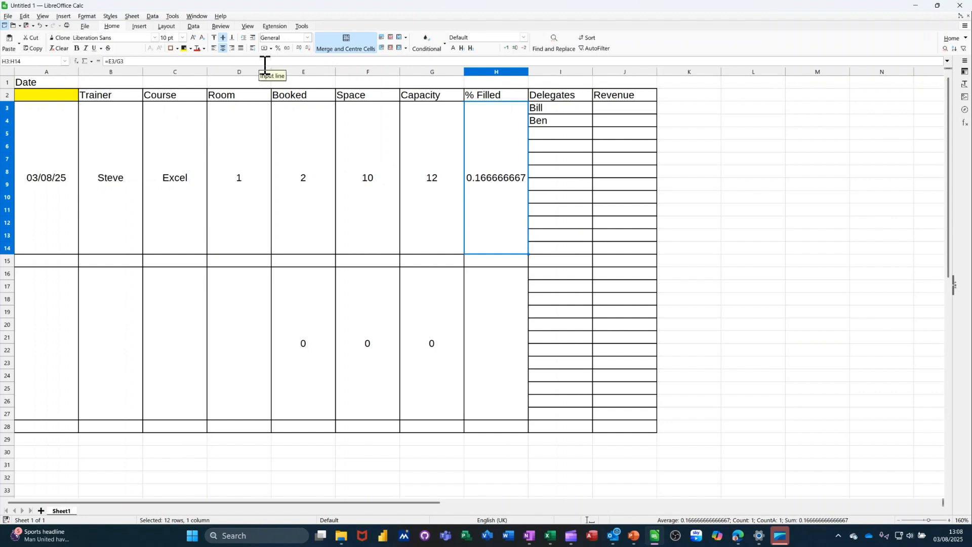
click(278, 49)
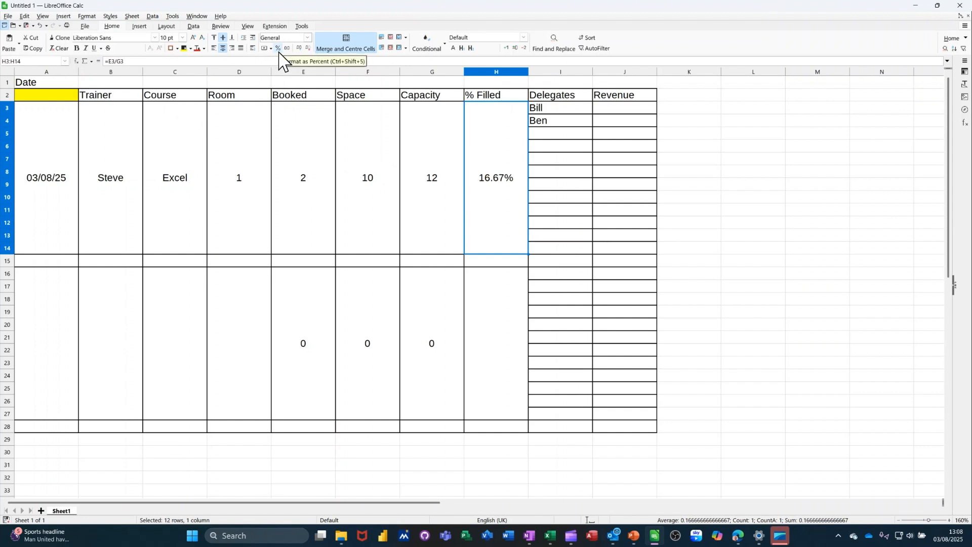
click(278, 49)
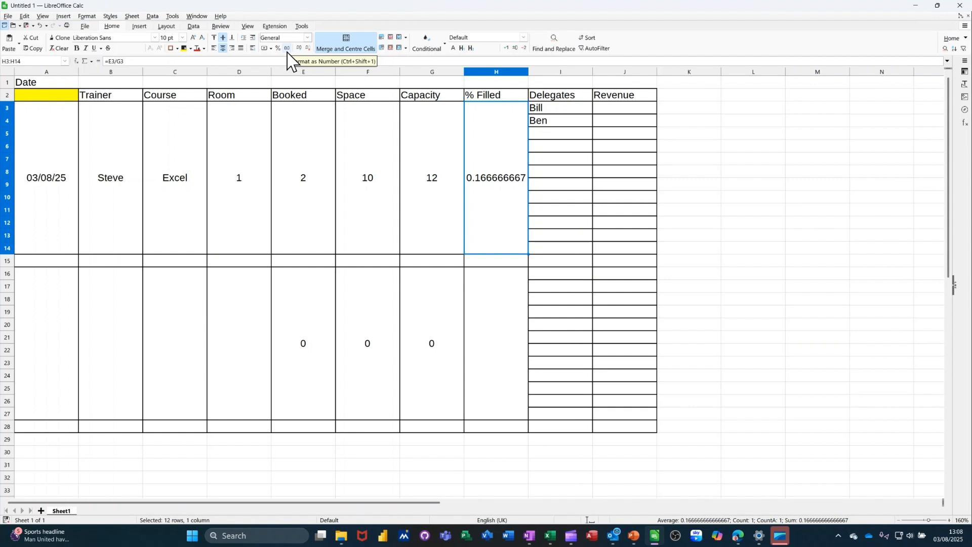
mouse_move(277, 48)
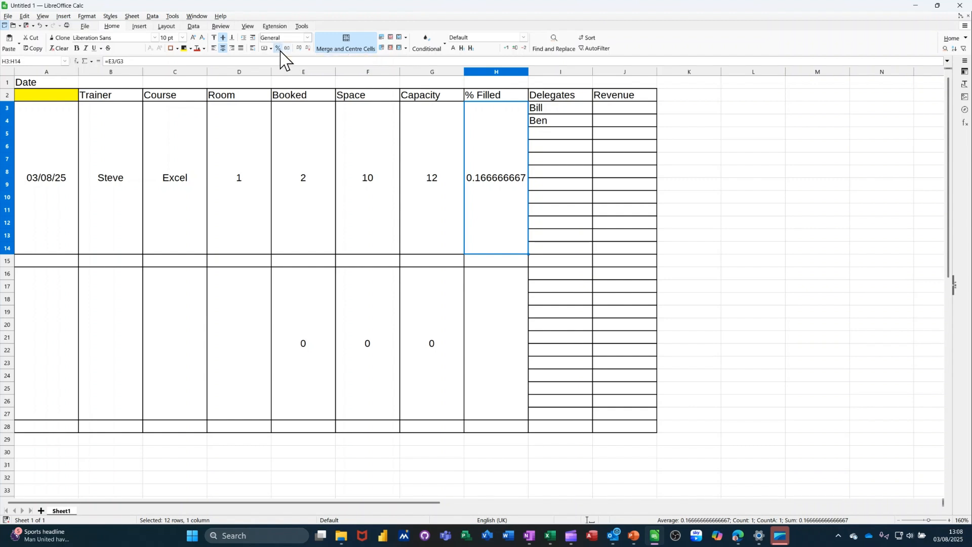
click(277, 49)
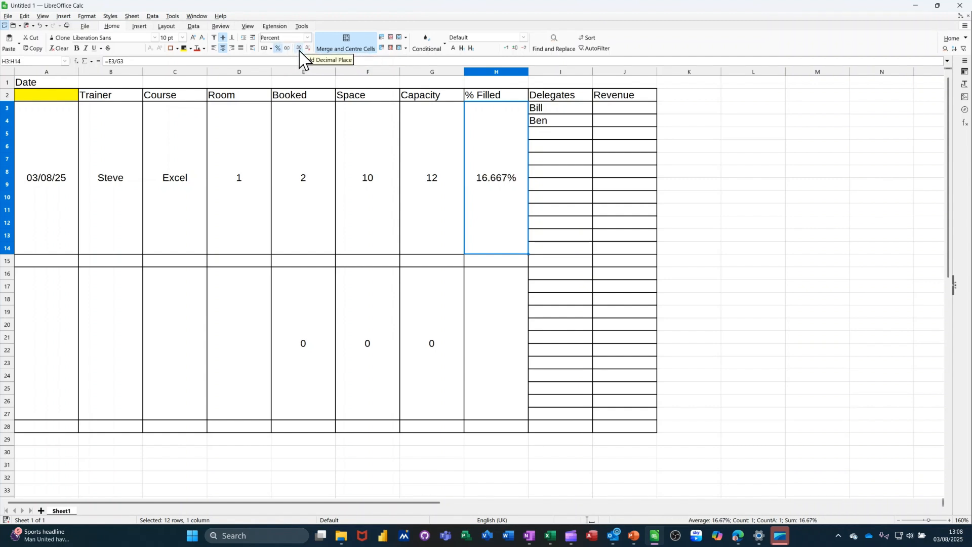
click(299, 48)
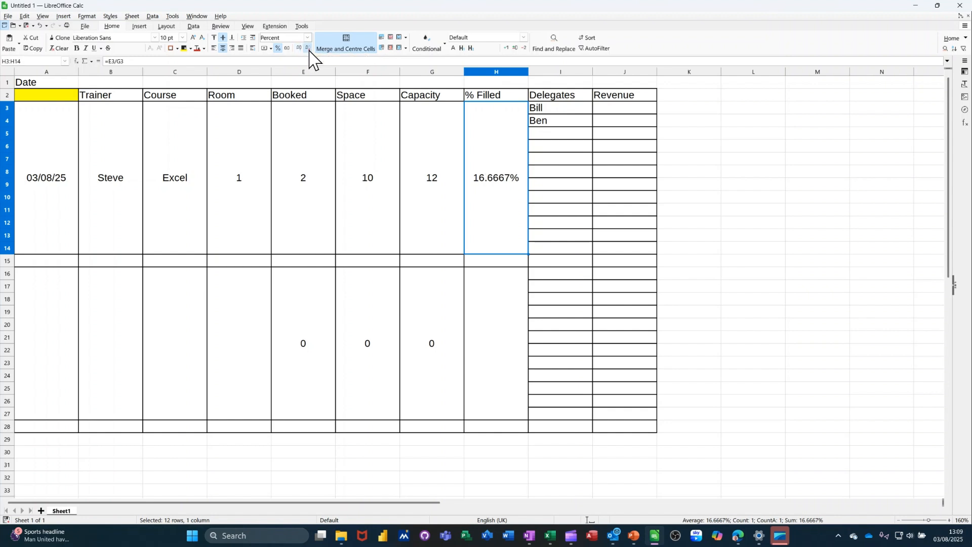
click(307, 48)
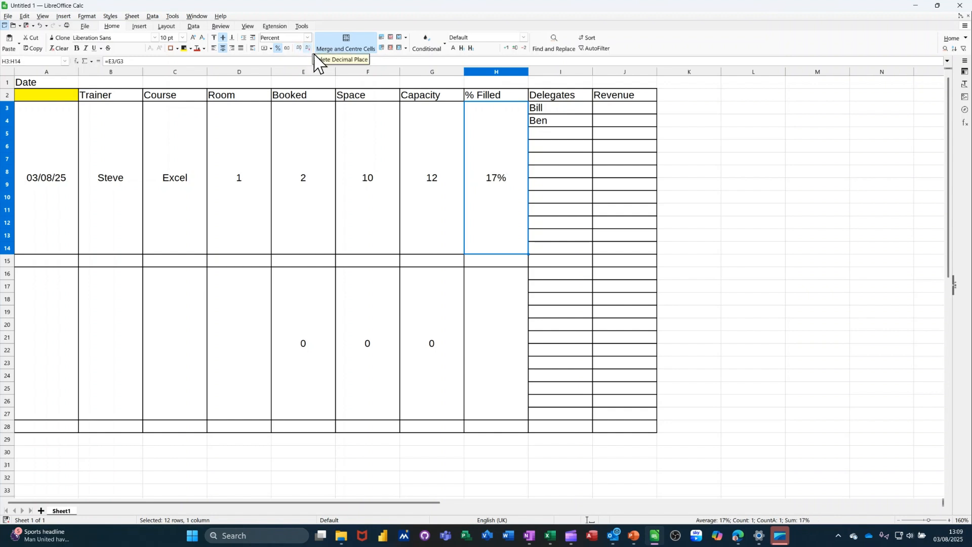
mouse_move(476, 211)
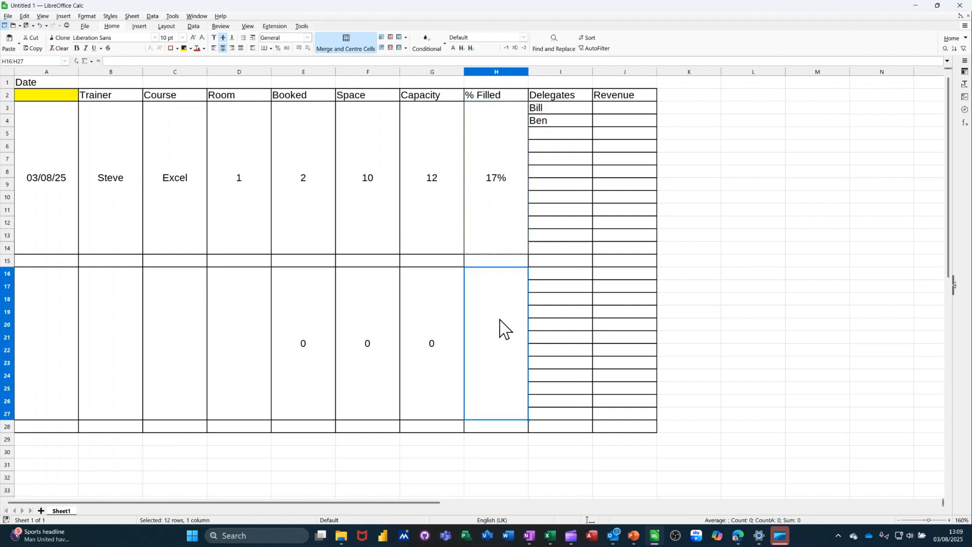
Step: Change H3 to =IFERROR(E3/G3,0) and paste it over the #DIV/0! cell H16
text(=E16/G16)
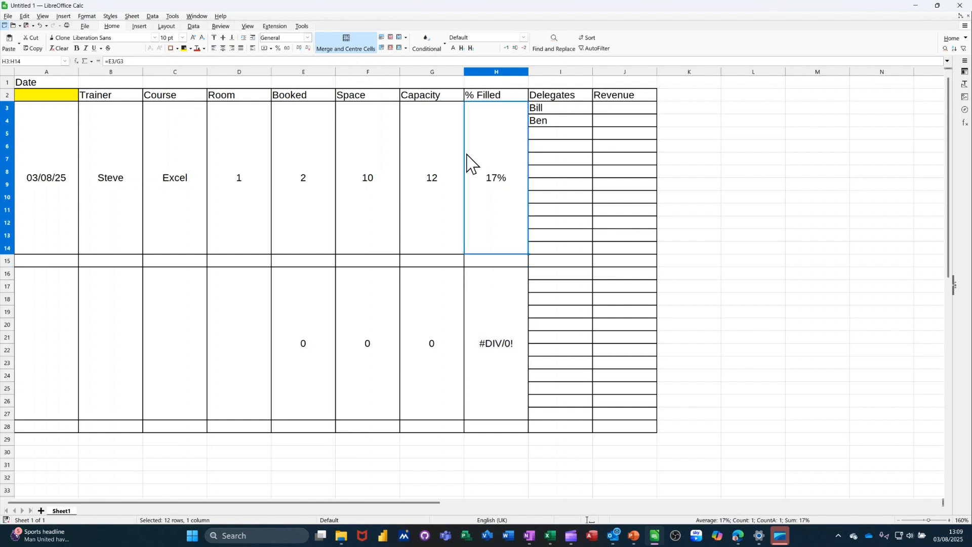
click(277, 49)
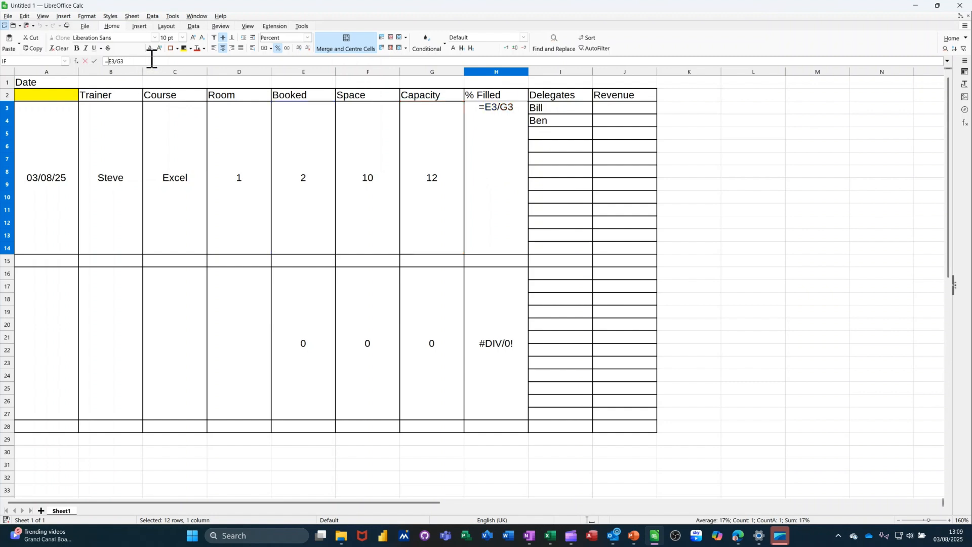
text(iferror()
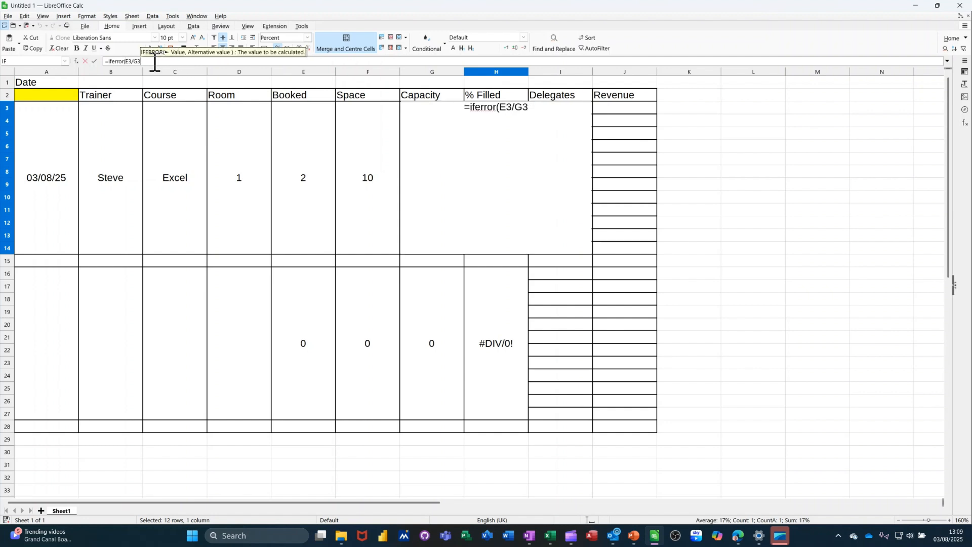
text(,0)
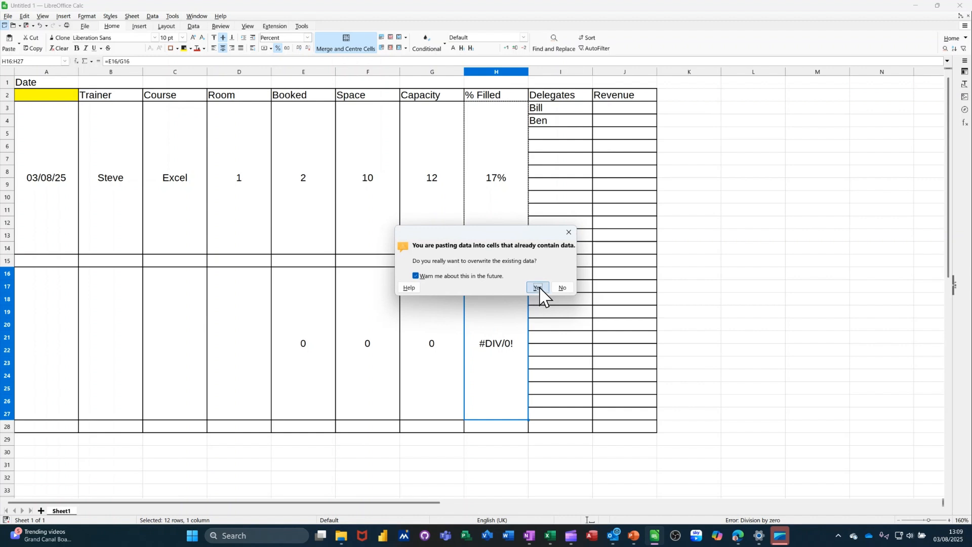
click(536, 287)
text(03/08/25)
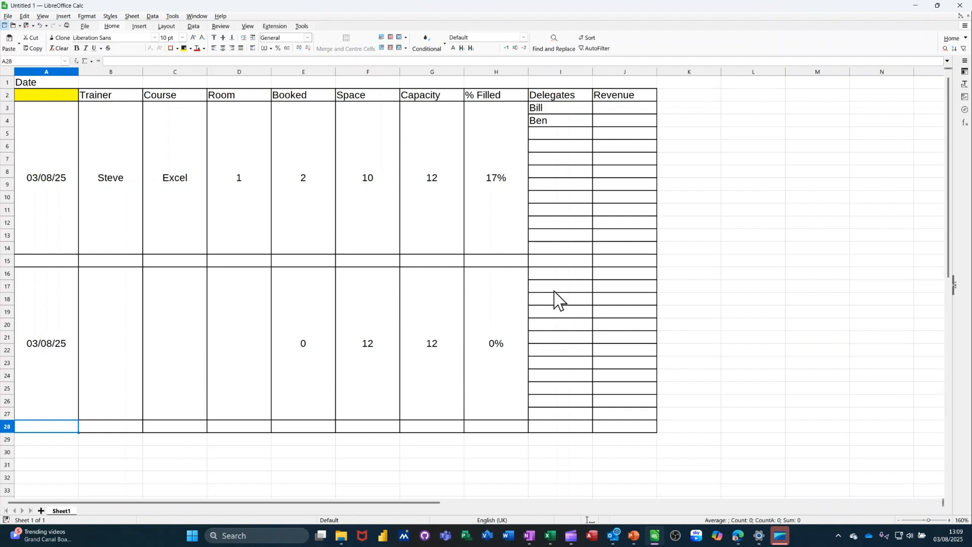
Step: Enter Ben as the second course's first delegate and type the revenue amounts 200 and 201
click(559, 274)
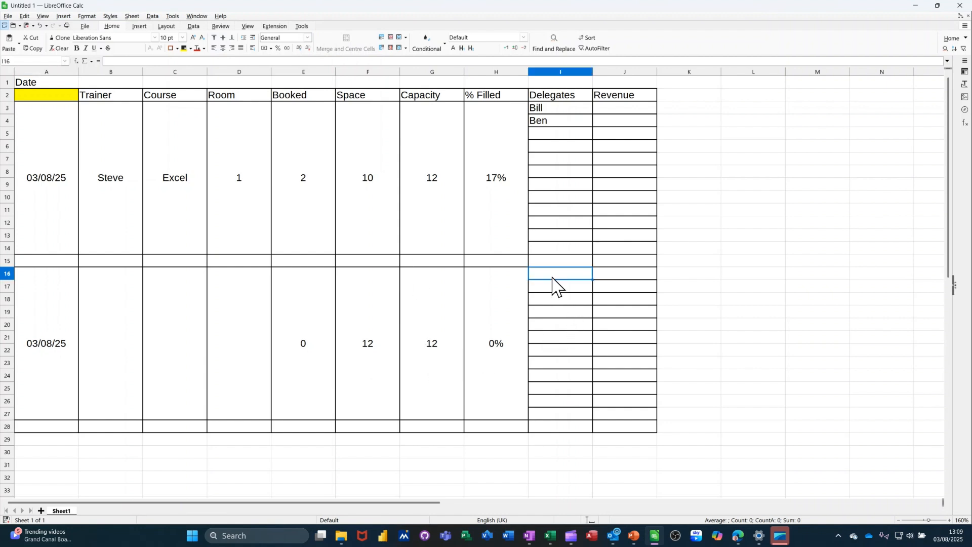
text(Ben)
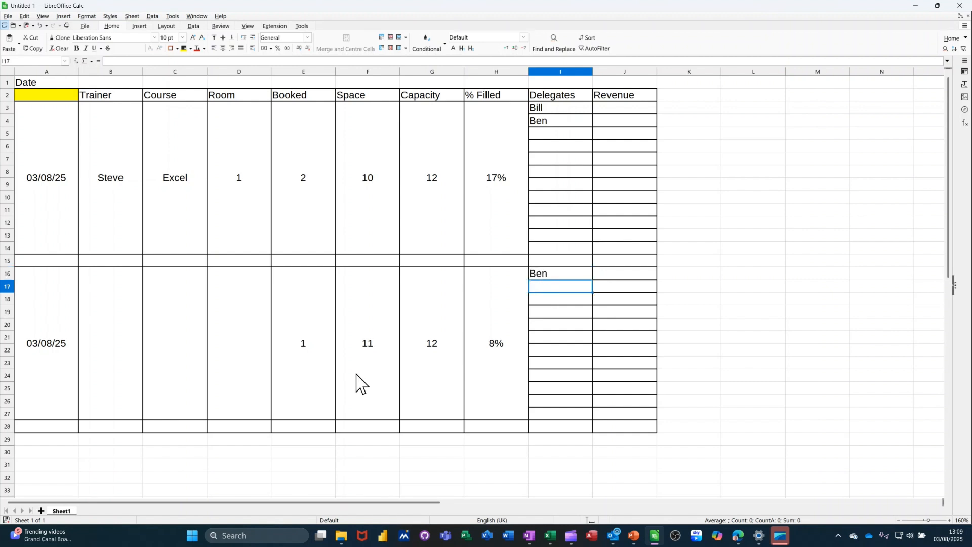
mouse_move(433, 370)
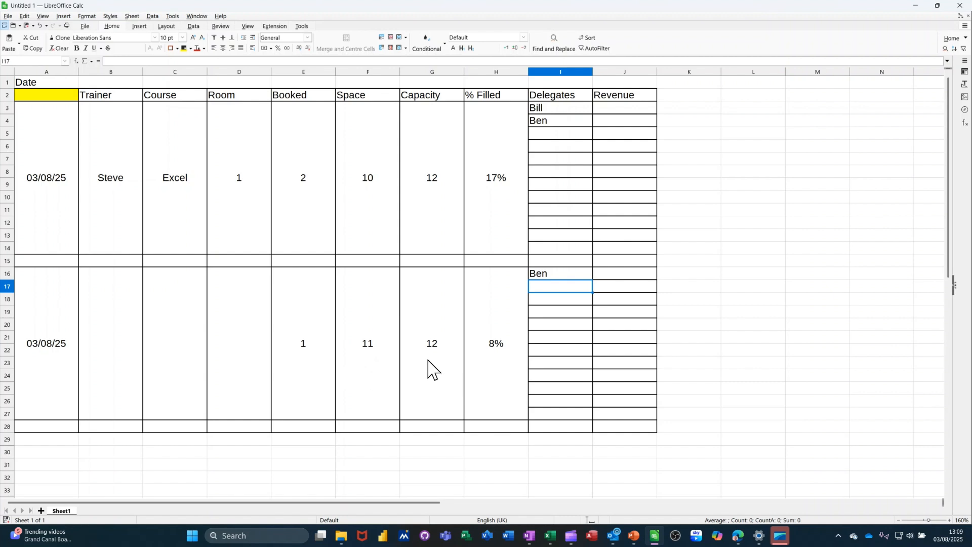
mouse_move(308, 365)
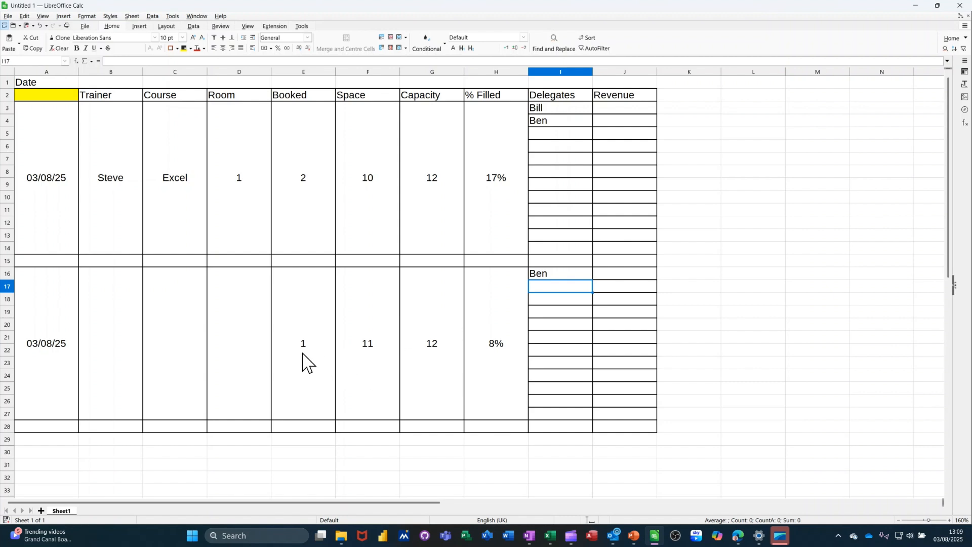
mouse_move(515, 332)
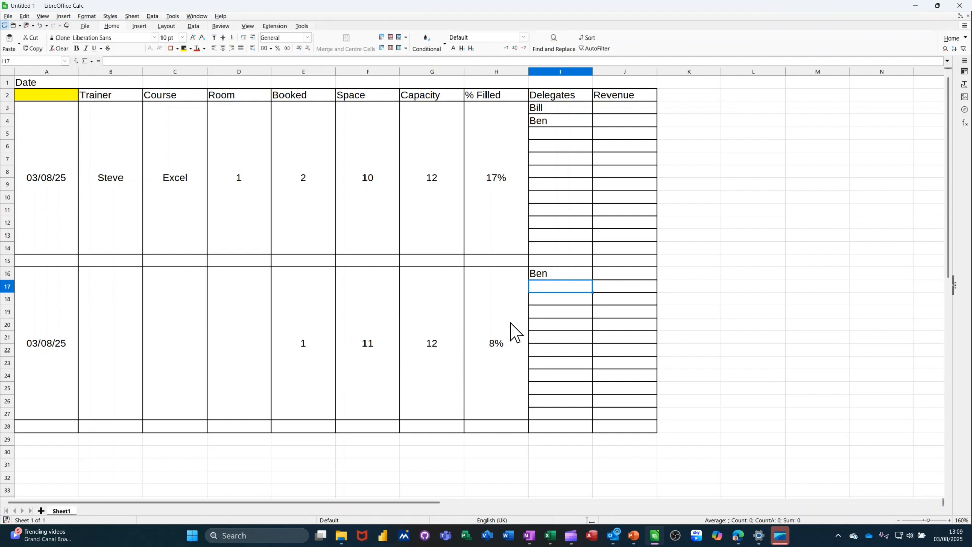
mouse_move(630, 121)
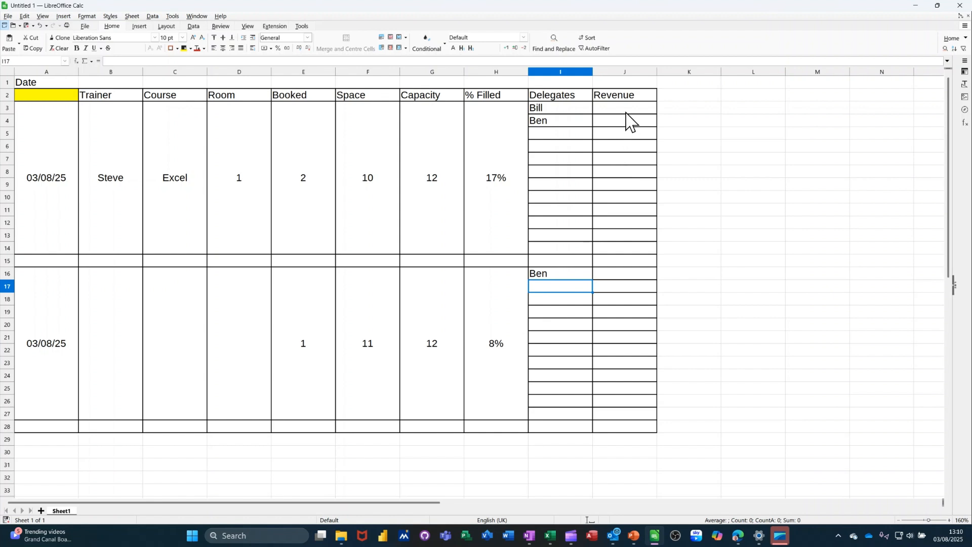
text(200)
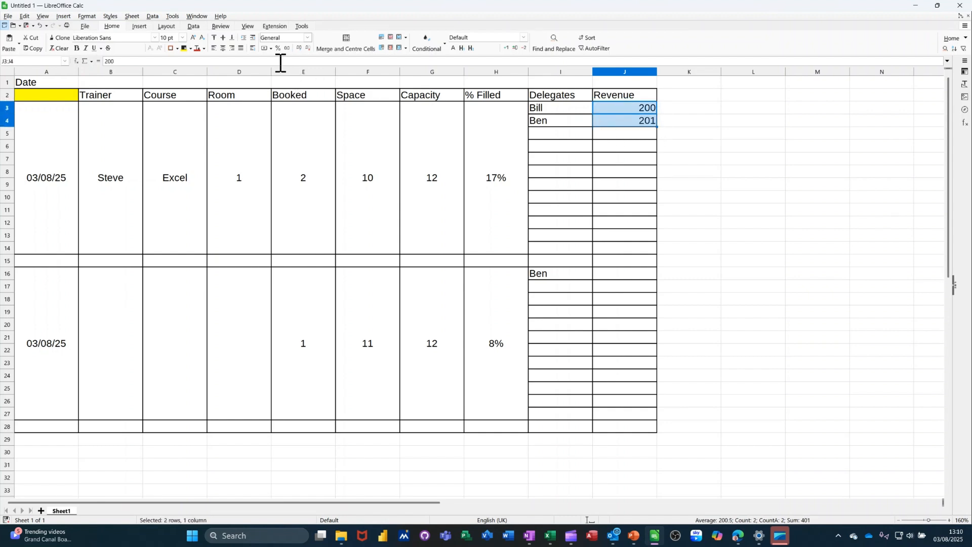
mouse_move(265, 49)
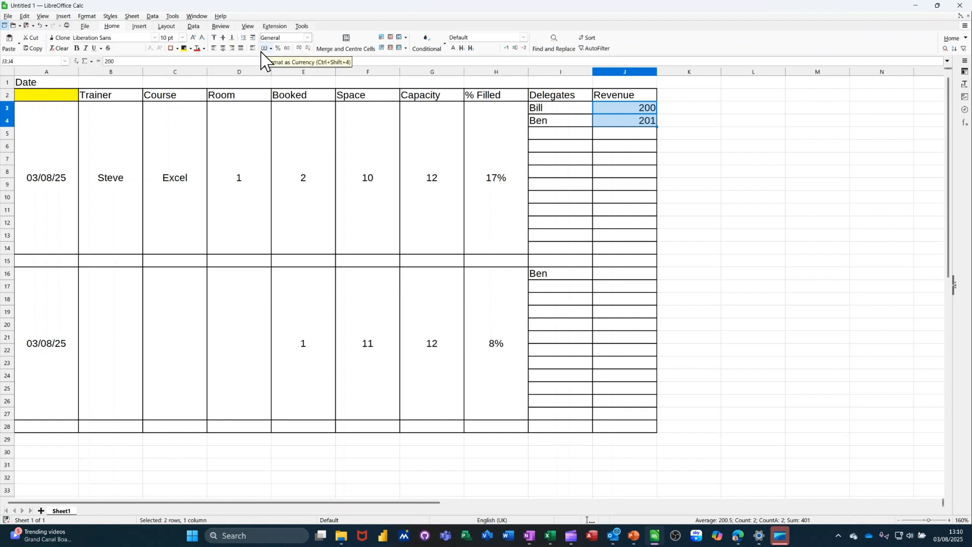
Step: Format Bill and Ben's revenue, then all of column J, as pound currency
click(276, 49)
text(200)
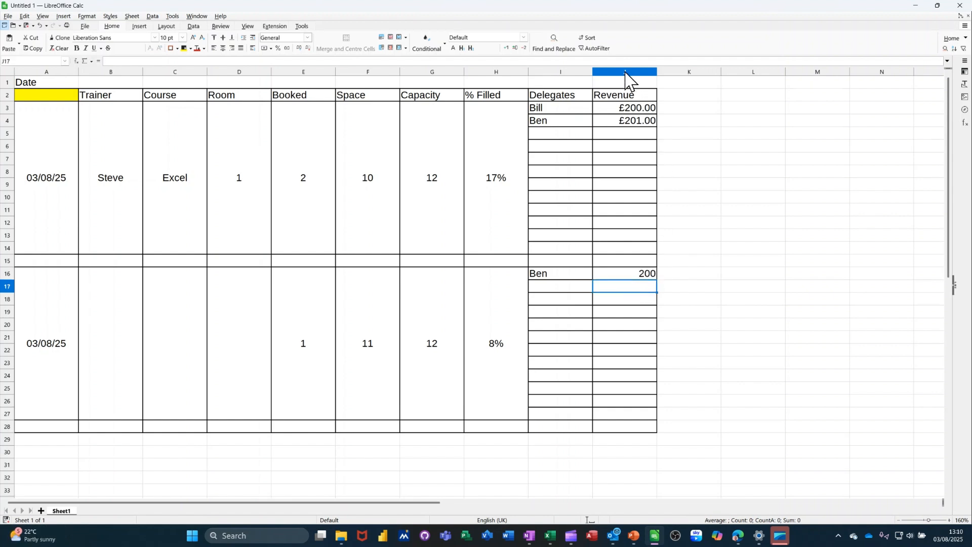
click(625, 71)
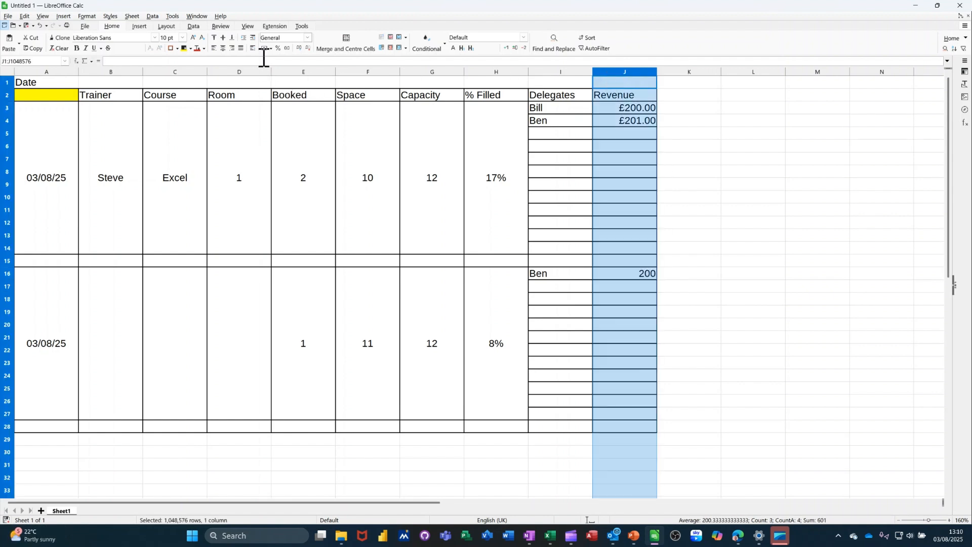
click(278, 49)
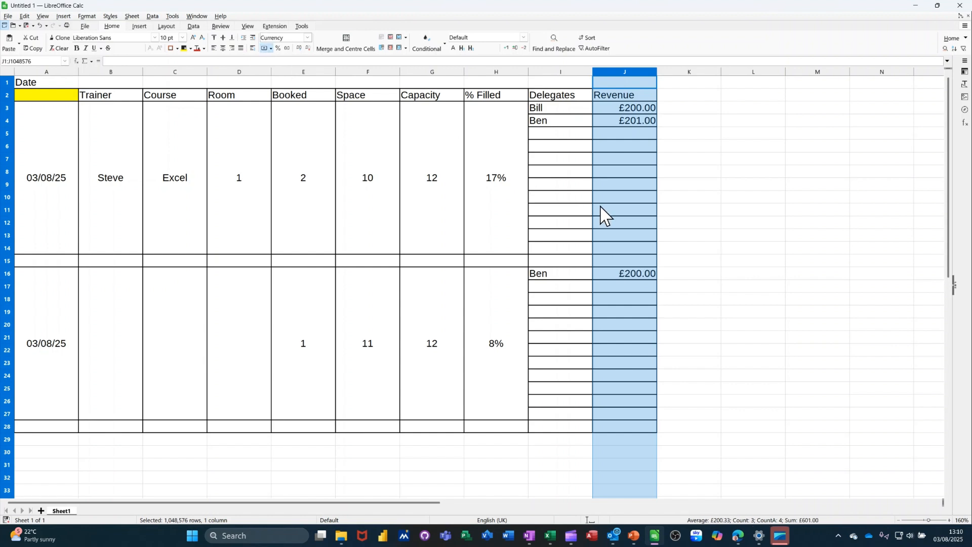
click(625, 210)
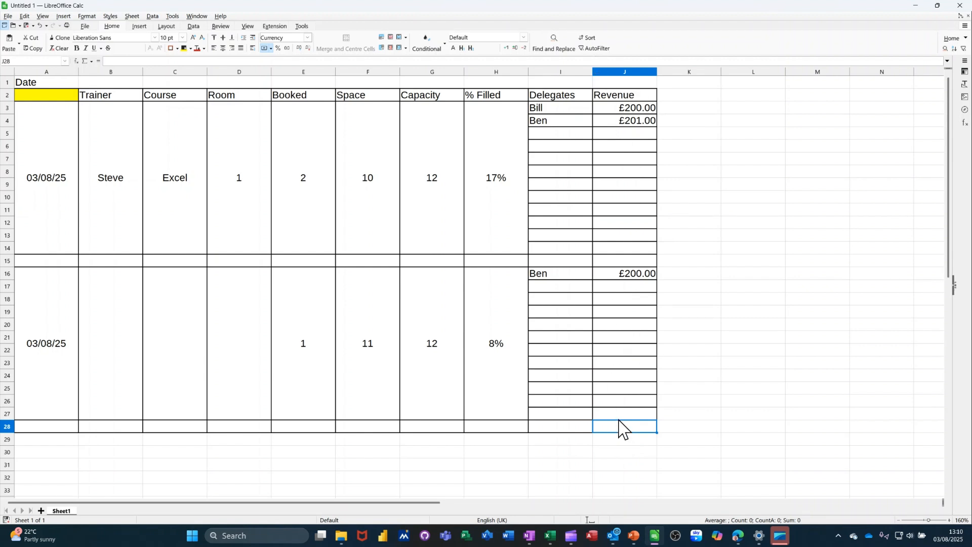
mouse_move(632, 327)
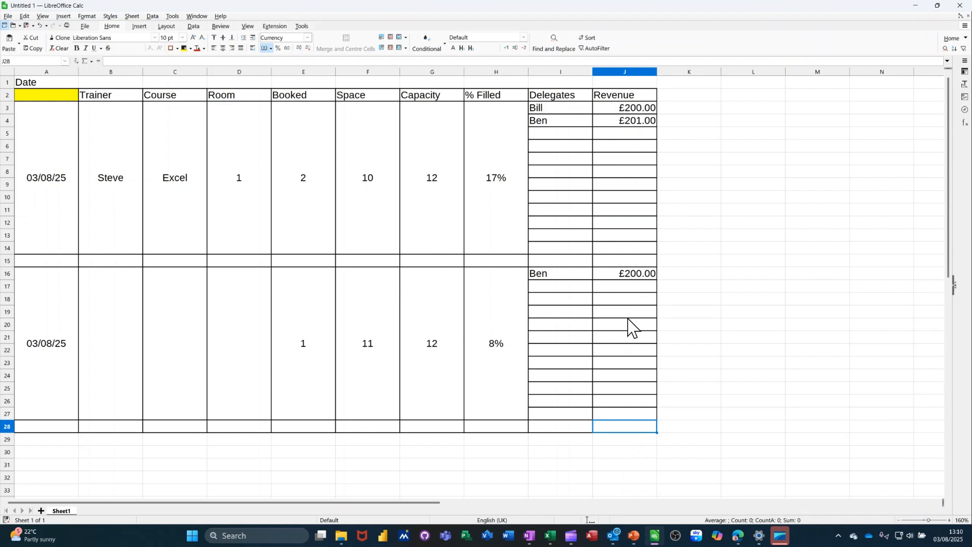
mouse_move(316, 102)
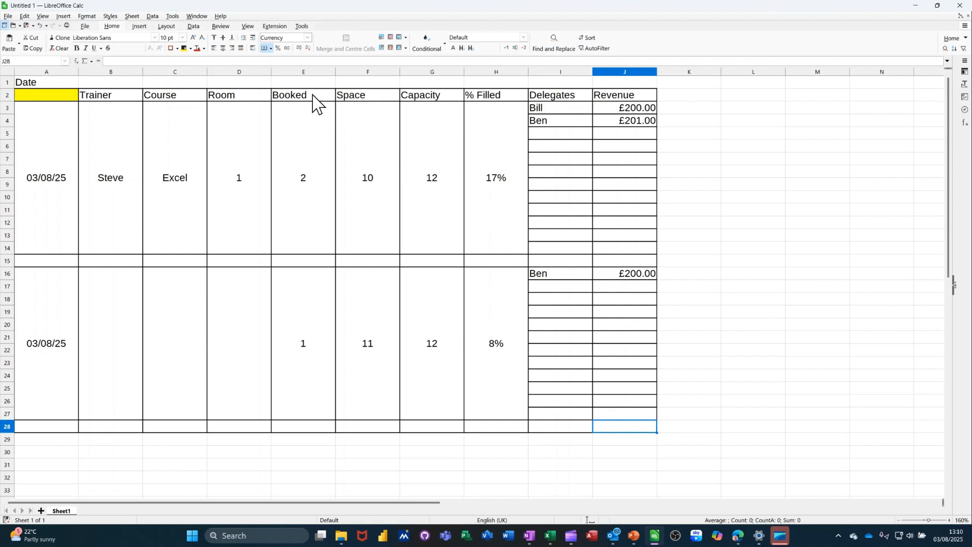
Step: Insert =SUM(J16:J27) in J28 from the Sum dropdown to total the second course's revenue
click(85, 61)
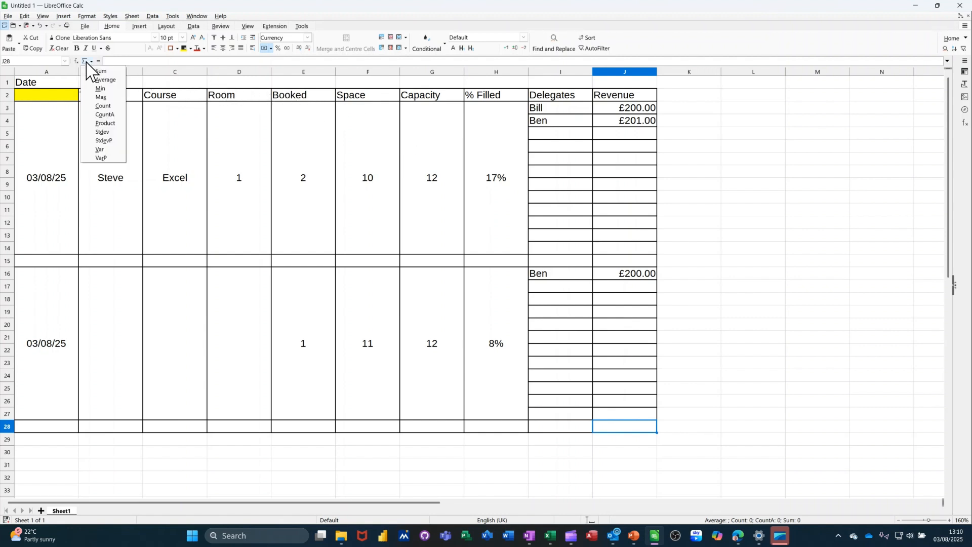
click(100, 71)
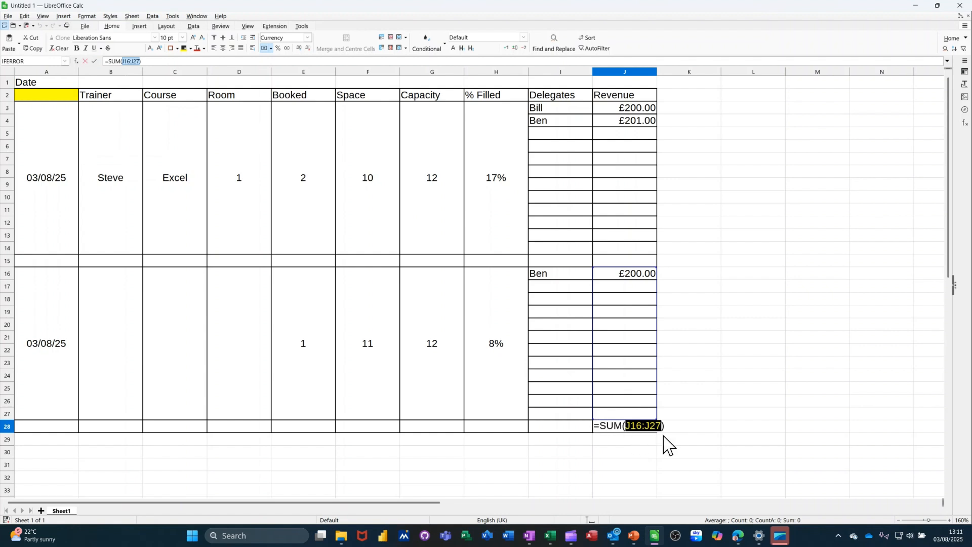
mouse_move(161, 392)
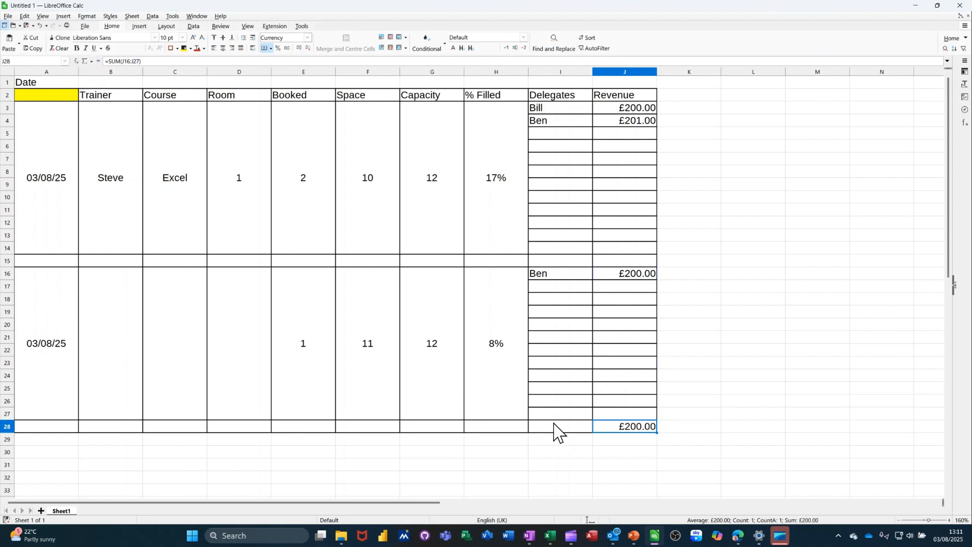
mouse_move(616, 273)
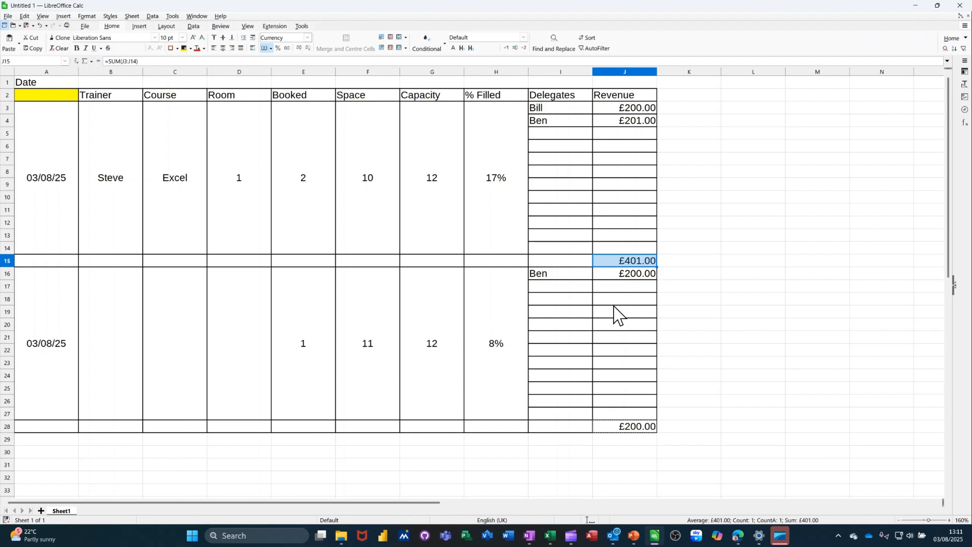
mouse_move(42, 128)
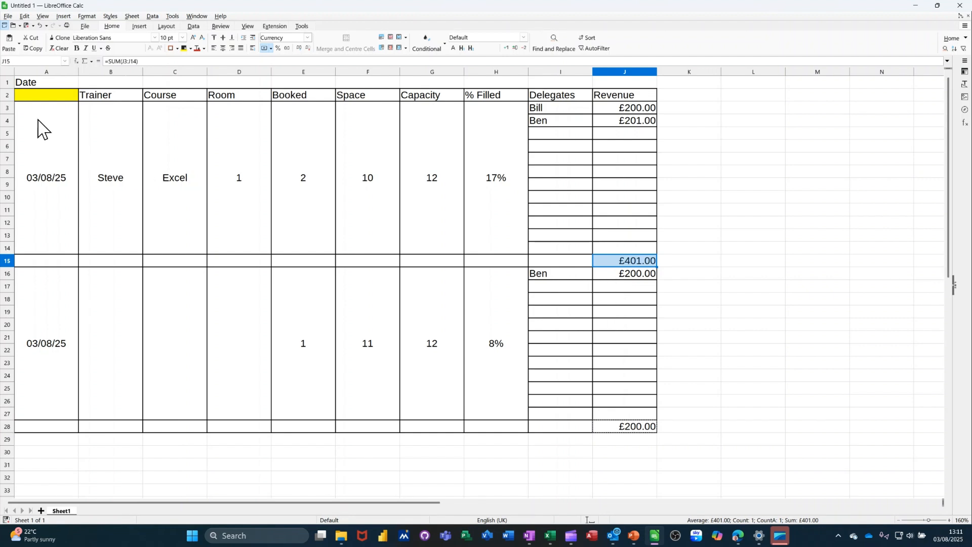
Step: Fill the first course block A3:J14 with pale green
drag(46, 107, 368, 177)
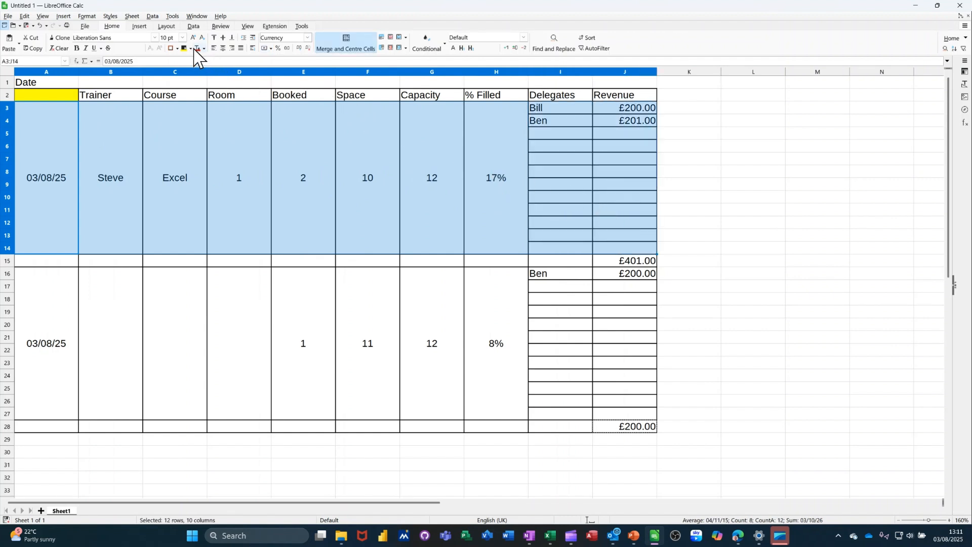
click(201, 49)
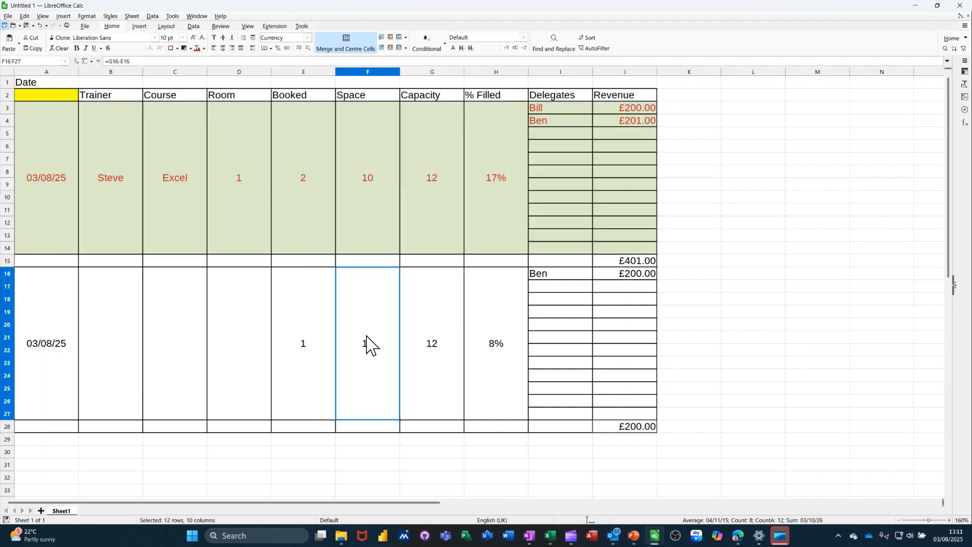
text(11)
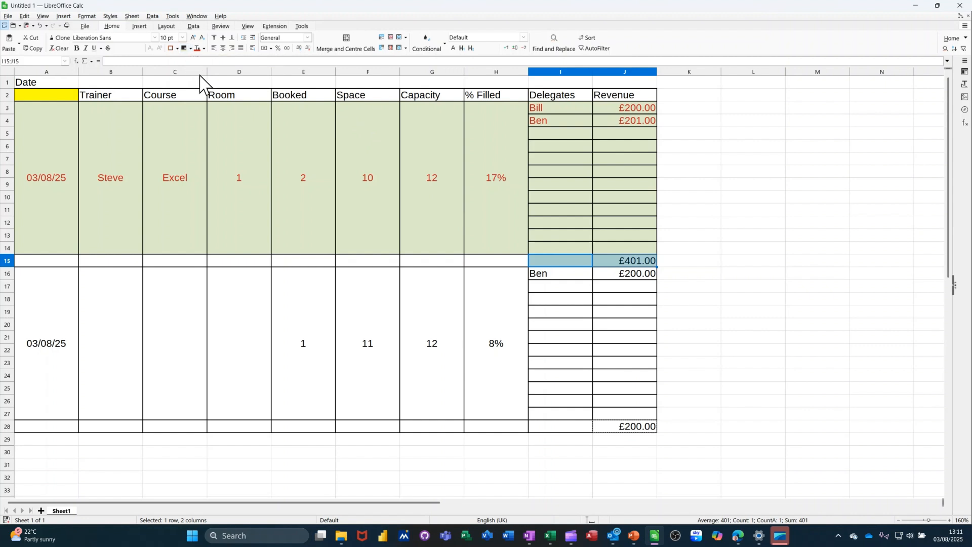
mouse_move(197, 64)
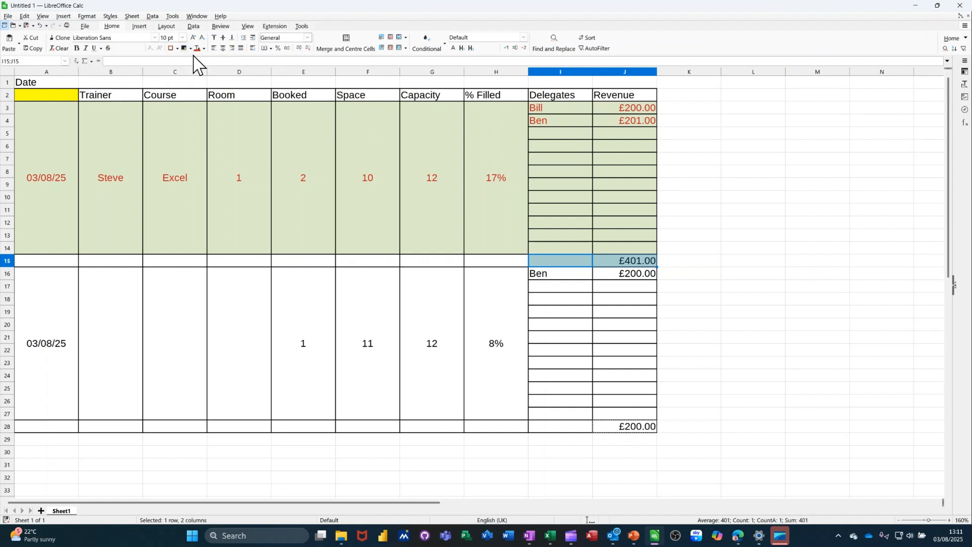
Step: Fill the second course block orange and both revenue total rows light yellow
click(204, 49)
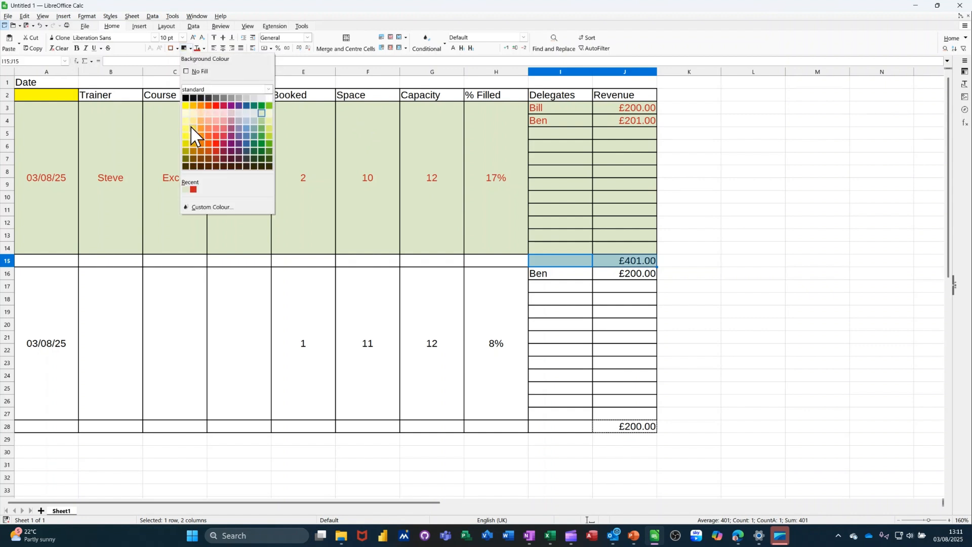
click(205, 143)
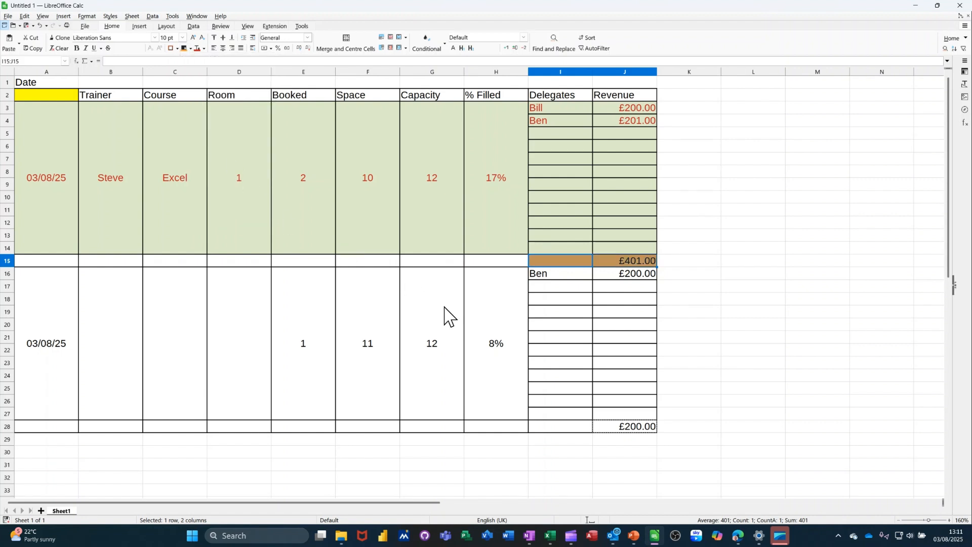
mouse_move(59, 150)
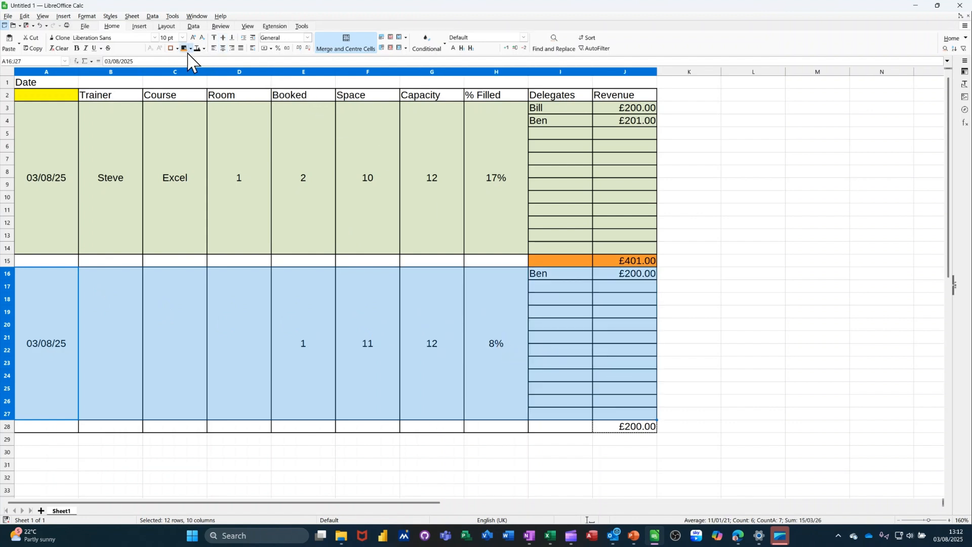
click(183, 49)
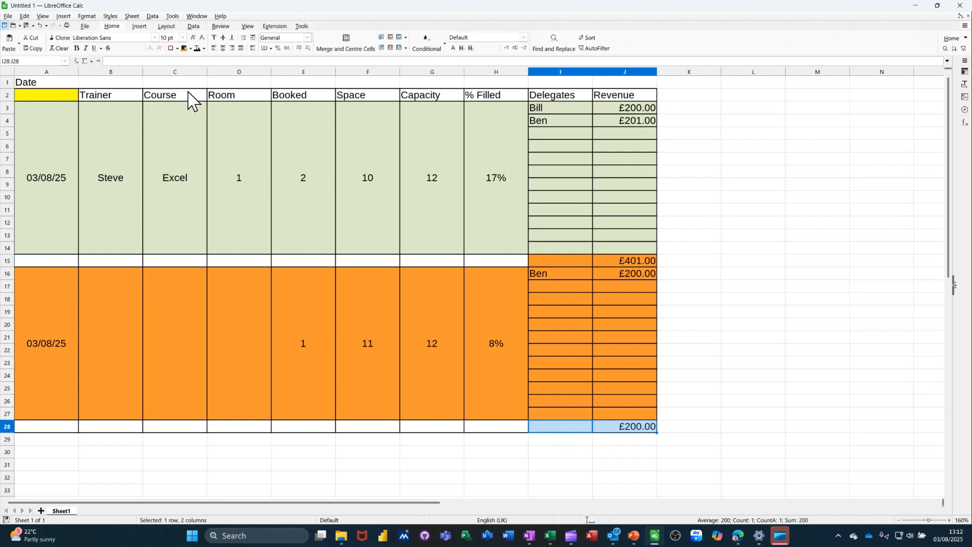
mouse_move(194, 49)
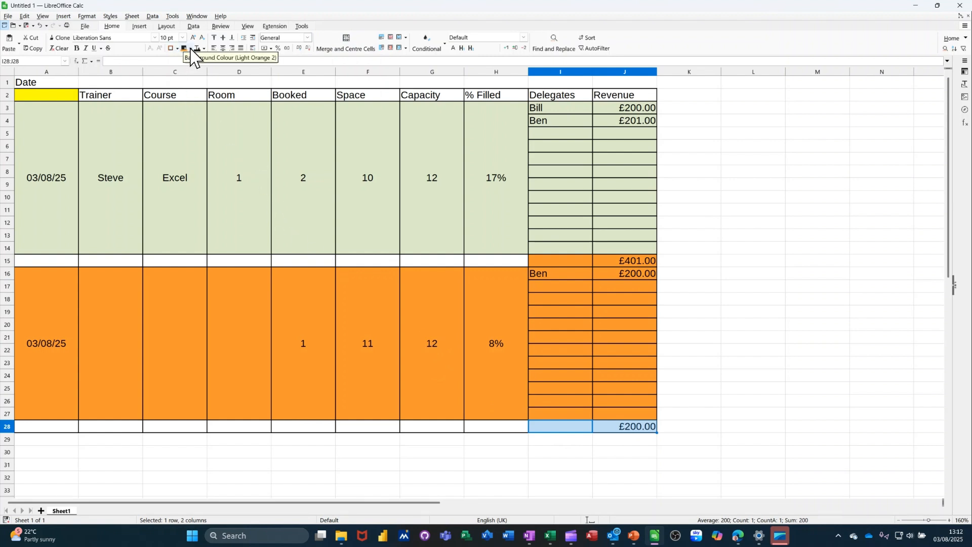
click(201, 48)
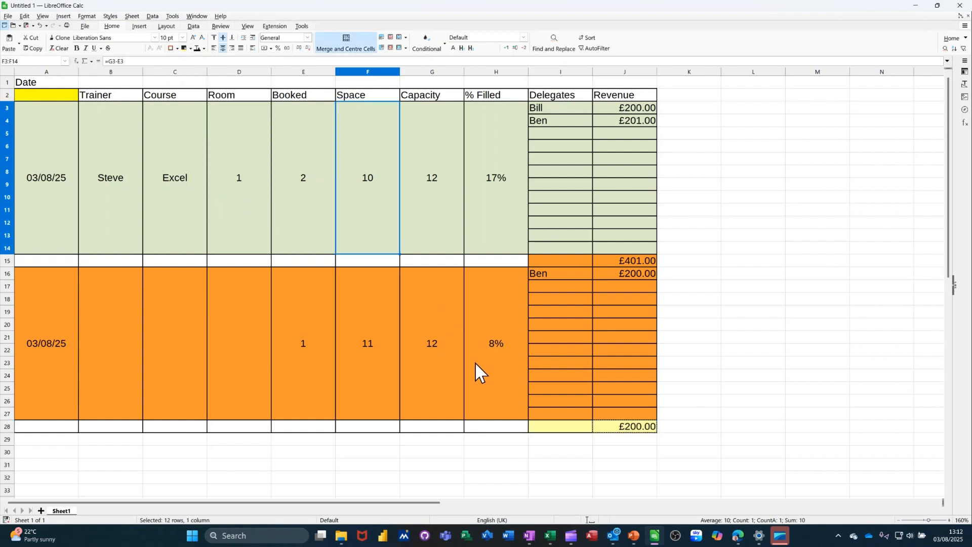
click(559, 260)
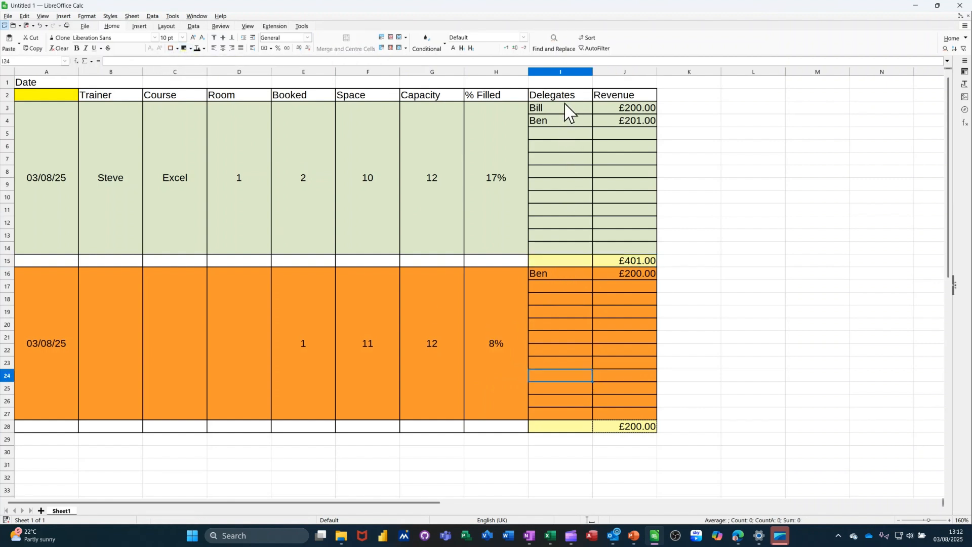
Step: Enter COUNTA delegate counts in the yellow total cells: 2 for green, 1 for orange
click(560, 260)
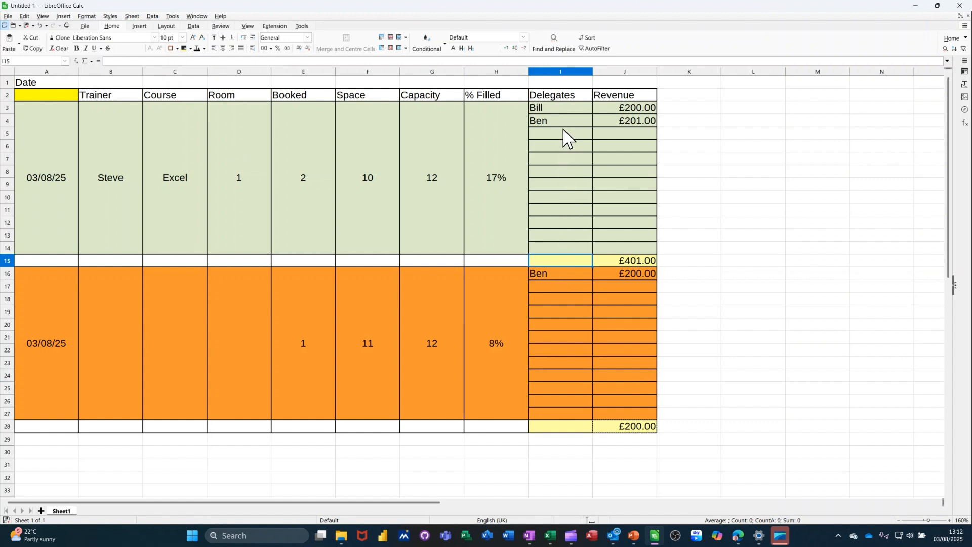
text(=)
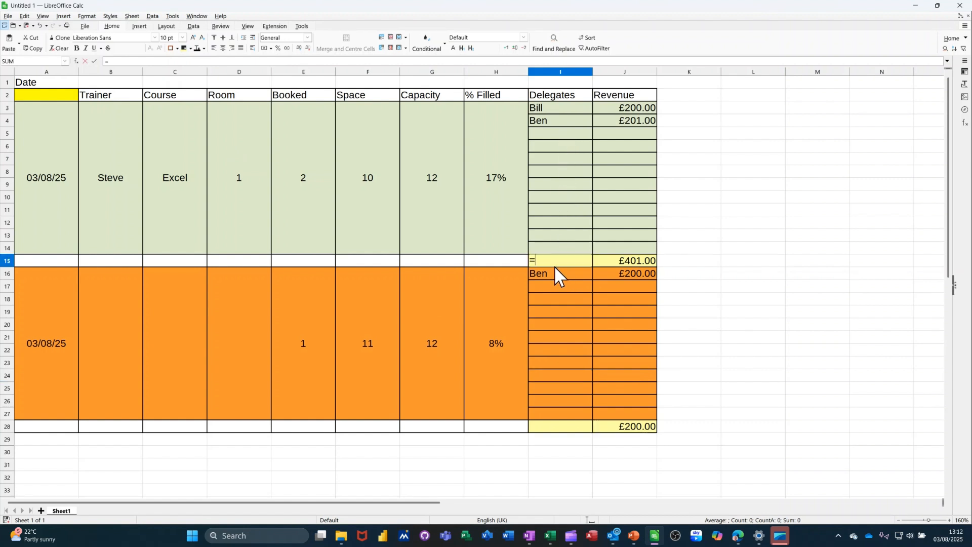
text(coun)
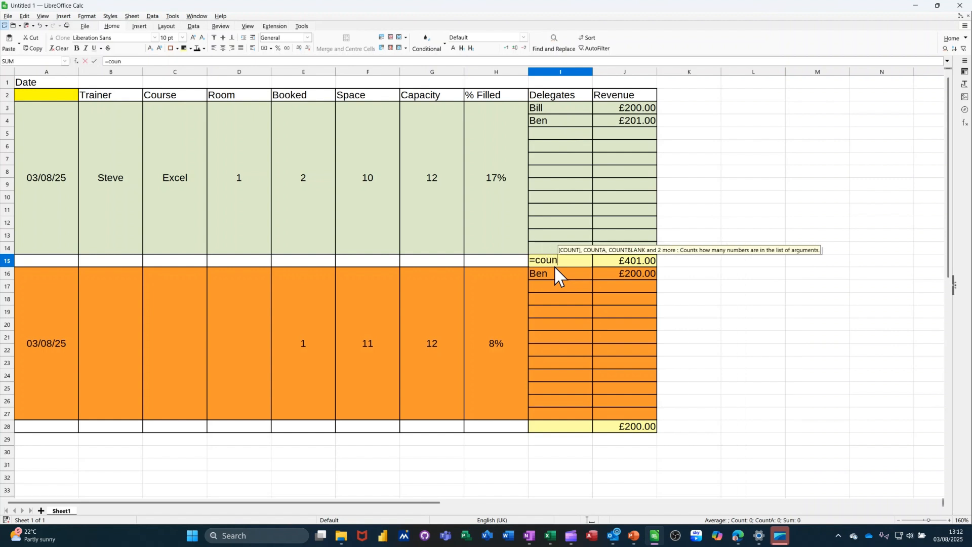
text(ta()
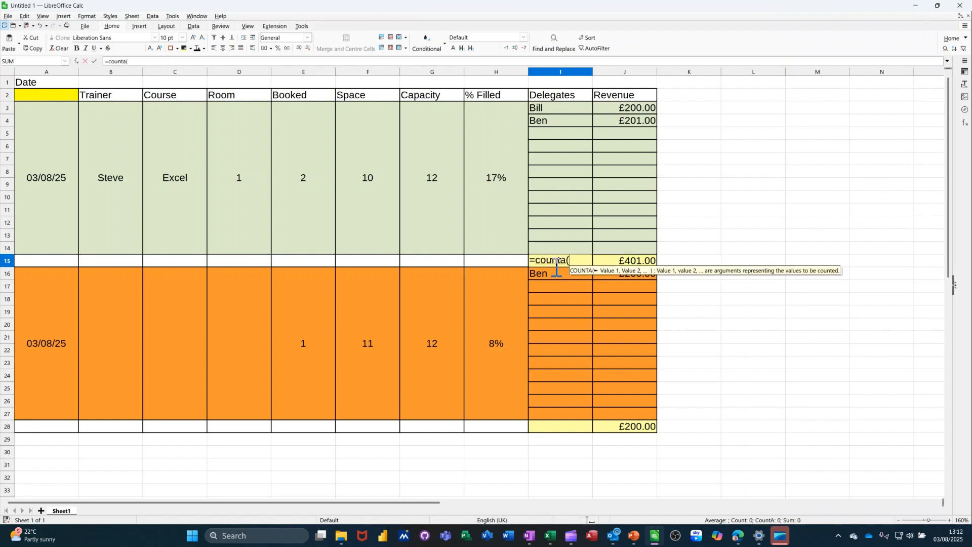
drag(559, 107, 559, 149)
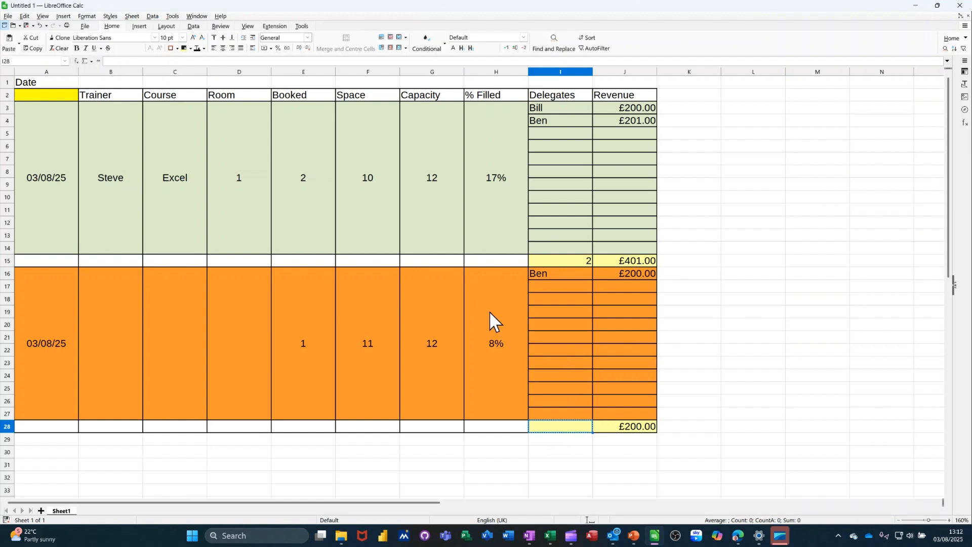
click(559, 260)
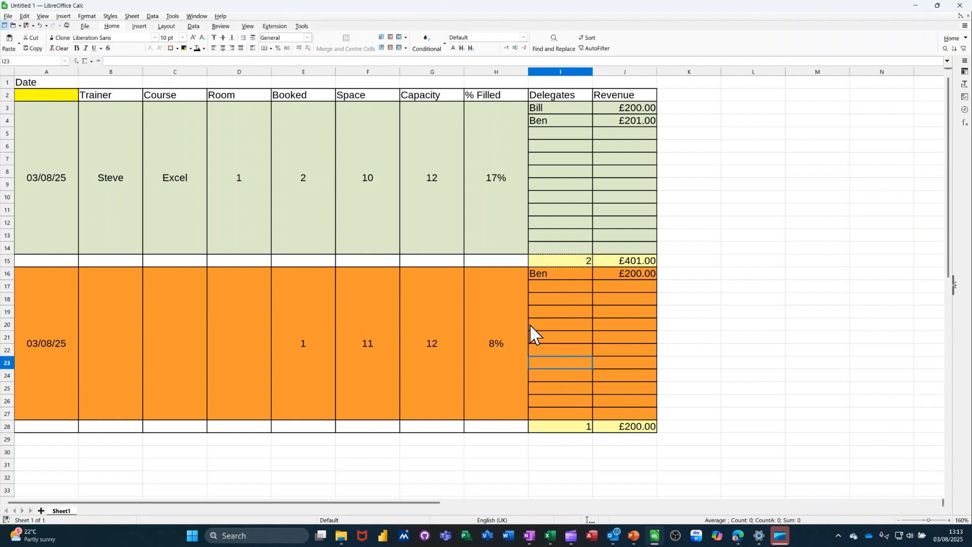
mouse_move(364, 296)
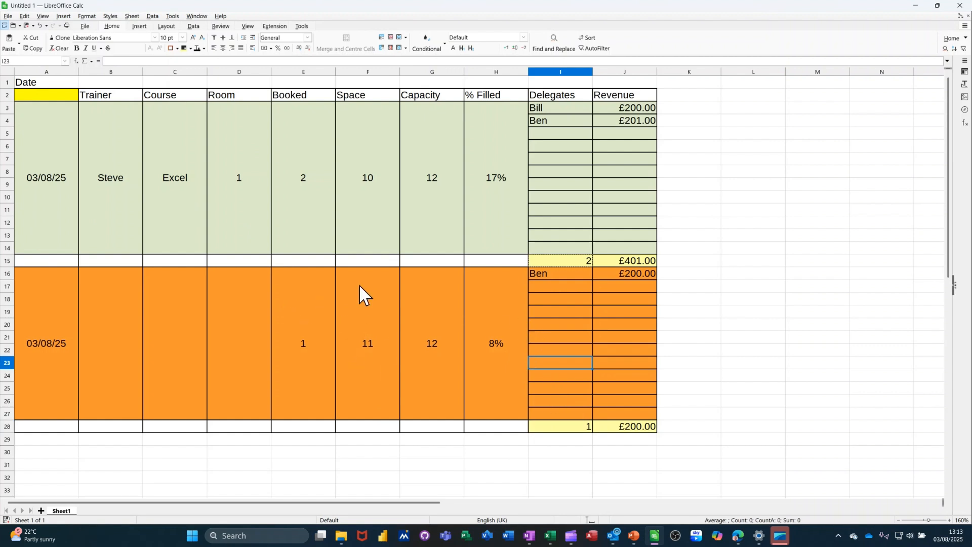
mouse_move(8, 91)
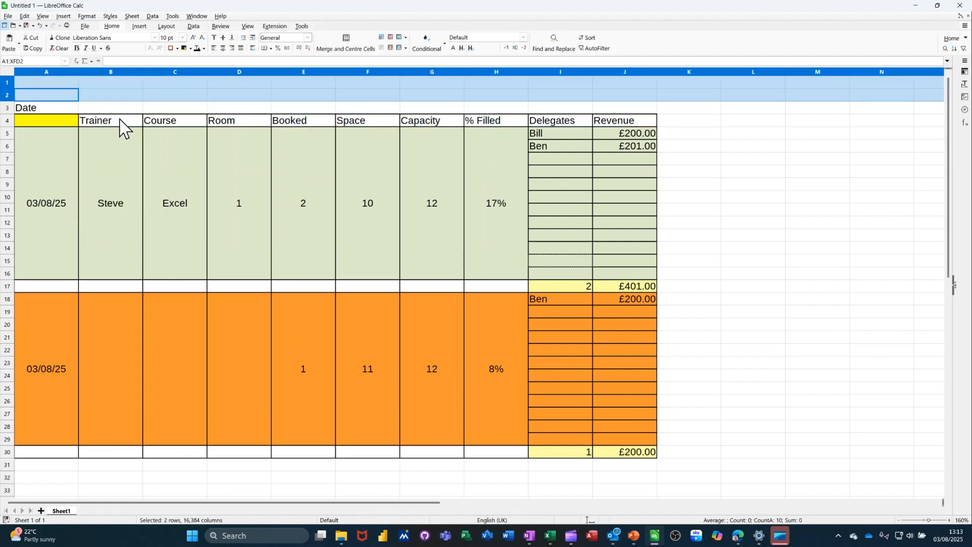
Step: Copy the Booked and % Filled headings into the new summary row above the planner
click(304, 108)
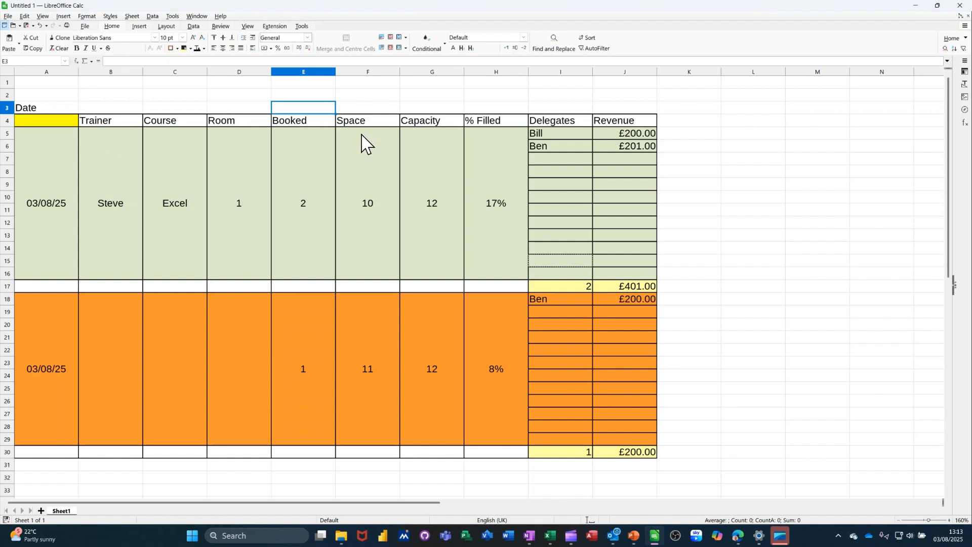
mouse_move(450, 154)
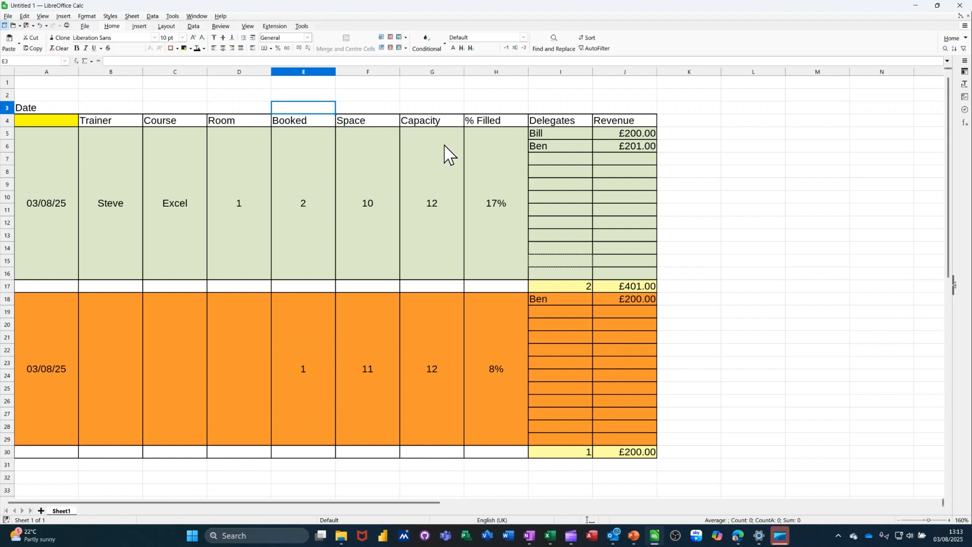
click(304, 121)
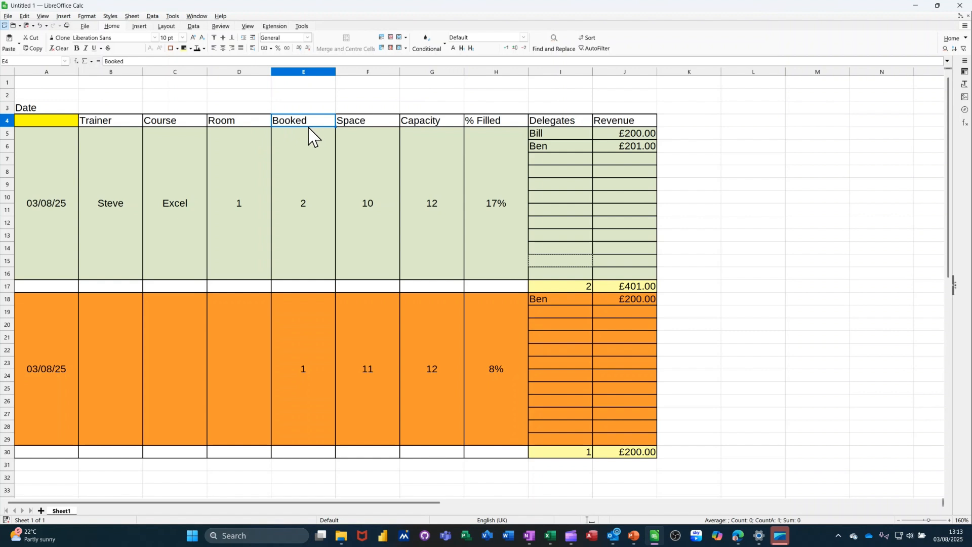
mouse_move(441, 94)
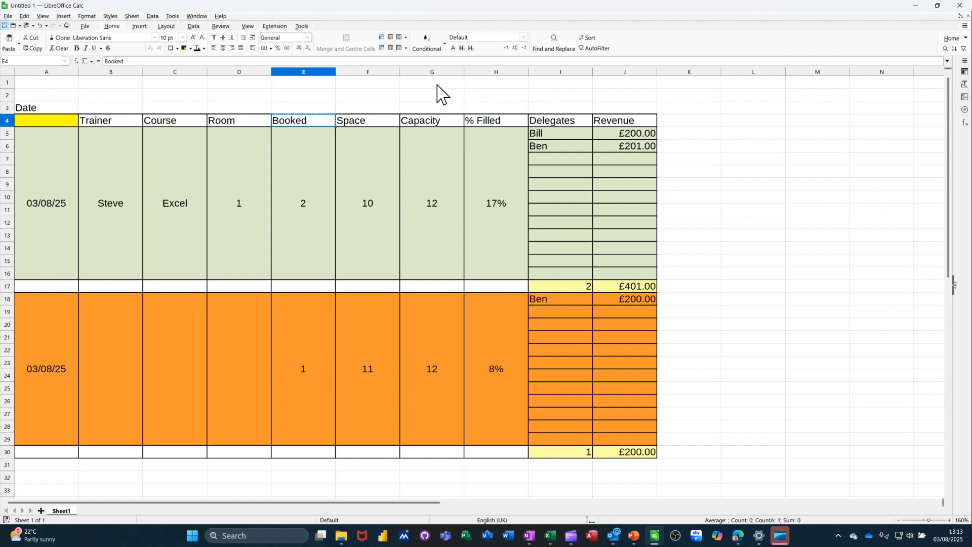
click(432, 82)
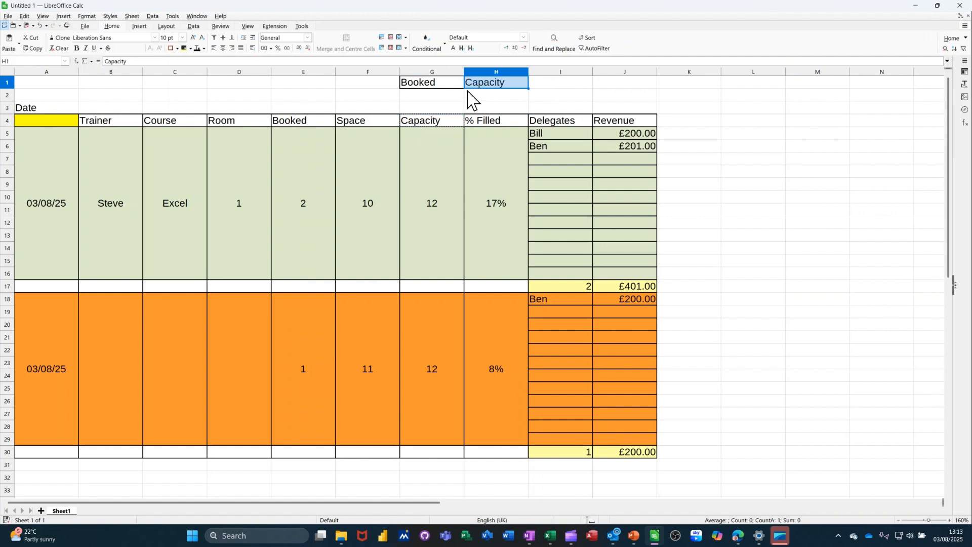
click(496, 121)
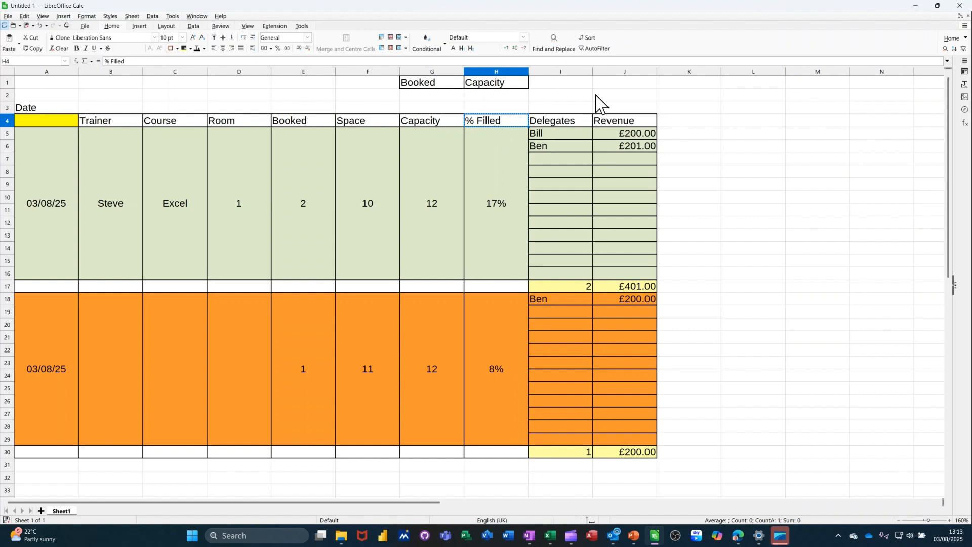
click(559, 83)
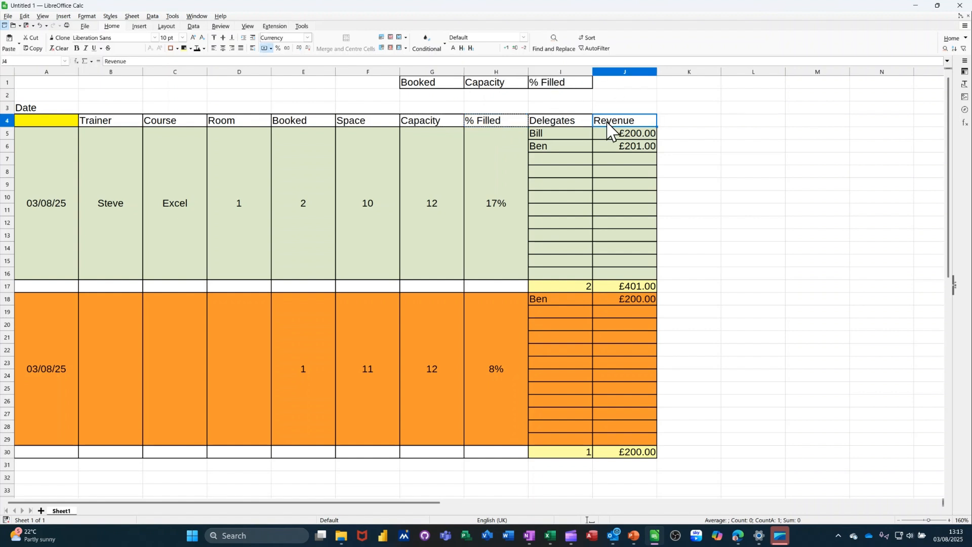
key(ctrl+v)
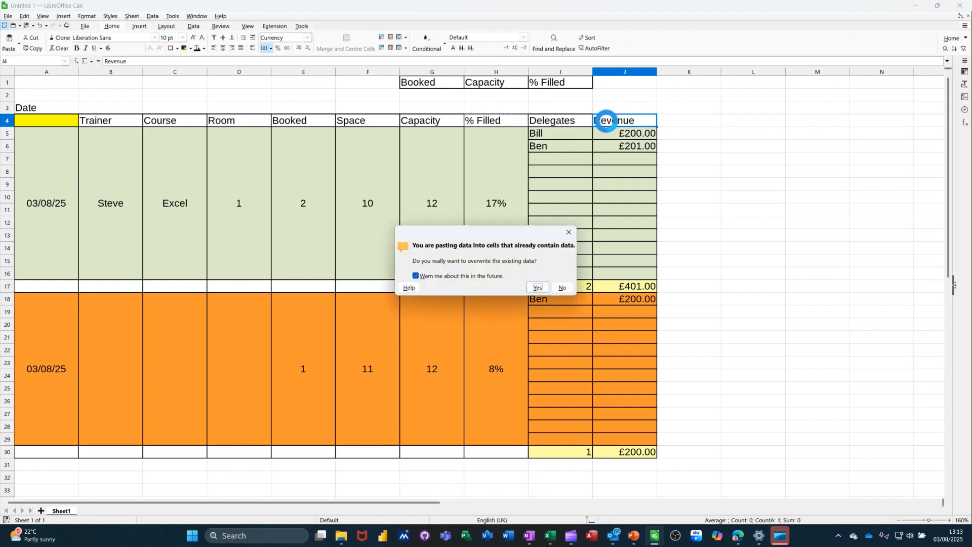
click(561, 287)
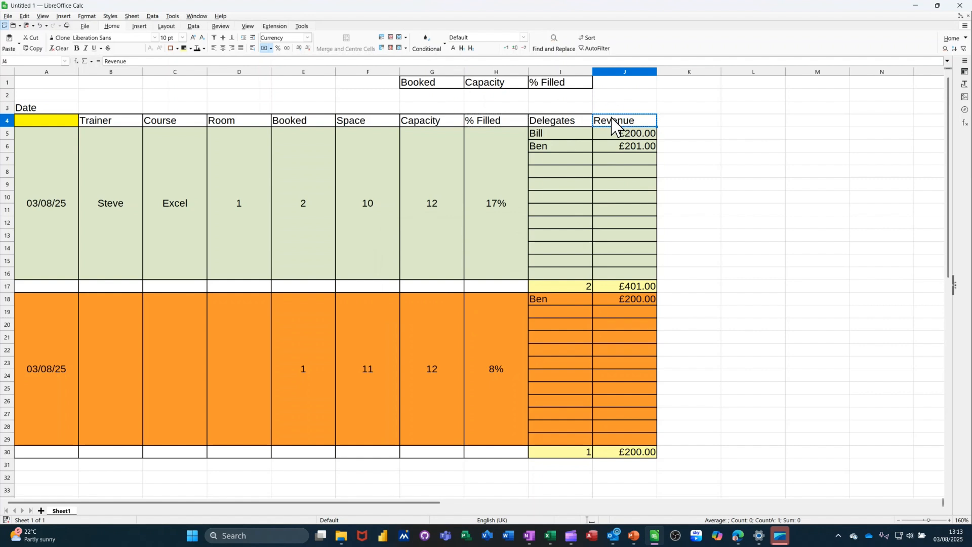
Step: Add a Revenue heading in J1 with =SUM(J17,J30) totalling £601.00 below it
click(625, 82)
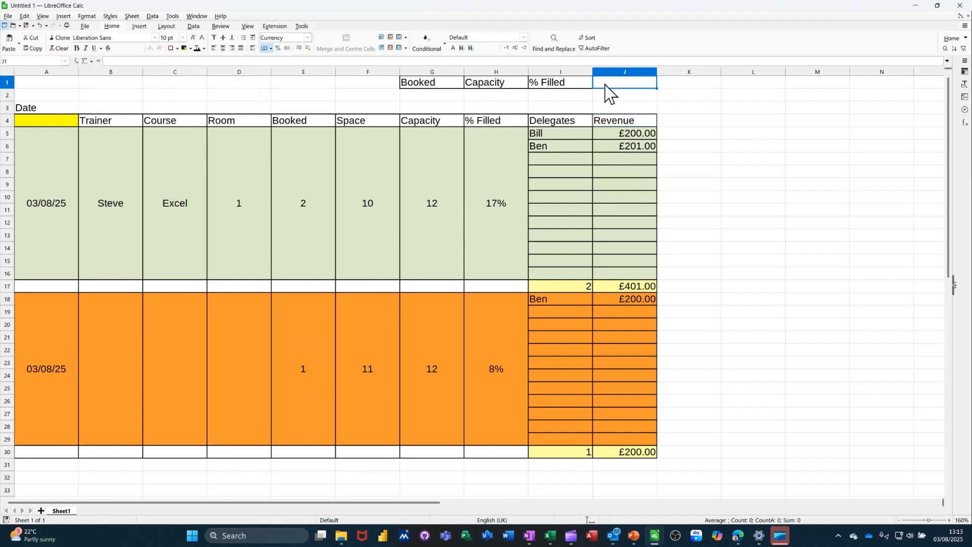
text(Revenue)
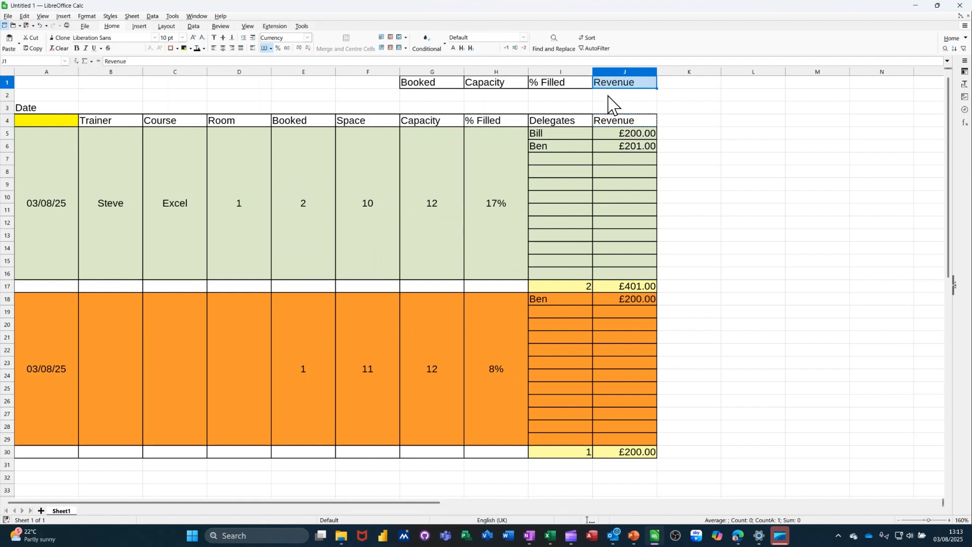
click(624, 95)
text(=SUM())
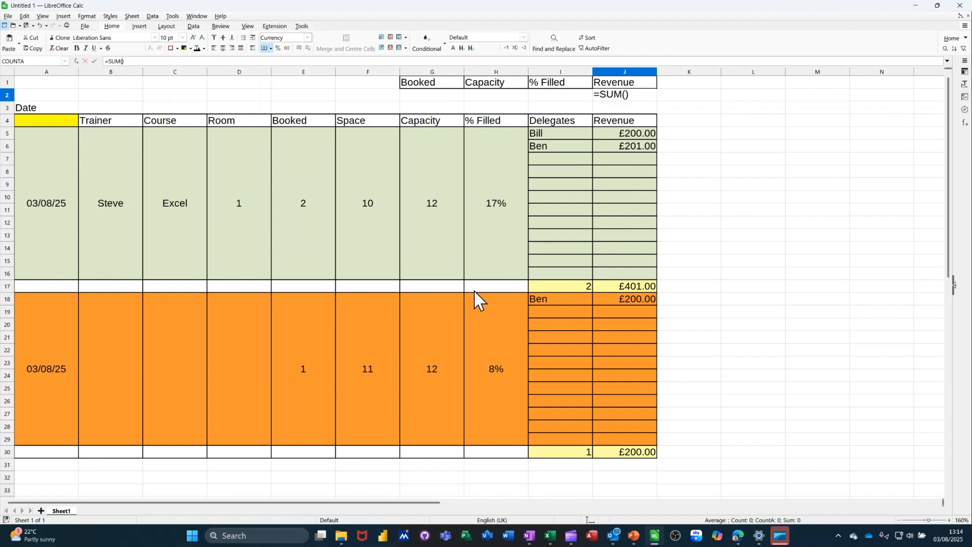
mouse_move(623, 297)
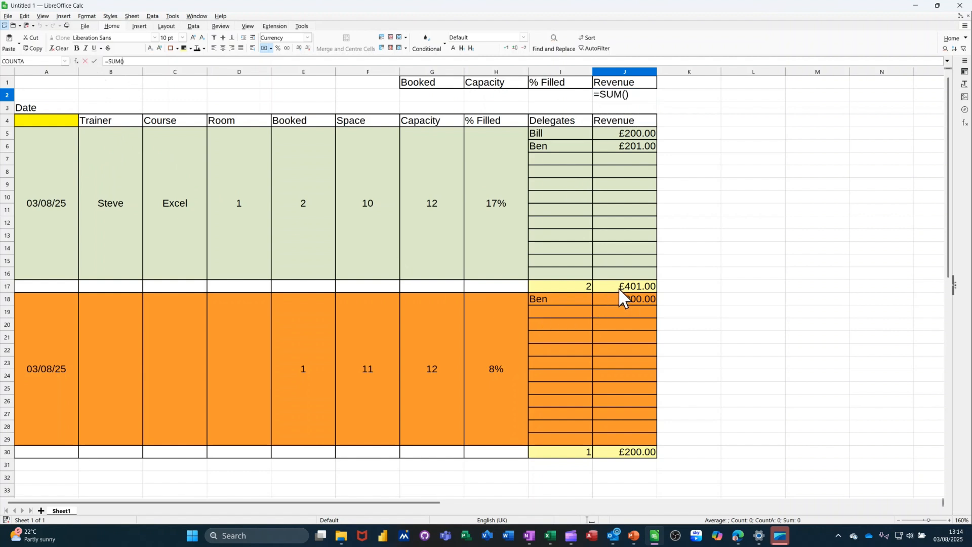
click(624, 285)
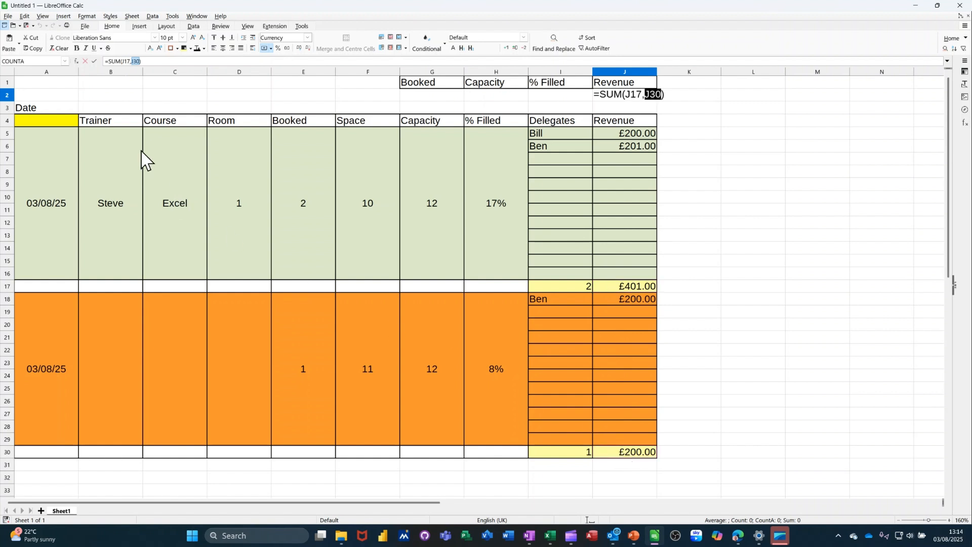
key(Return)
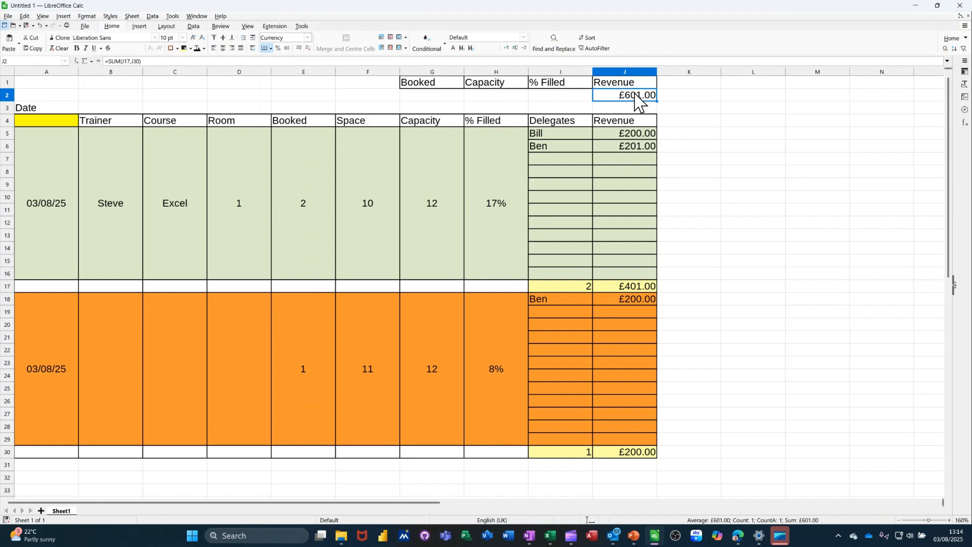
mouse_move(647, 313)
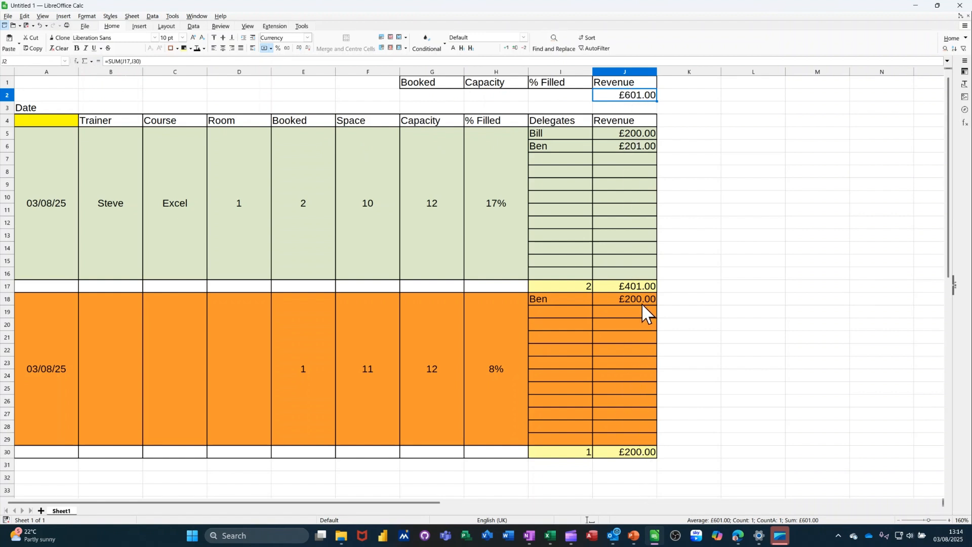
mouse_move(475, 102)
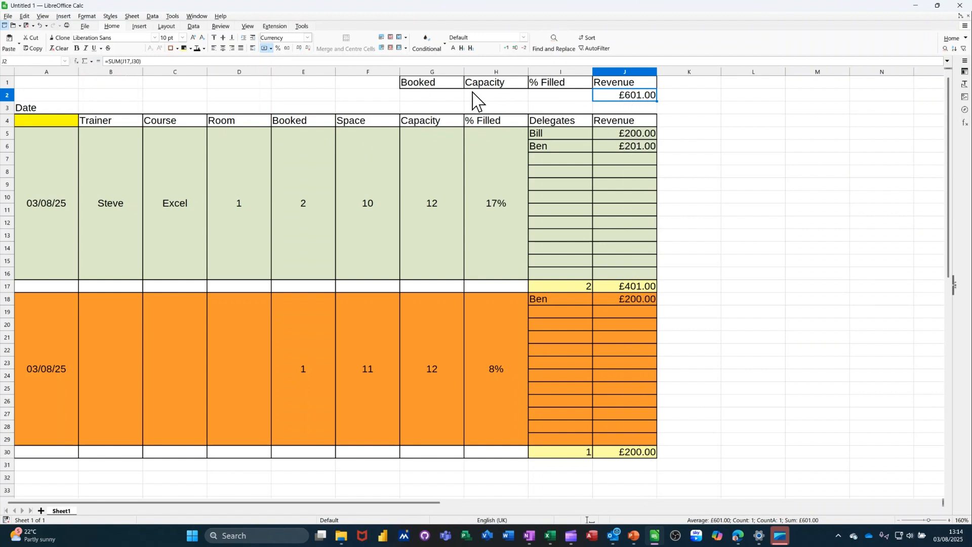
Step: AutoSum the booked places and capacity into G2 and H2, giving 3 and 24
click(432, 94)
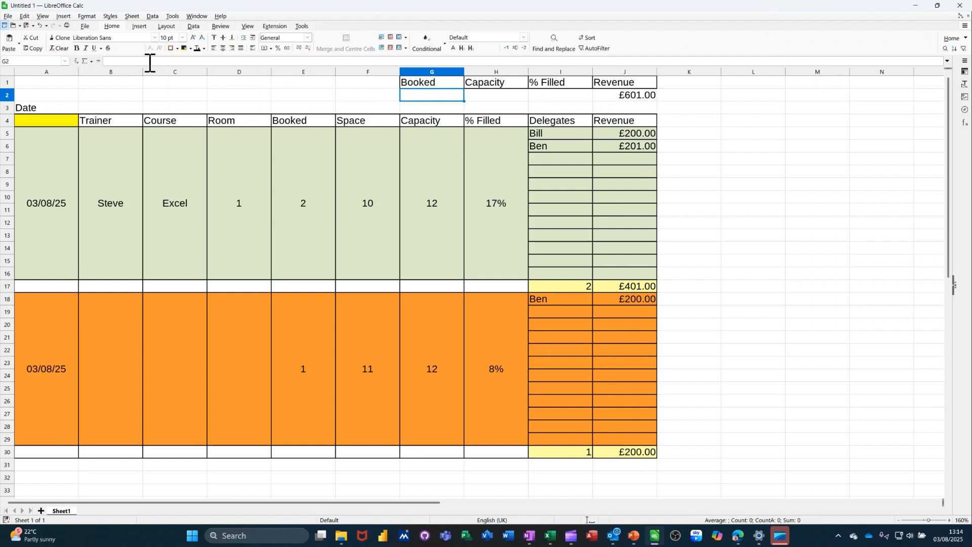
click(89, 60)
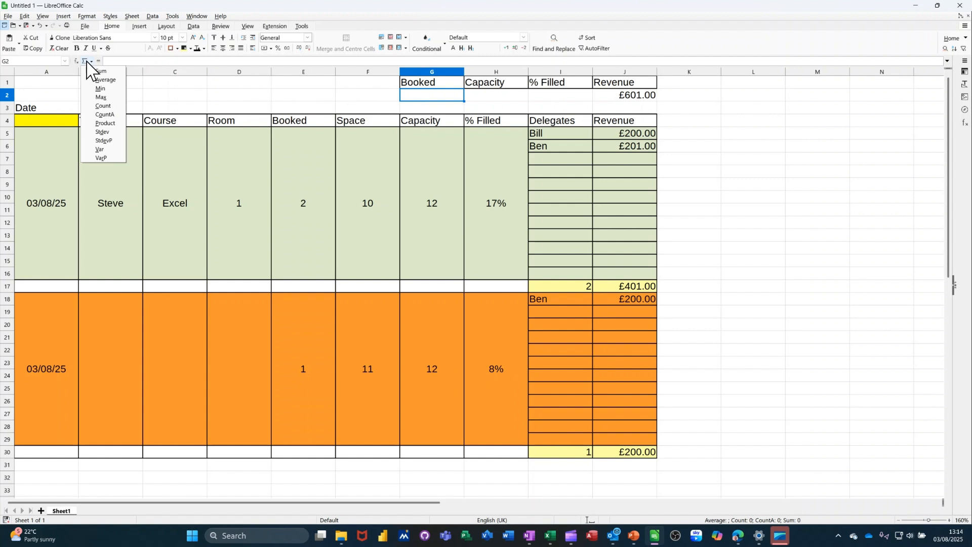
mouse_move(99, 71)
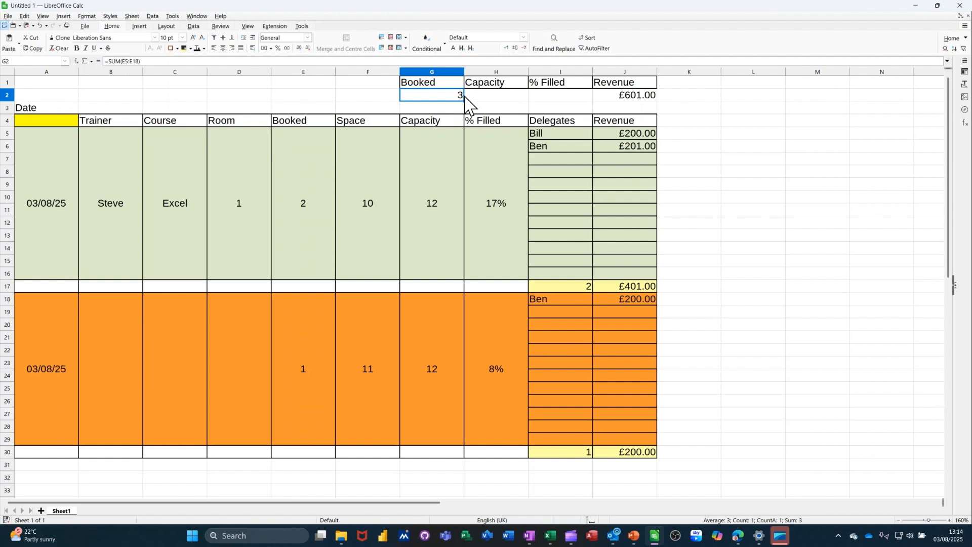
click(496, 95)
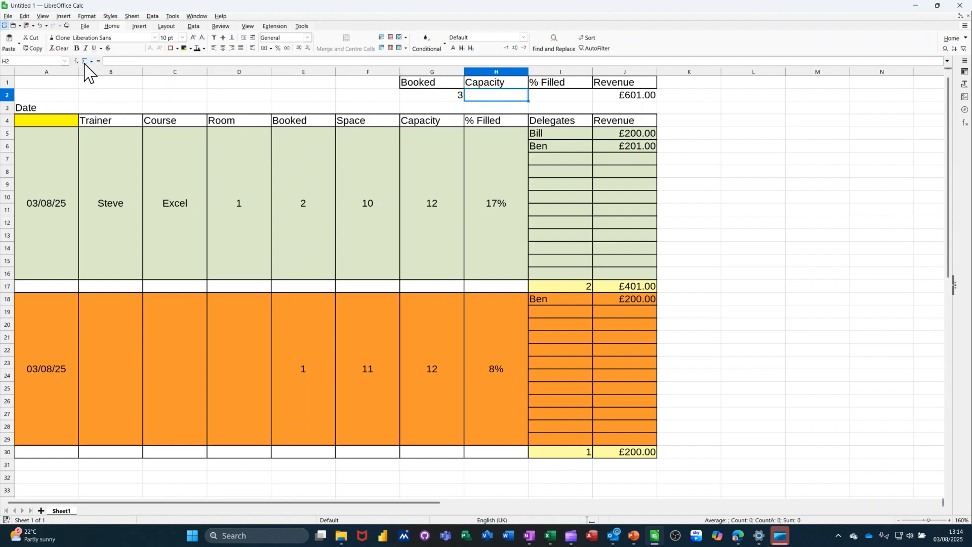
click(88, 61)
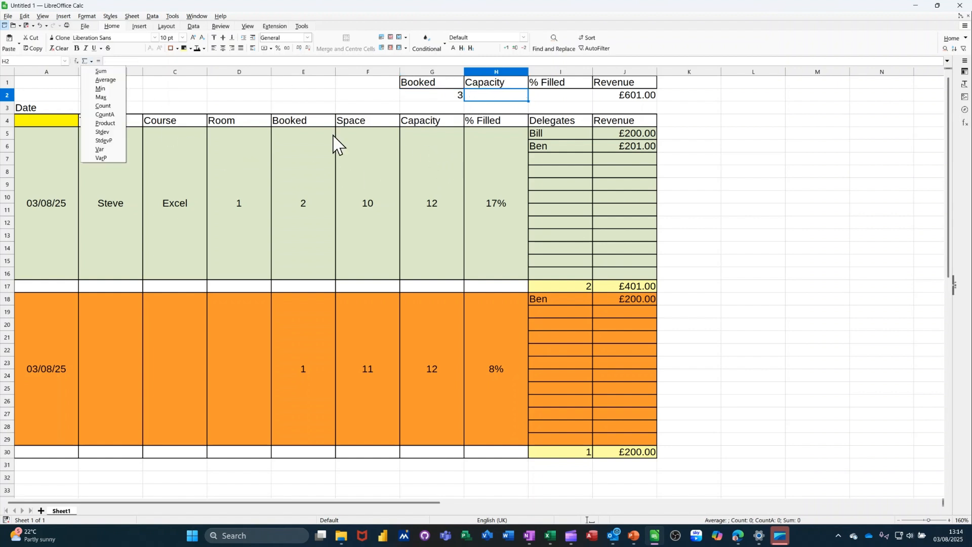
click(100, 71)
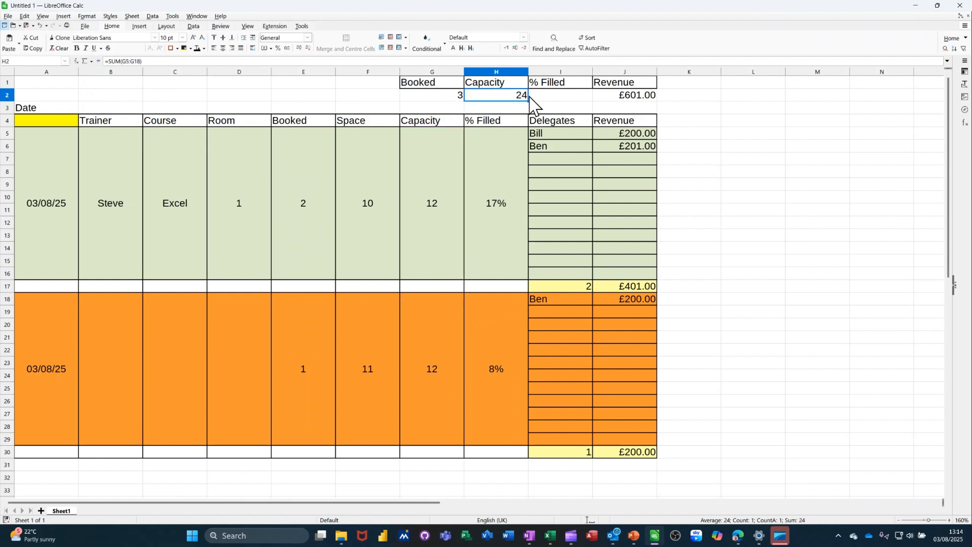
mouse_move(9, 379)
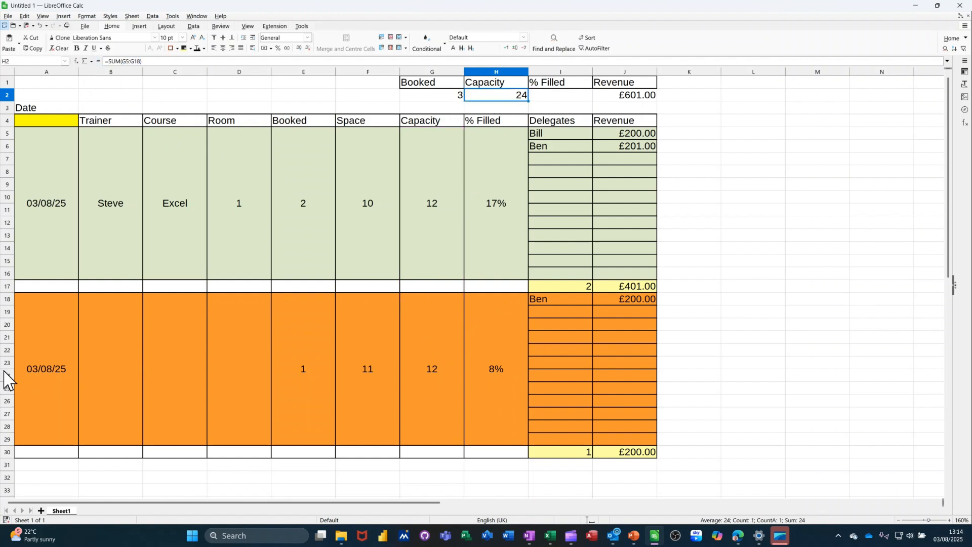
Step: Remove the decimal places from the % Filled total in I2 so it shows 13%
click(45, 369)
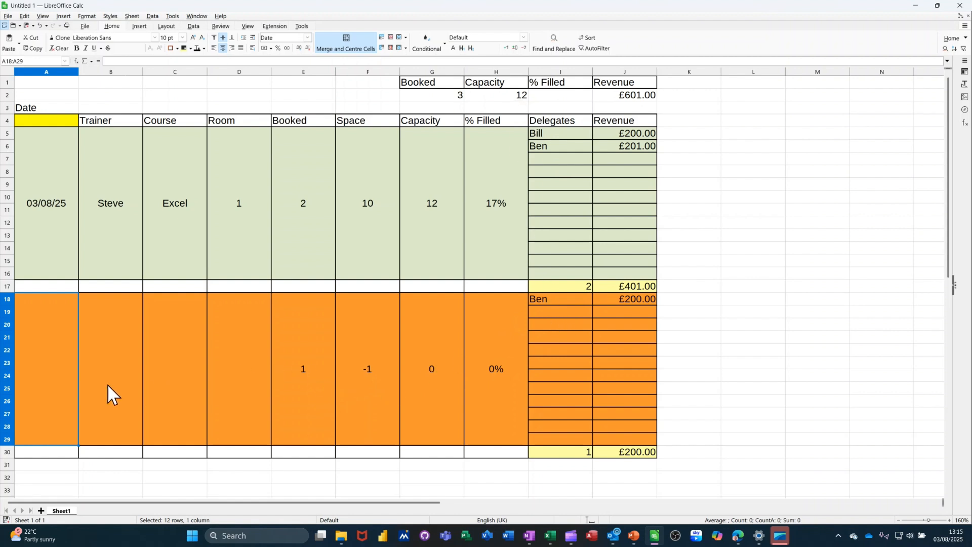
mouse_move(49, 379)
text(=G2/H2)
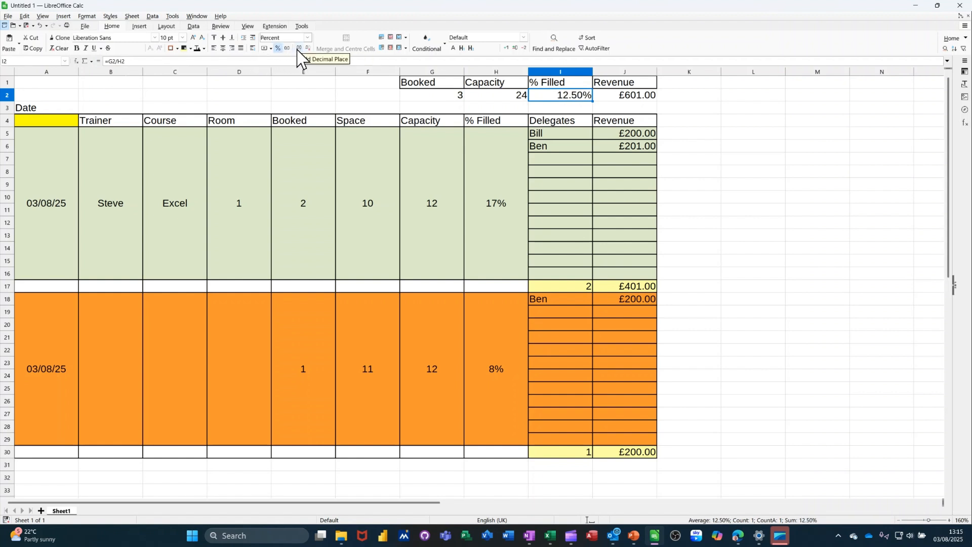
click(309, 49)
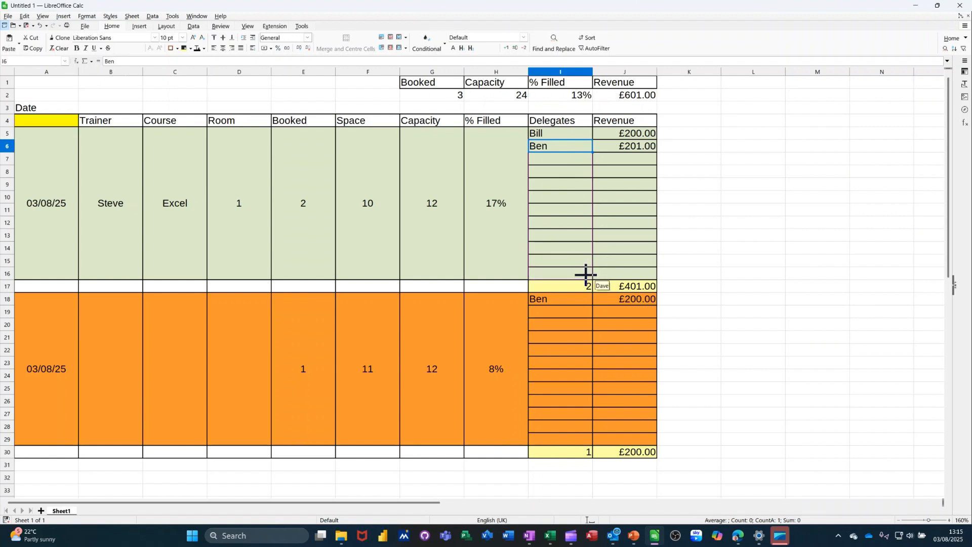
Step: Fill the first course with six delegate names, clear the second course, and select G2:J2
drag(559, 146, 559, 273)
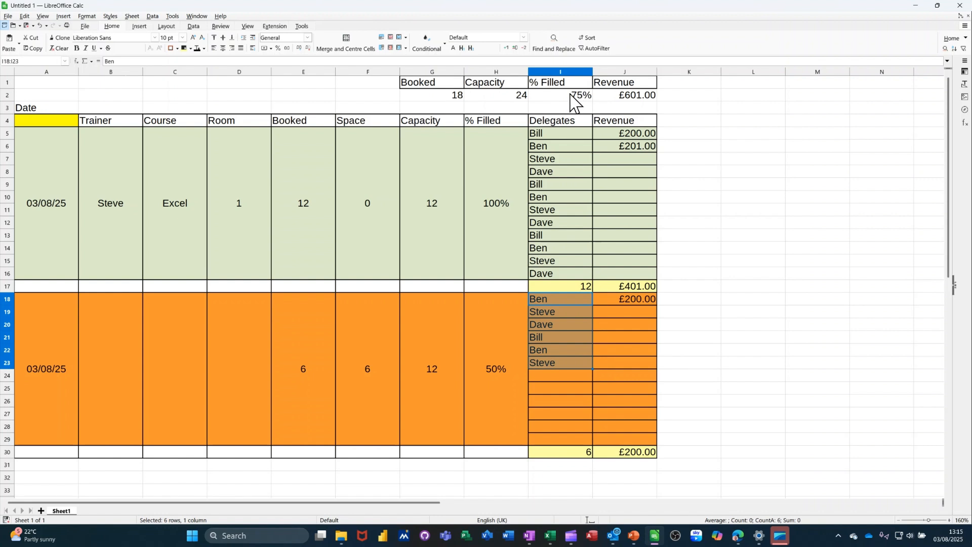
mouse_move(539, 337)
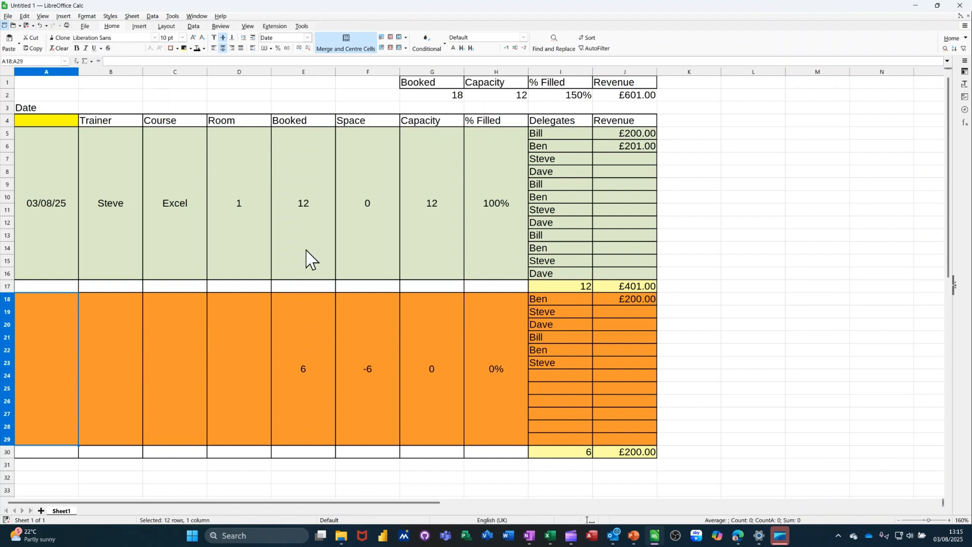
mouse_move(497, 338)
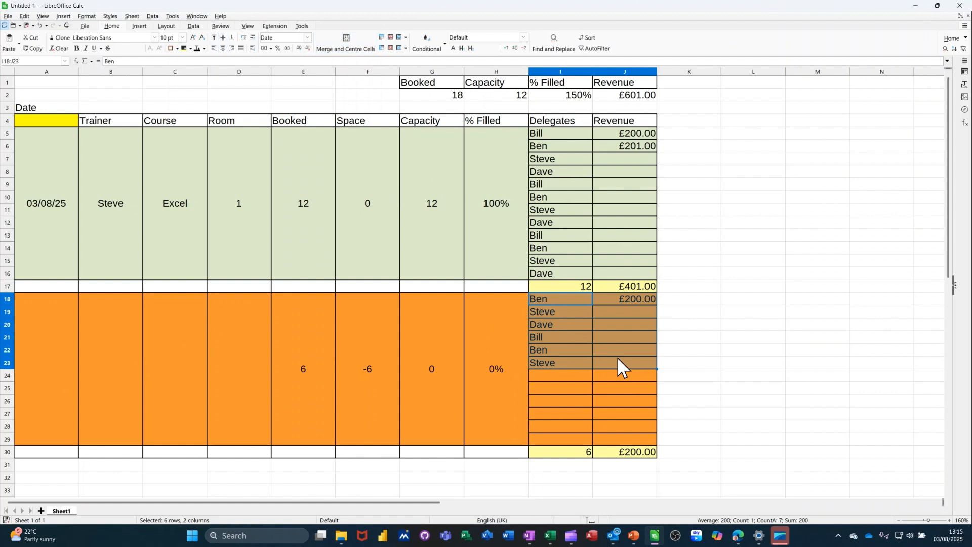
key(Delete)
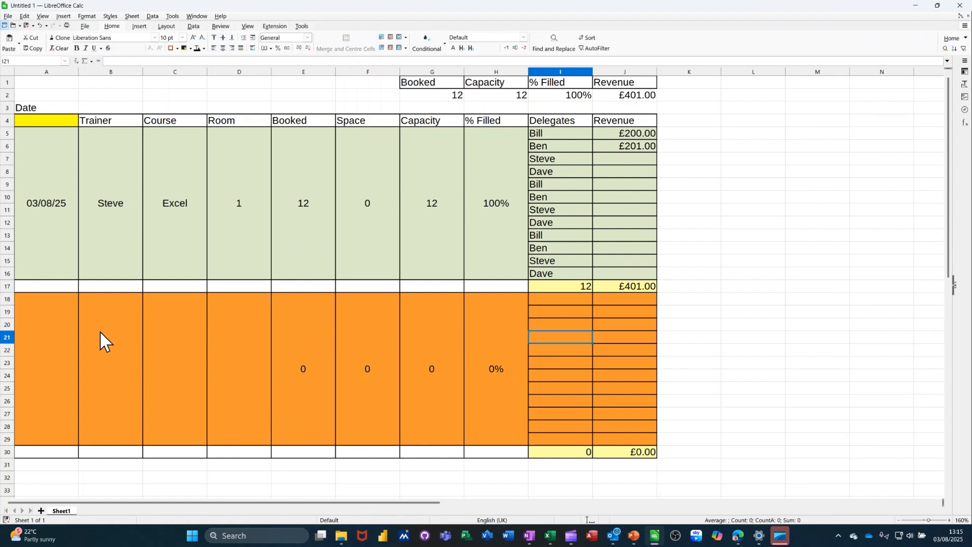
mouse_move(491, 101)
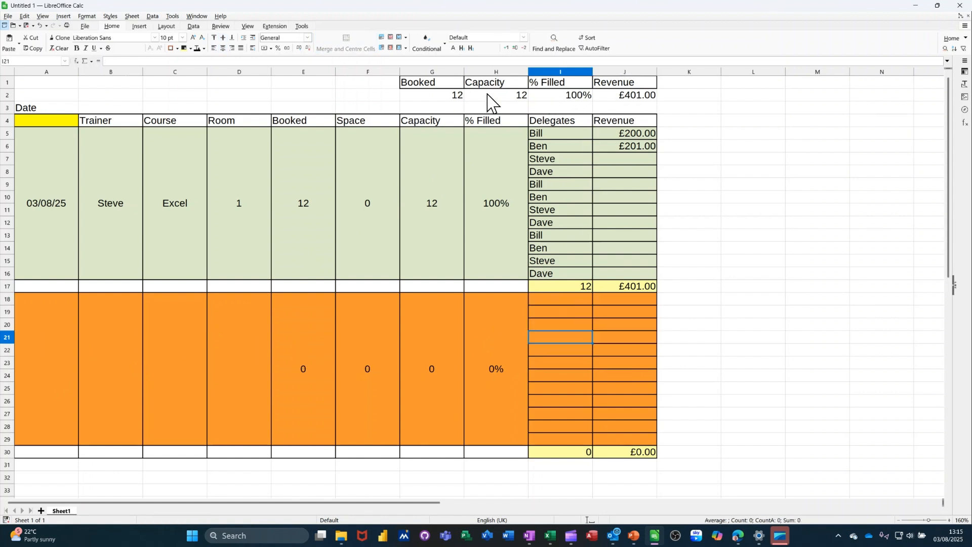
mouse_move(557, 214)
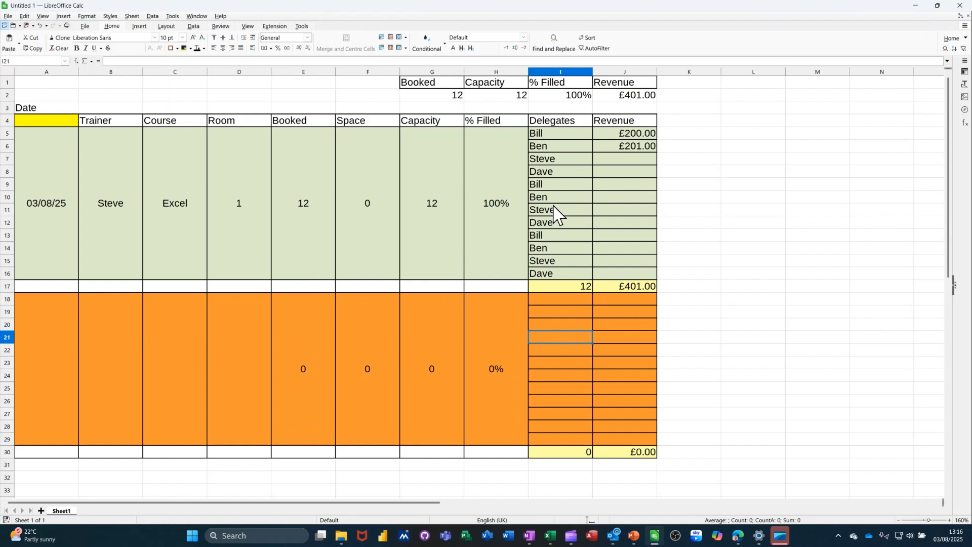
drag(559, 210, 559, 274)
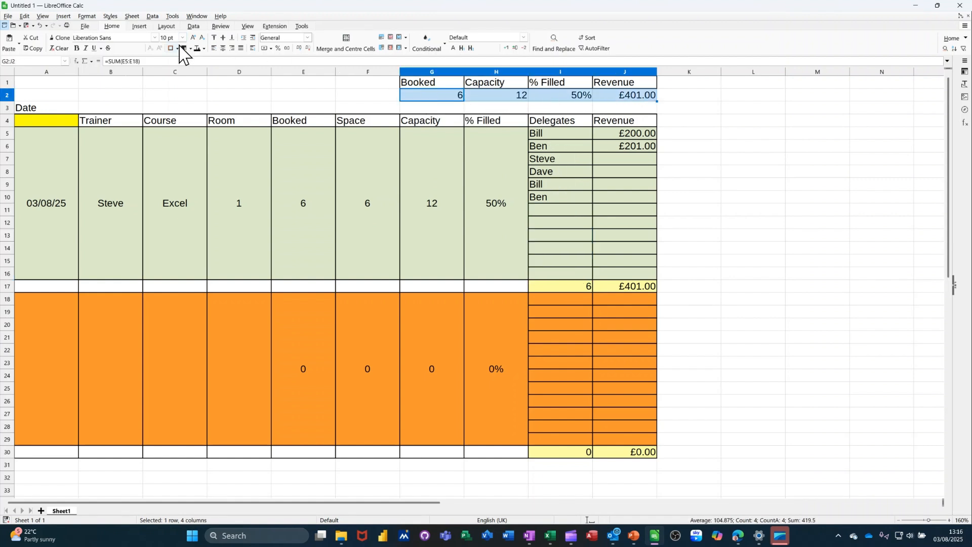
Step: Open the Borders dropdown for the selected summary totals G2:J2
click(183, 49)
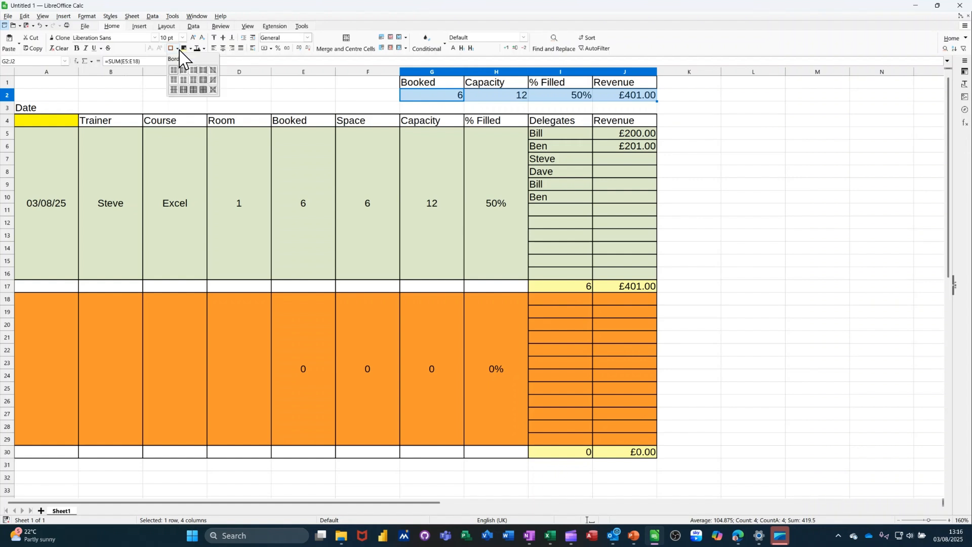
mouse_move(205, 90)
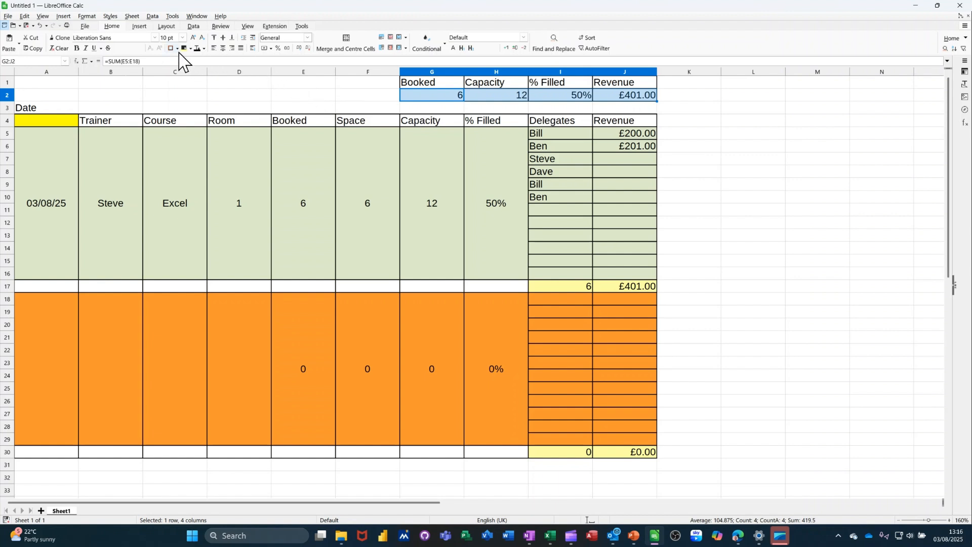
mouse_move(184, 50)
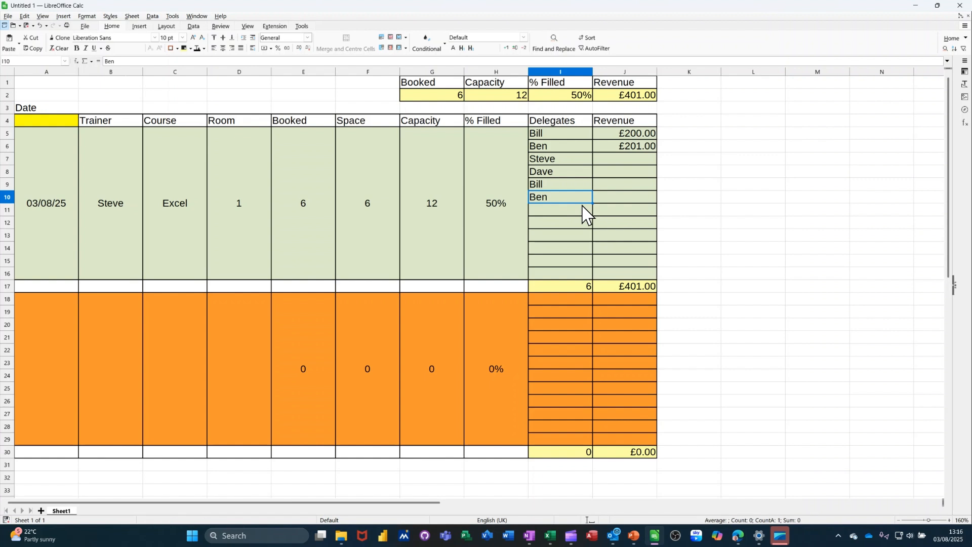
mouse_move(619, 141)
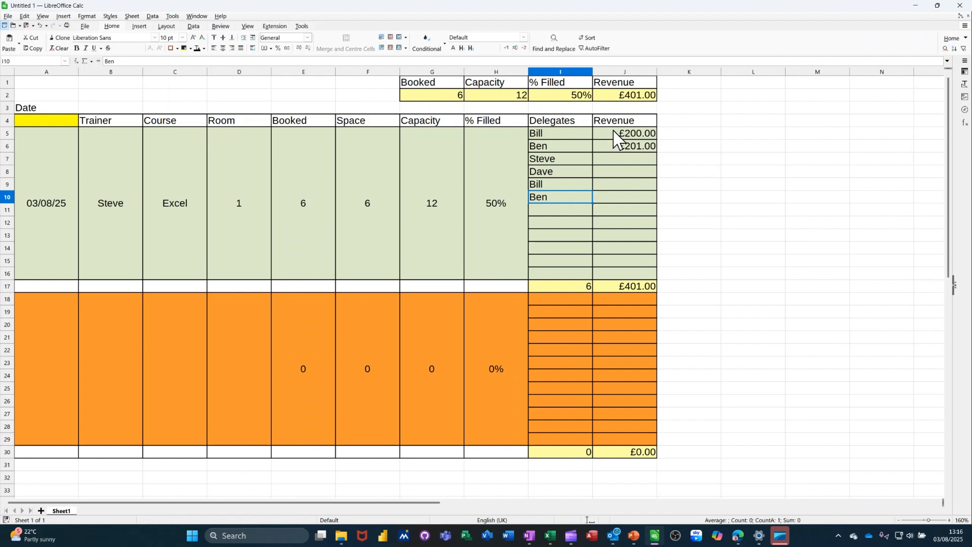
mouse_move(502, 285)
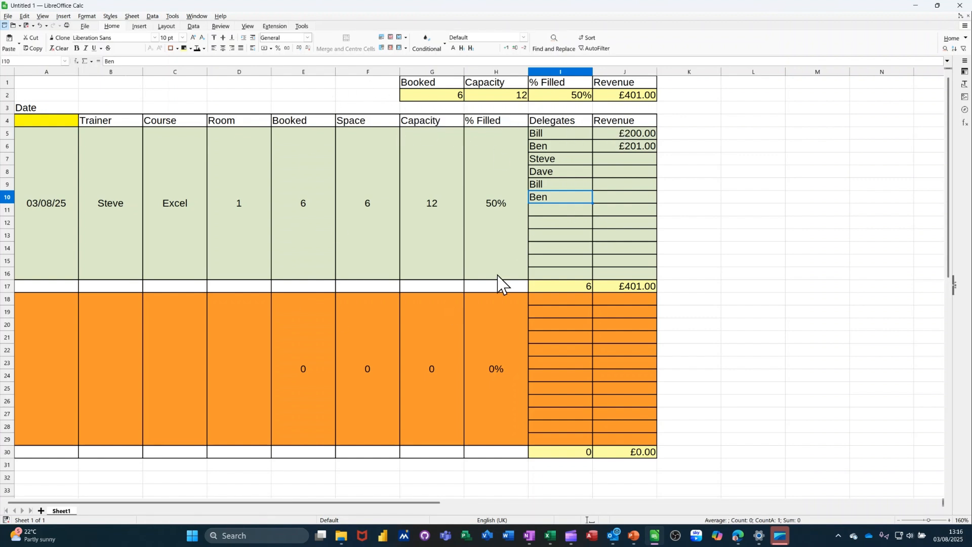
mouse_move(329, 210)
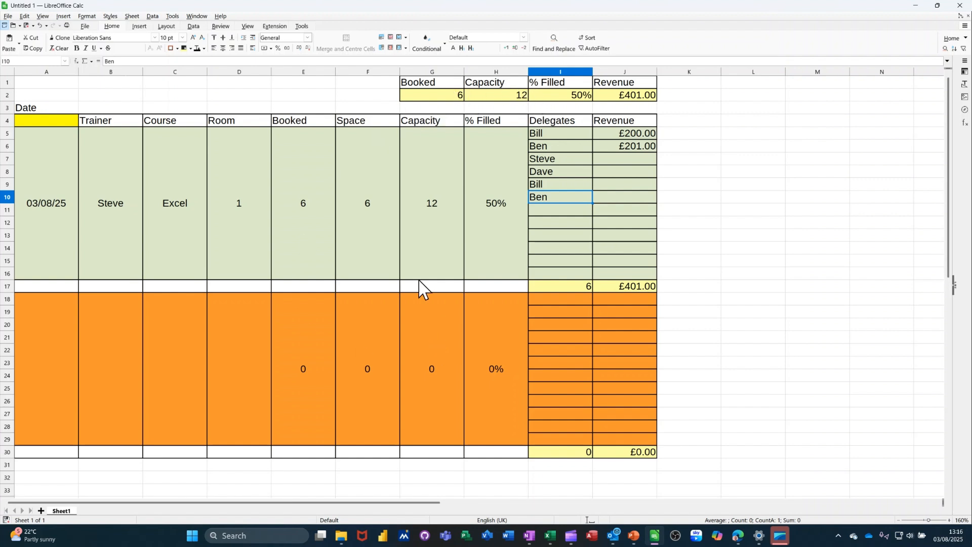
mouse_move(466, 101)
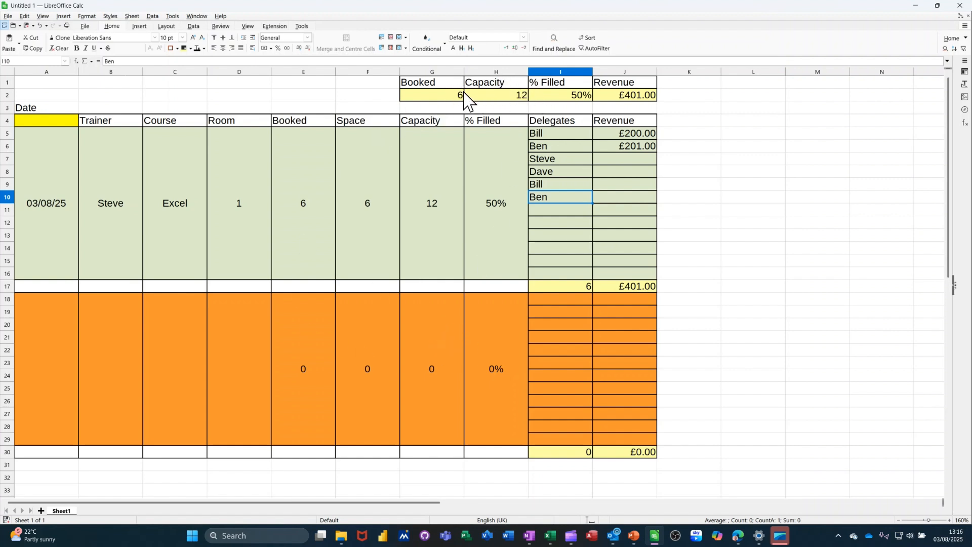
mouse_move(566, 99)
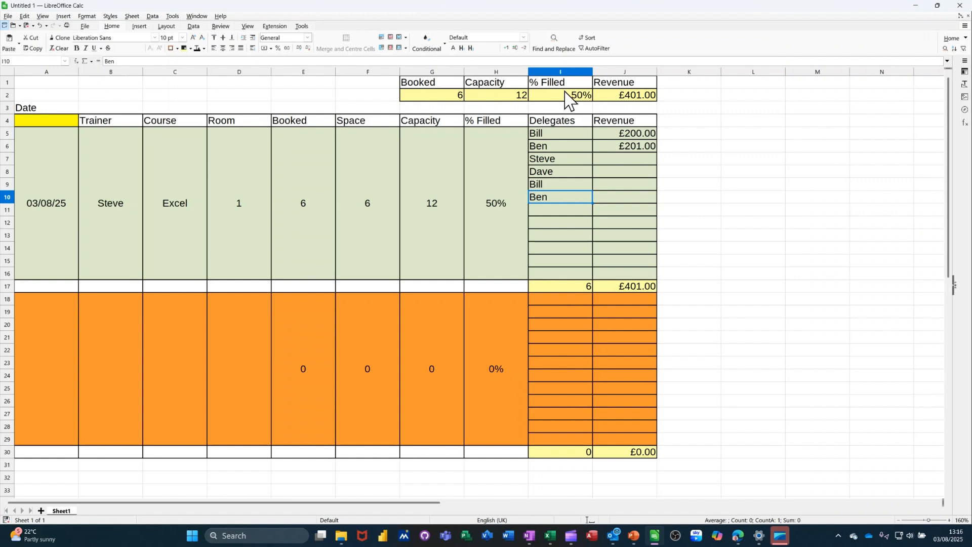
click(560, 95)
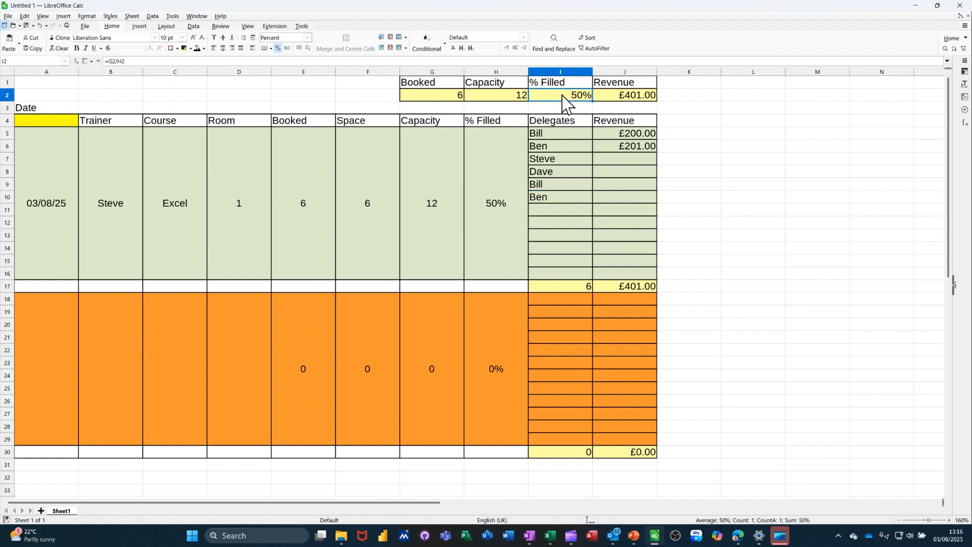
mouse_move(501, 101)
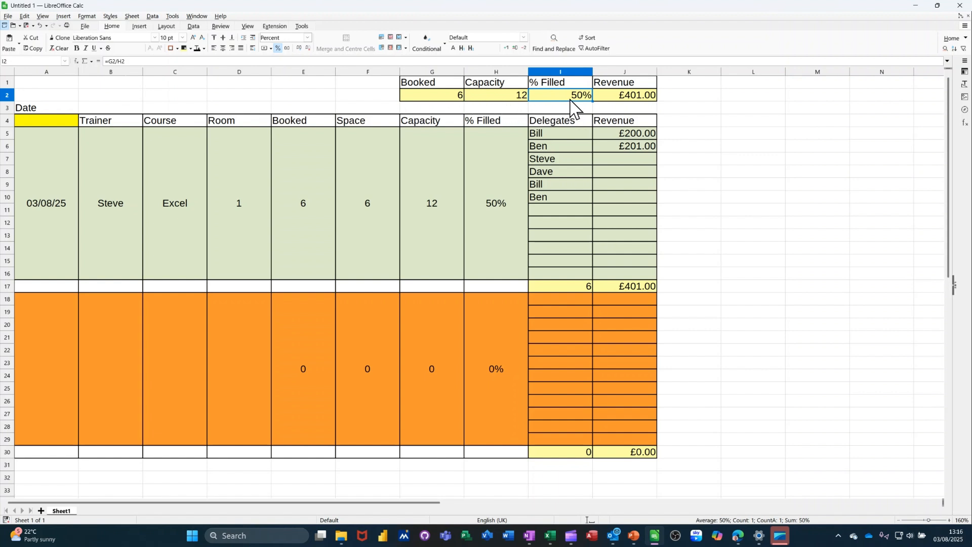
mouse_move(574, 105)
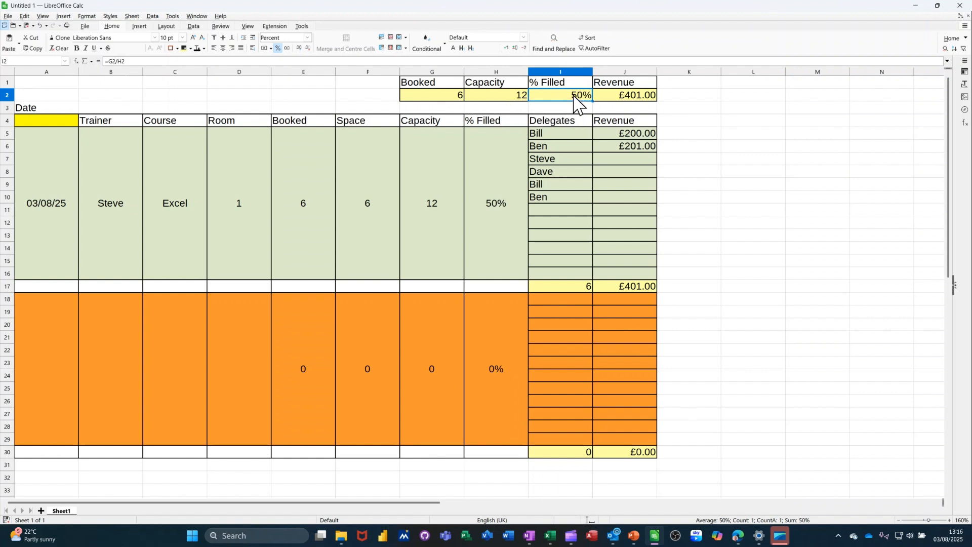
mouse_move(564, 102)
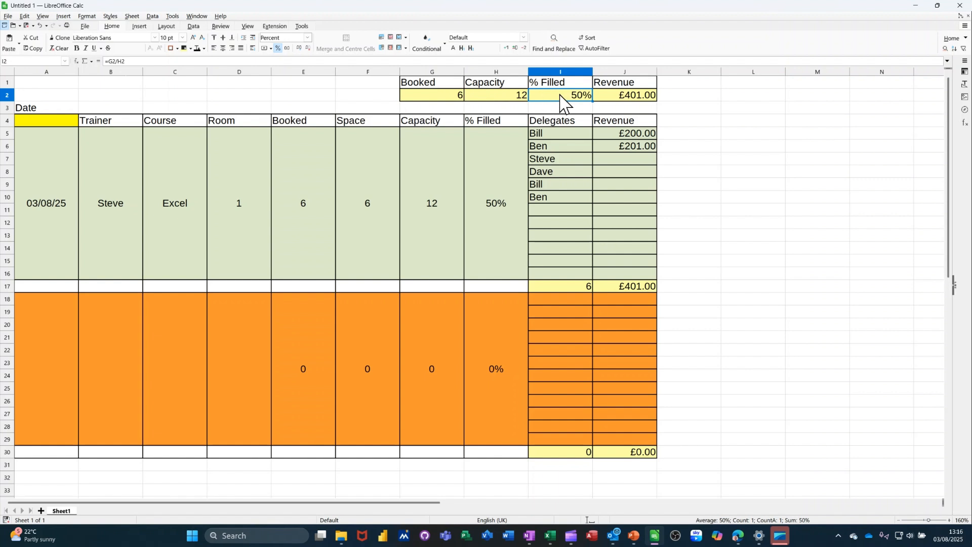
mouse_move(447, 107)
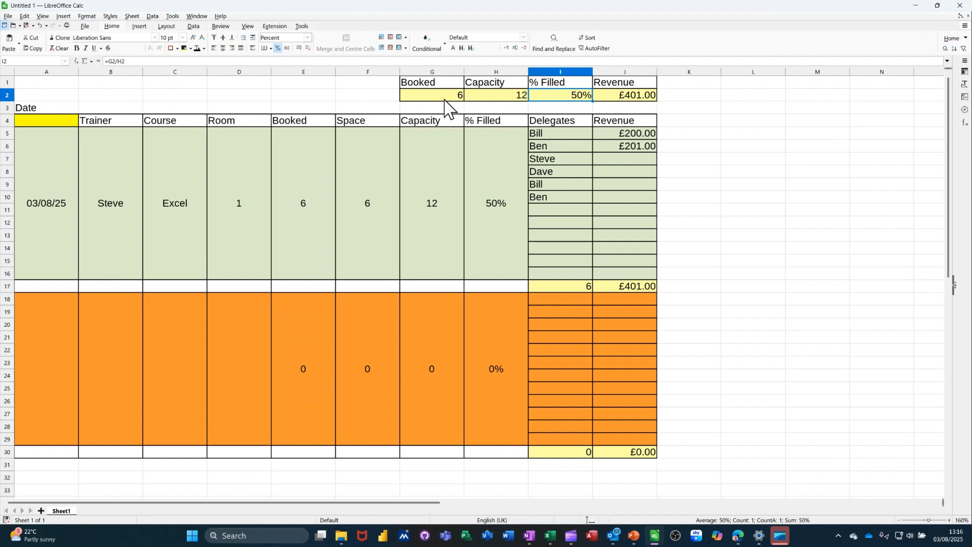
mouse_move(496, 107)
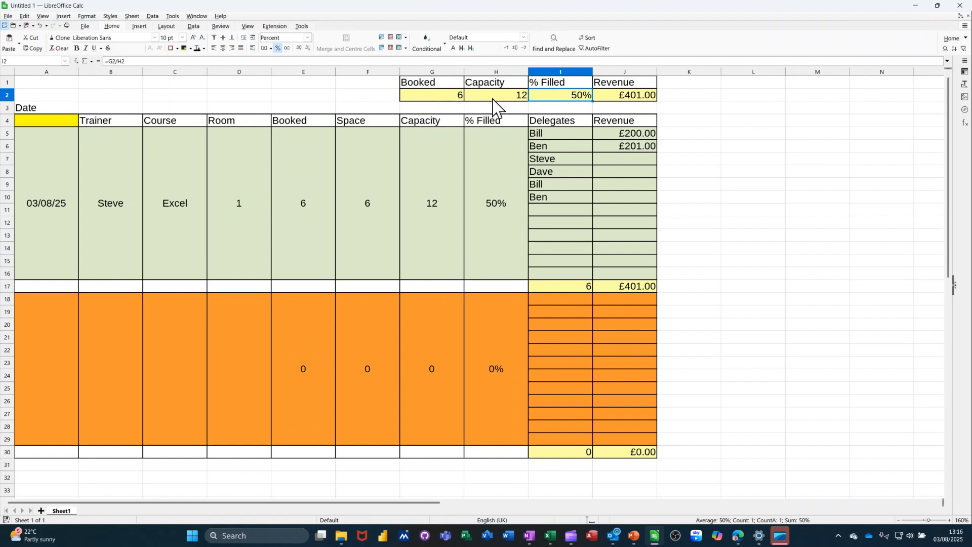
mouse_move(571, 105)
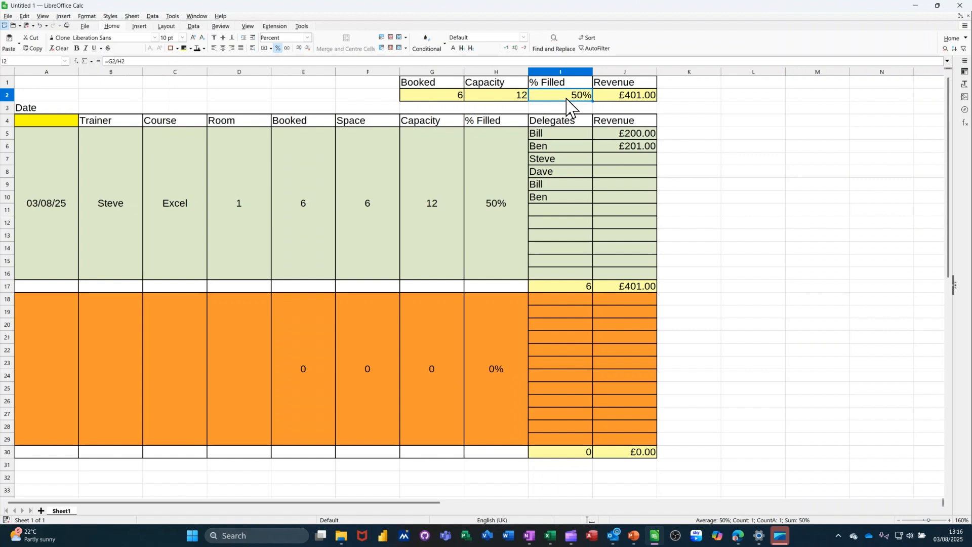
mouse_move(586, 207)
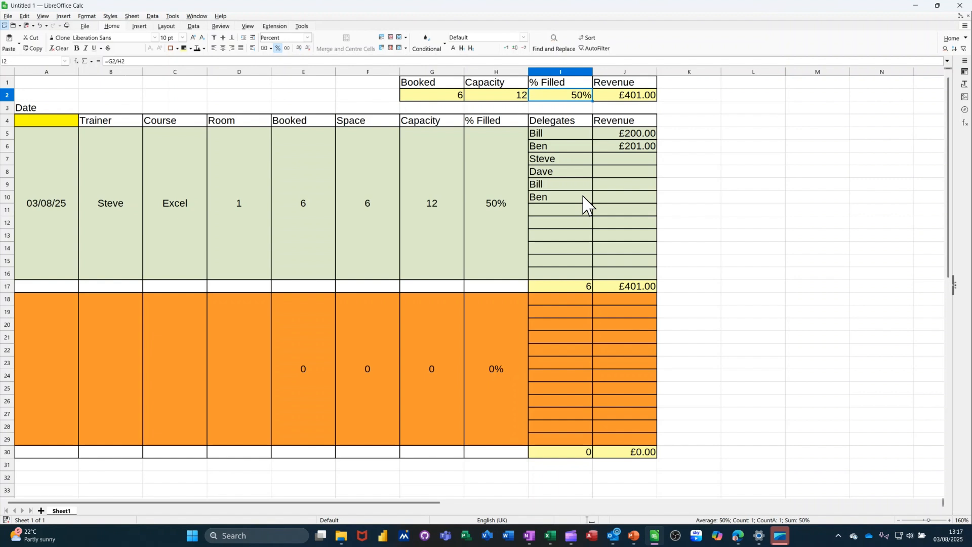
mouse_move(603, 213)
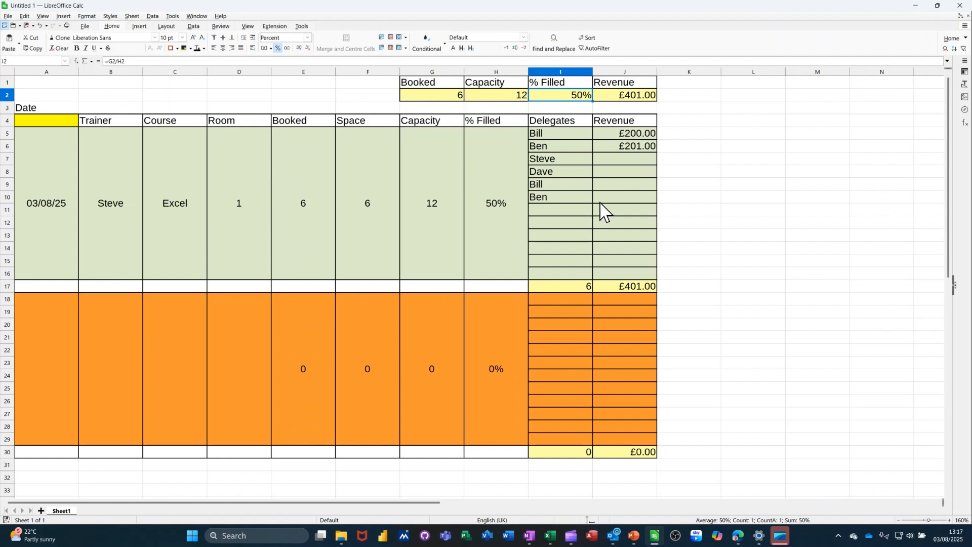